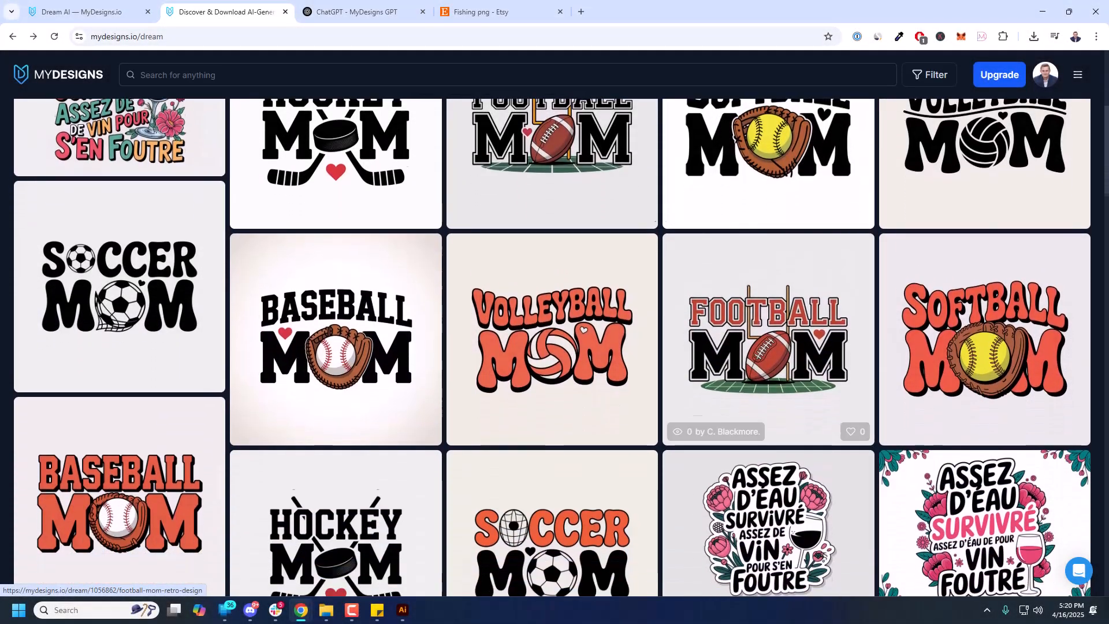
Scroll through the hockey MOM results and return to the Dream AI creation page
scroll(down, 3)
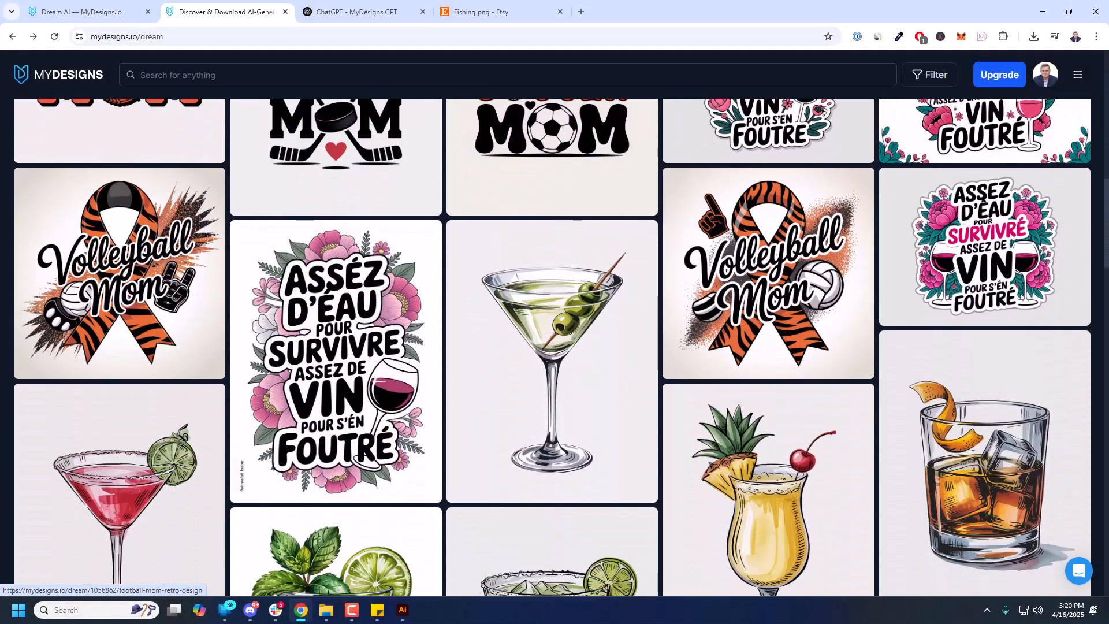
scroll(down, 3)
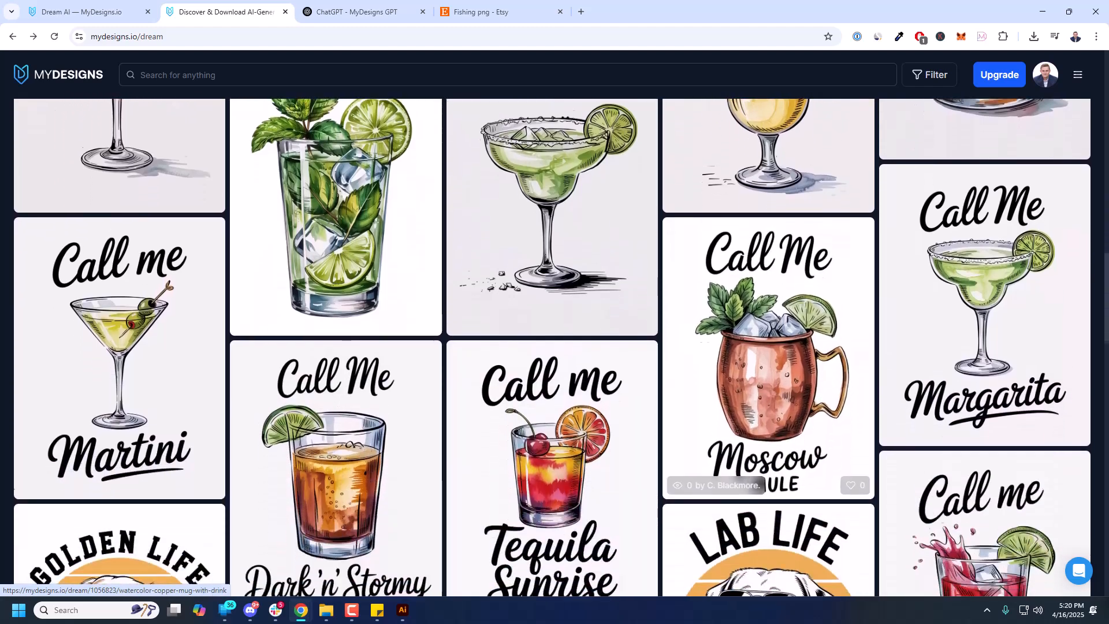
scroll(down, 3)
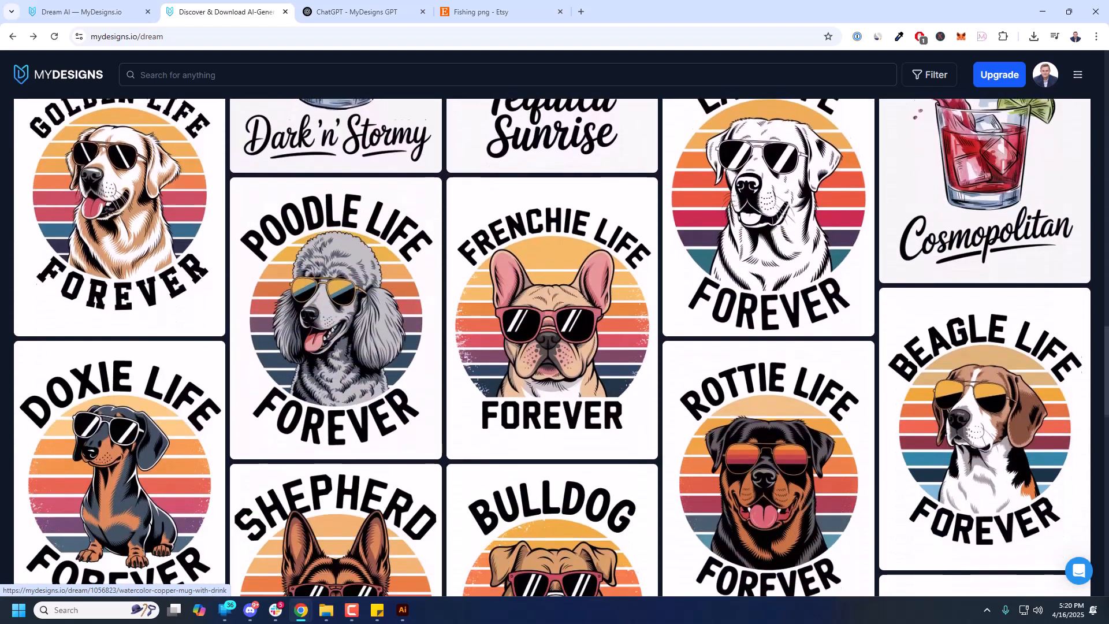
scroll(down, 3)
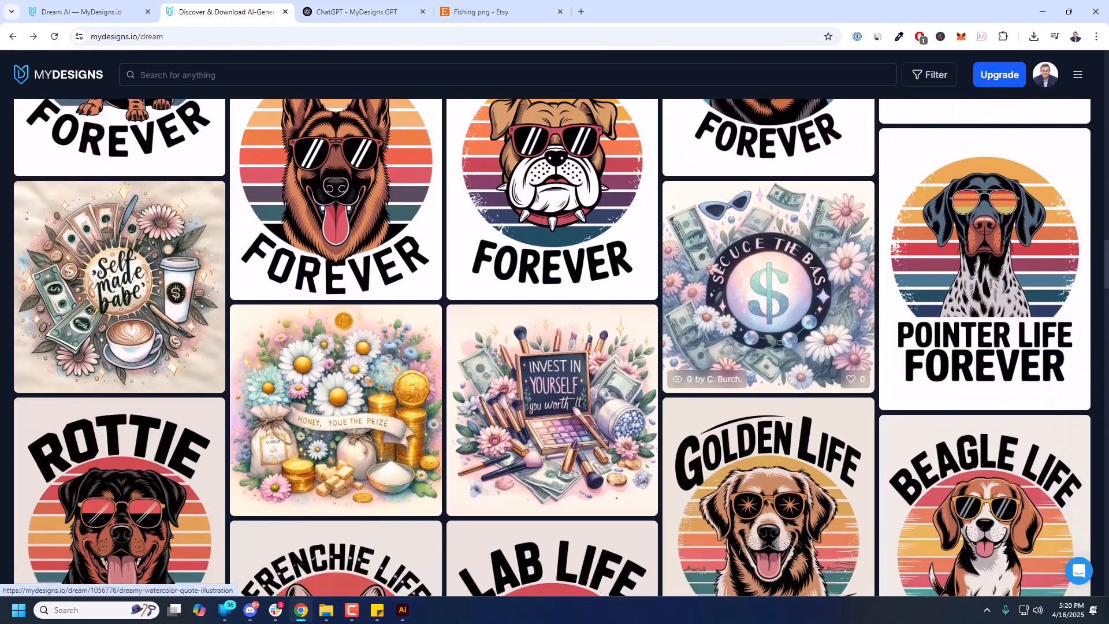
scroll(down, 3)
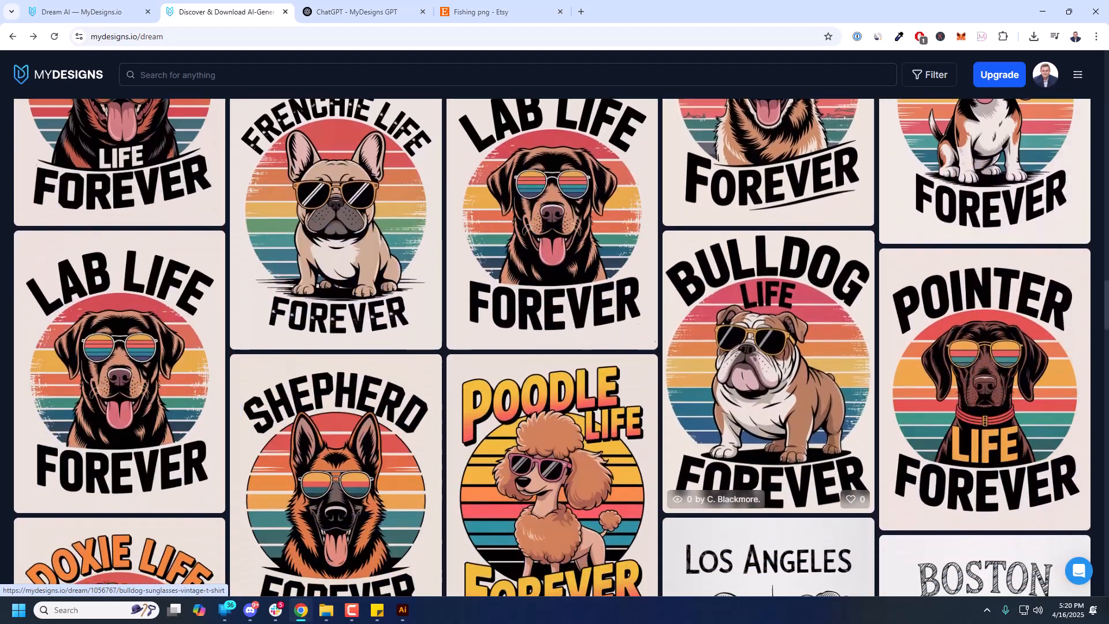
scroll(down, 3)
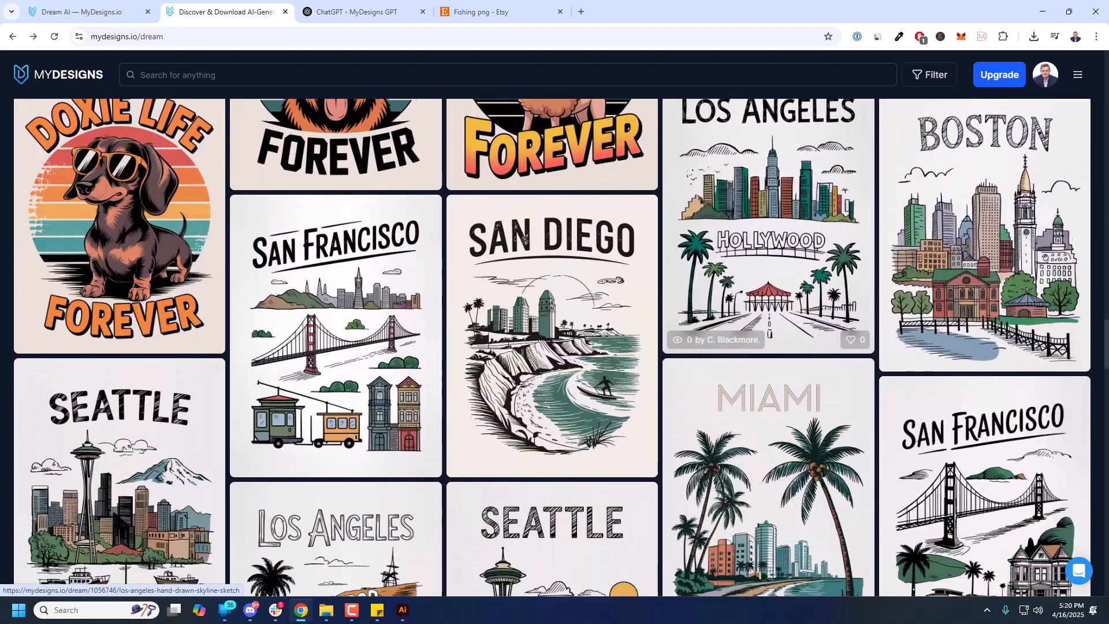
scroll(down, 3)
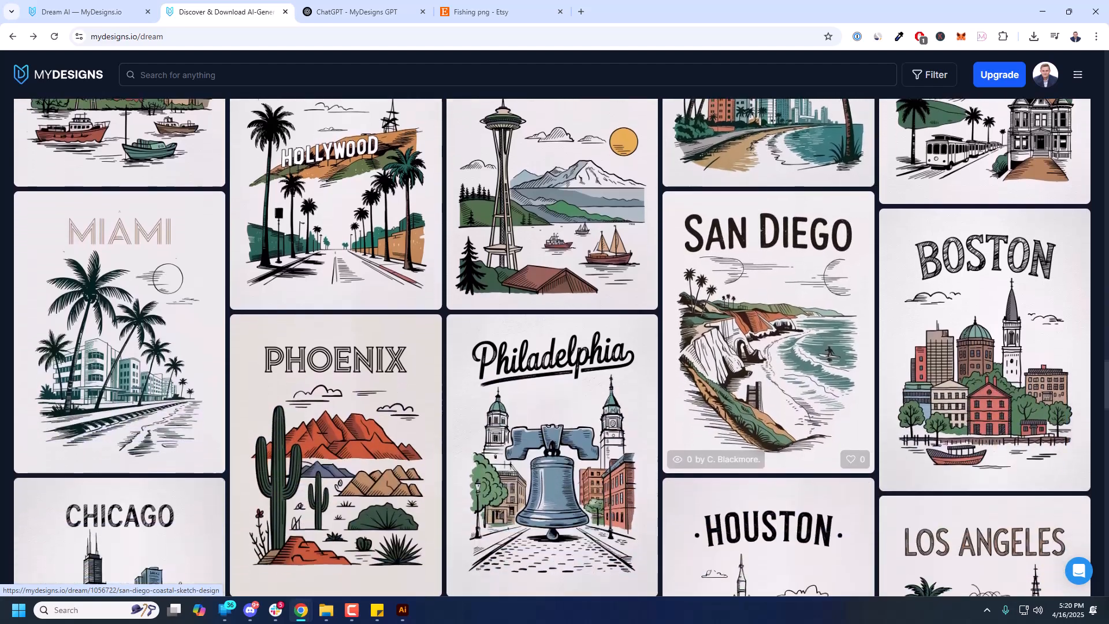
scroll(down, 3)
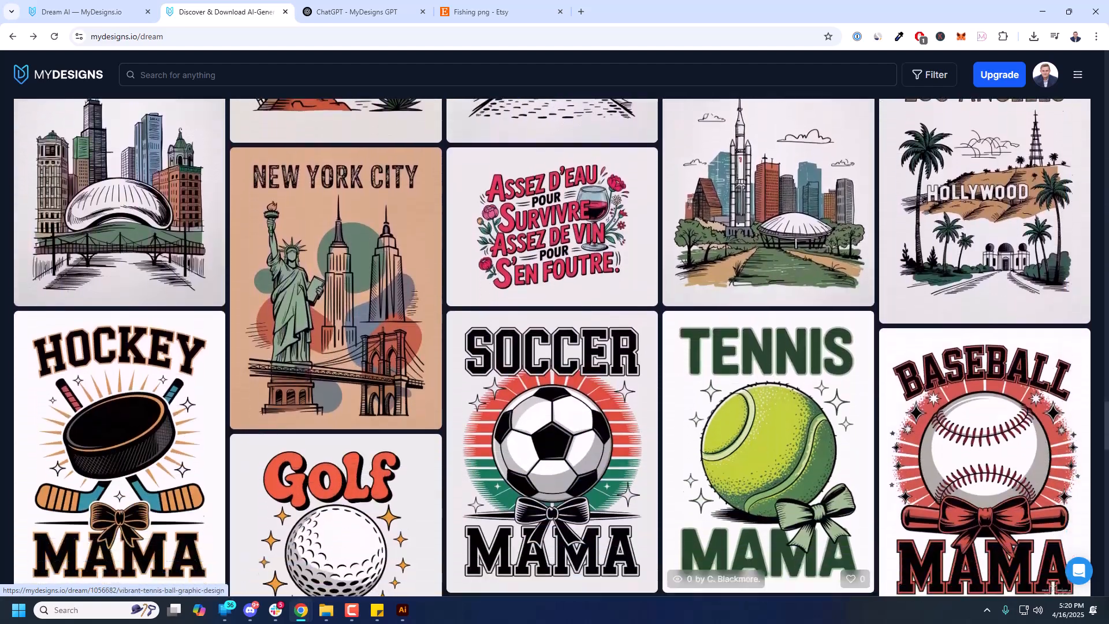
scroll(down, 3)
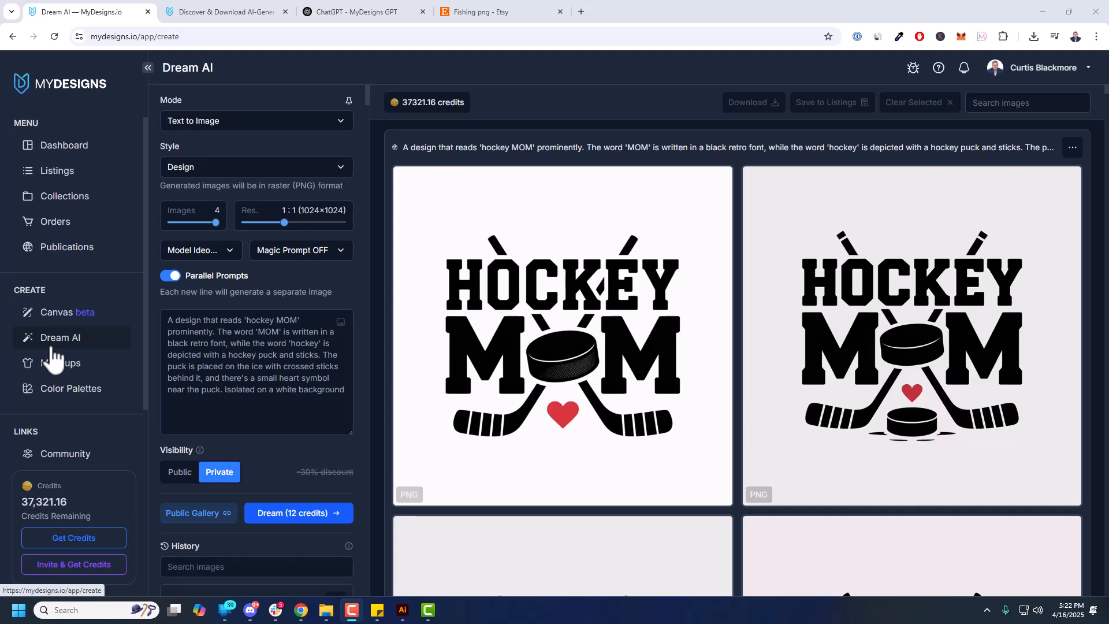
mouse_move(113, 357)
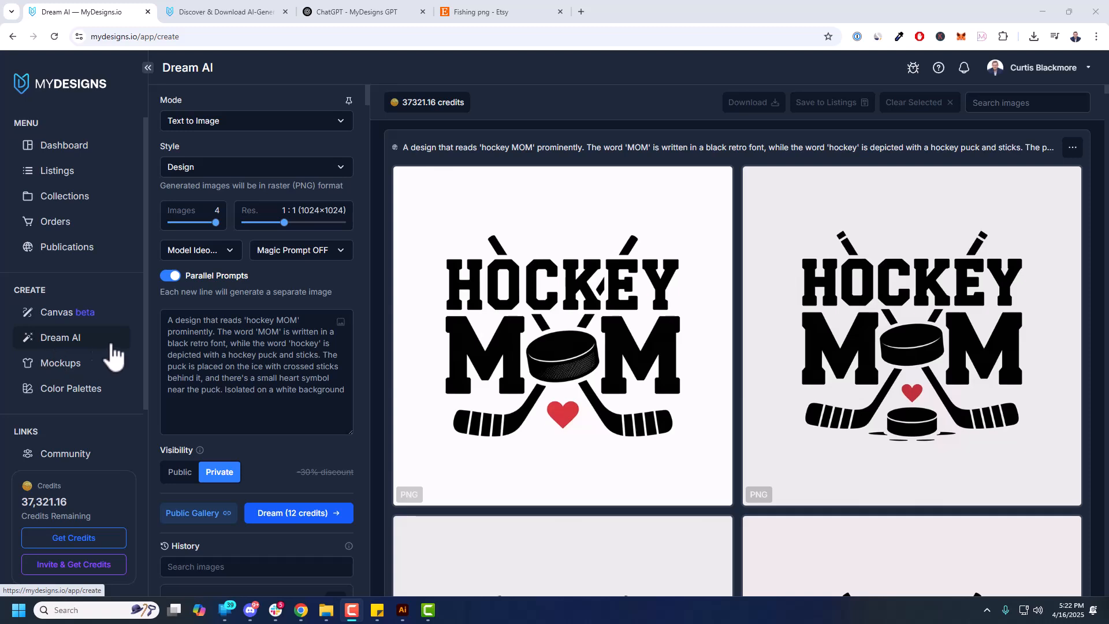
mouse_move(64, 333)
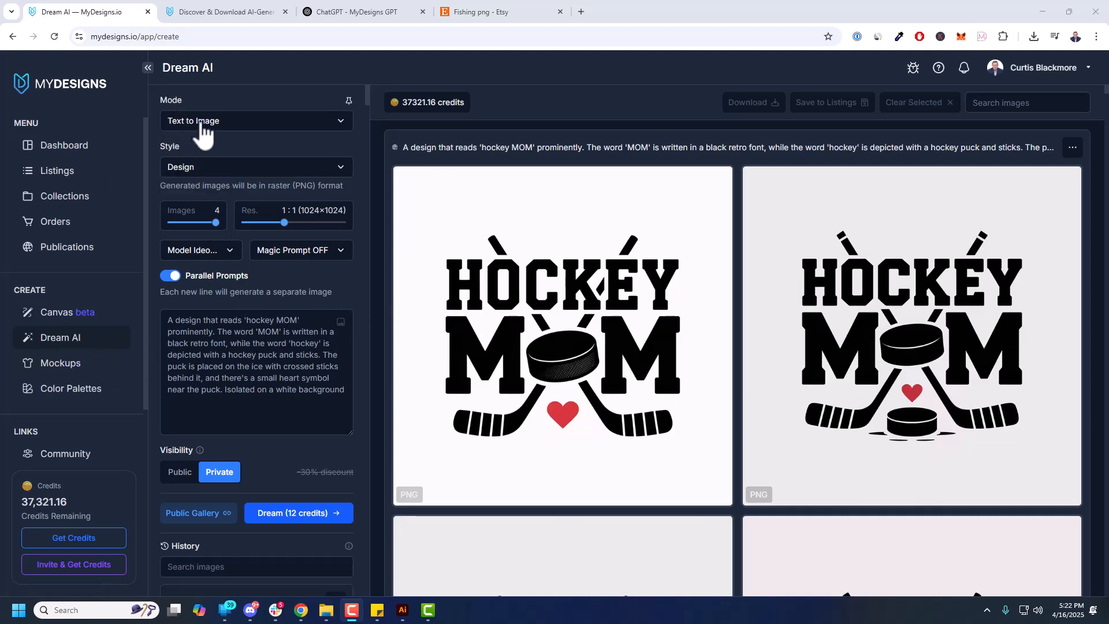
click(254, 120)
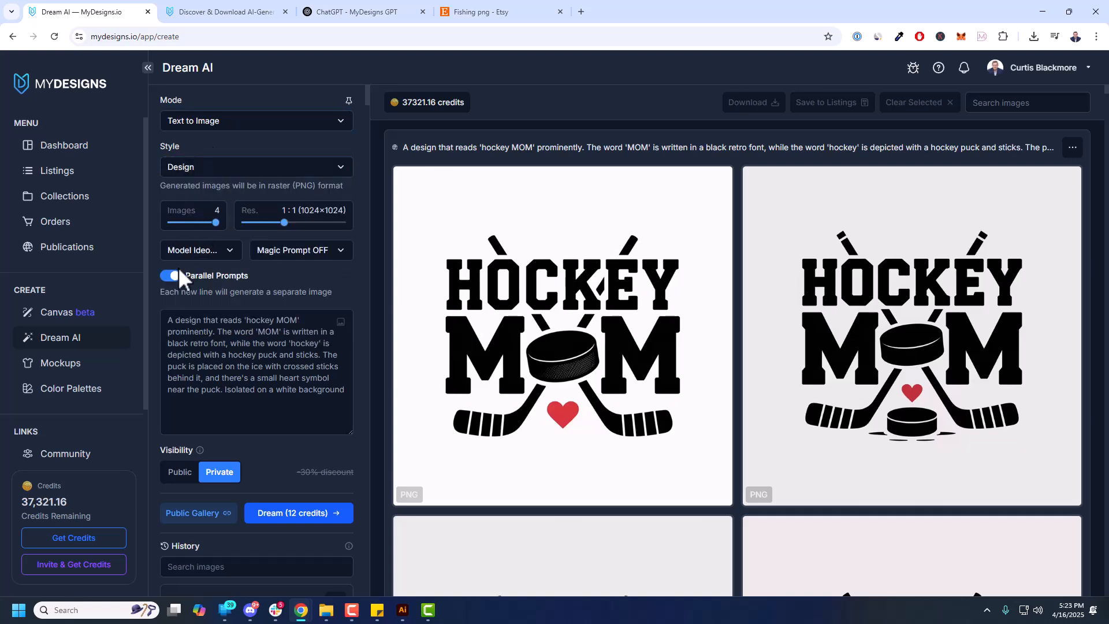
Choose the Ideogram v3 model and keep Design as the image style
click(200, 250)
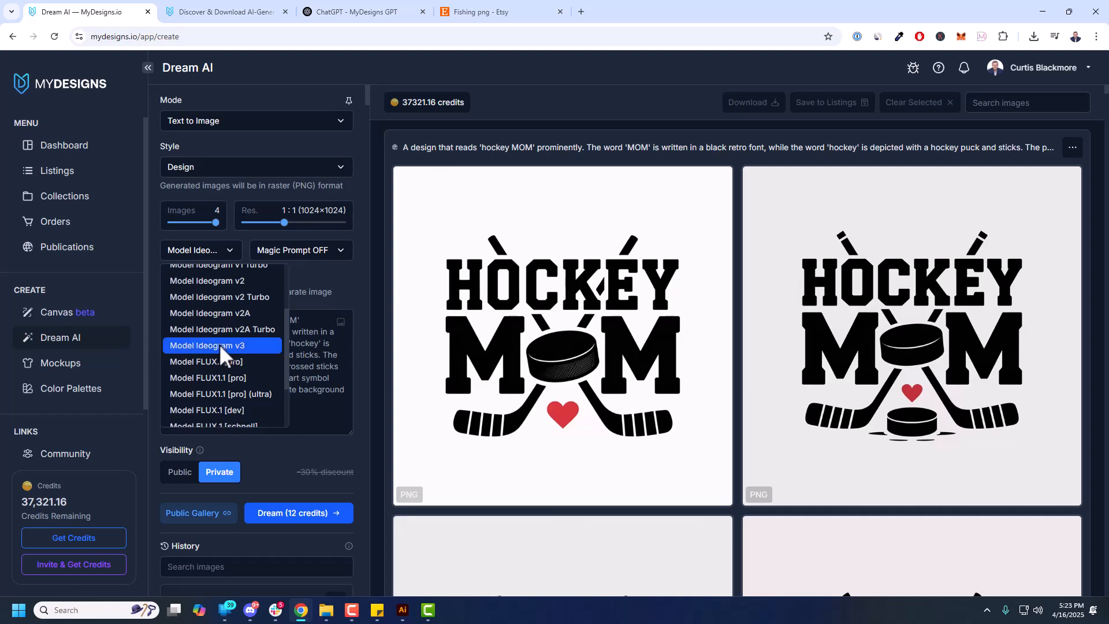
mouse_move(262, 361)
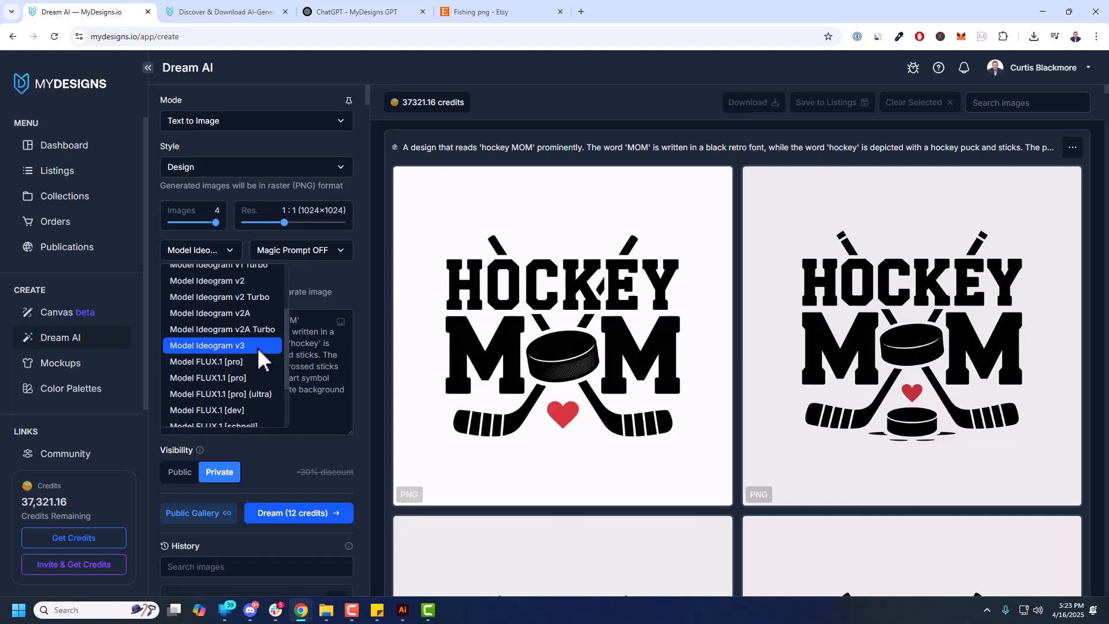
scroll(down, 3)
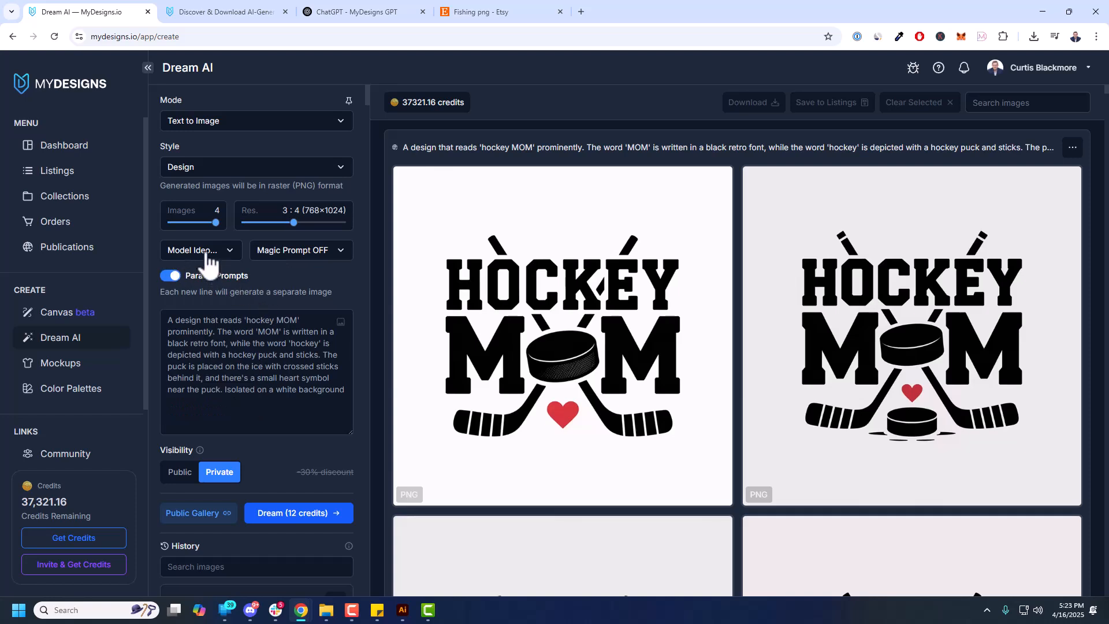
mouse_move(158, 151)
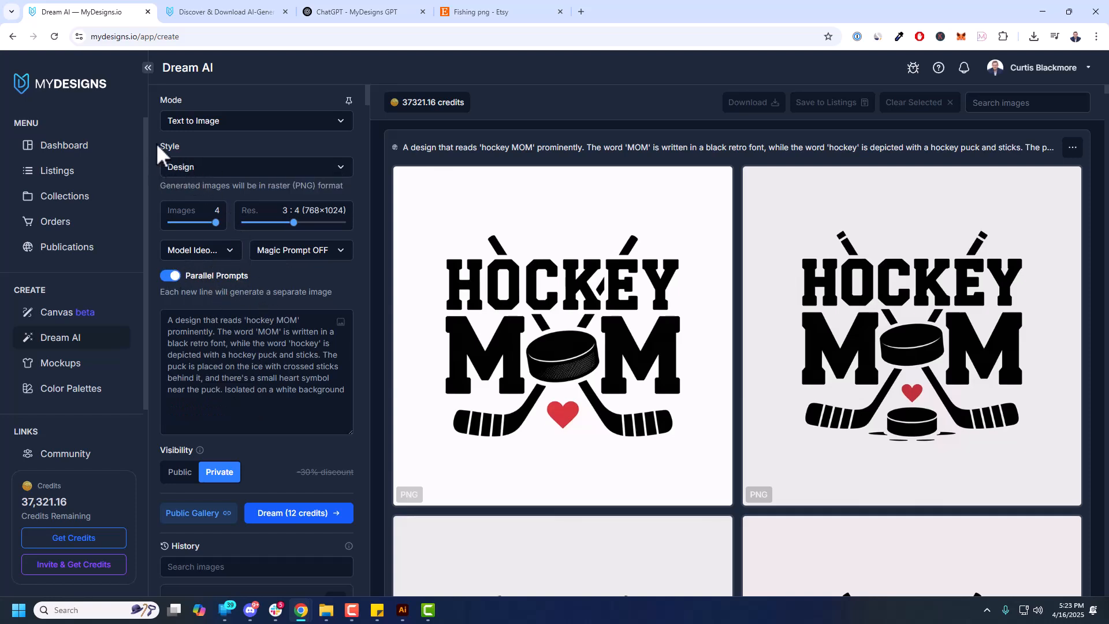
click(254, 166)
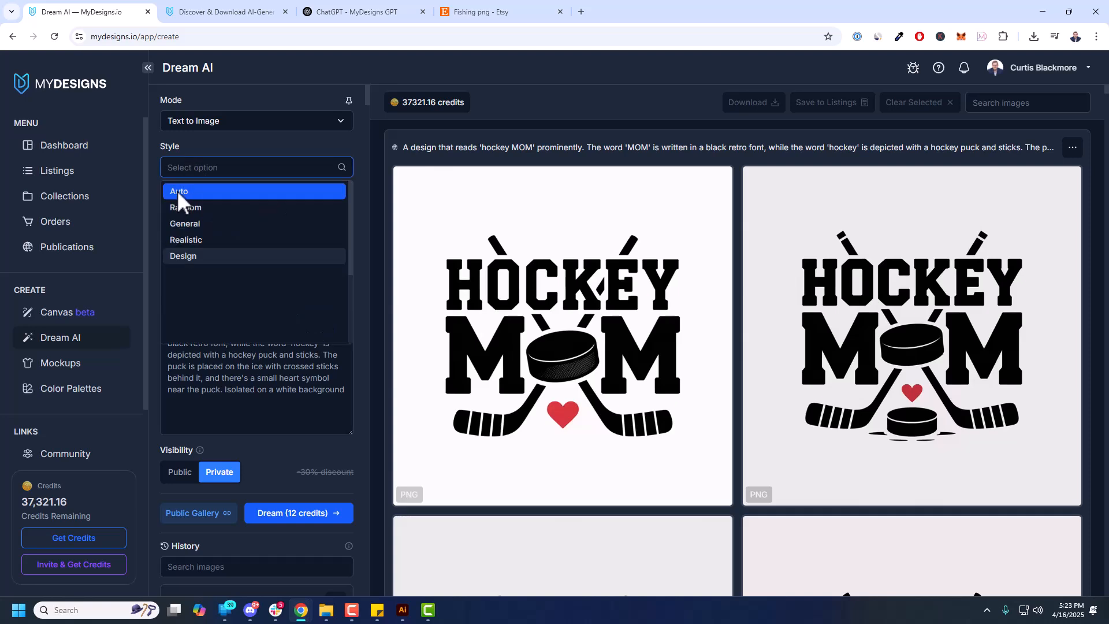
mouse_move(251, 205)
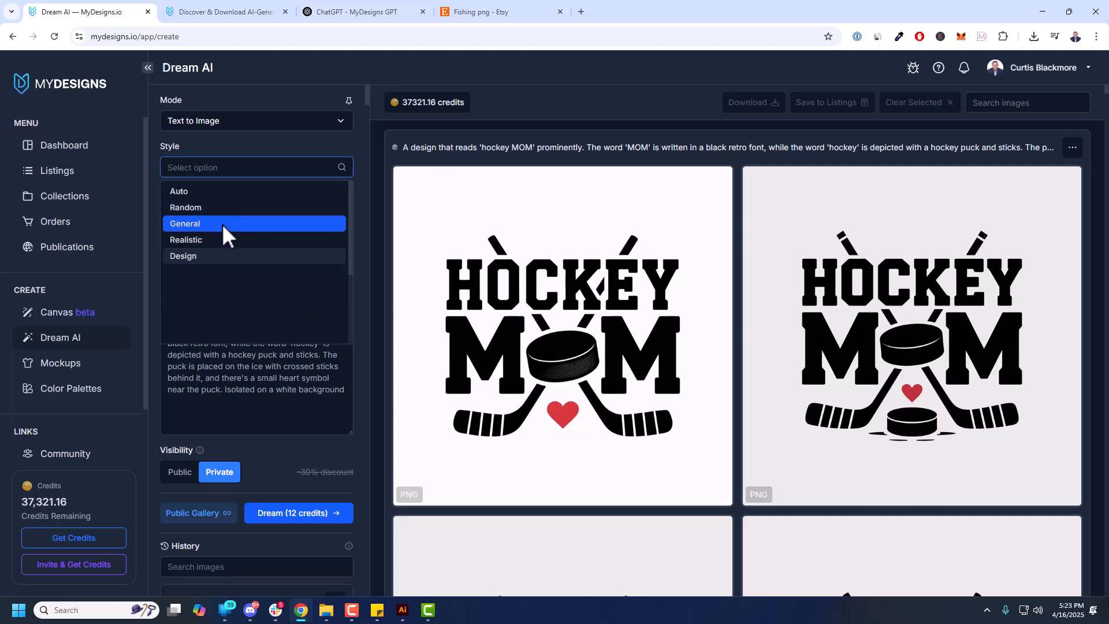
mouse_move(198, 256)
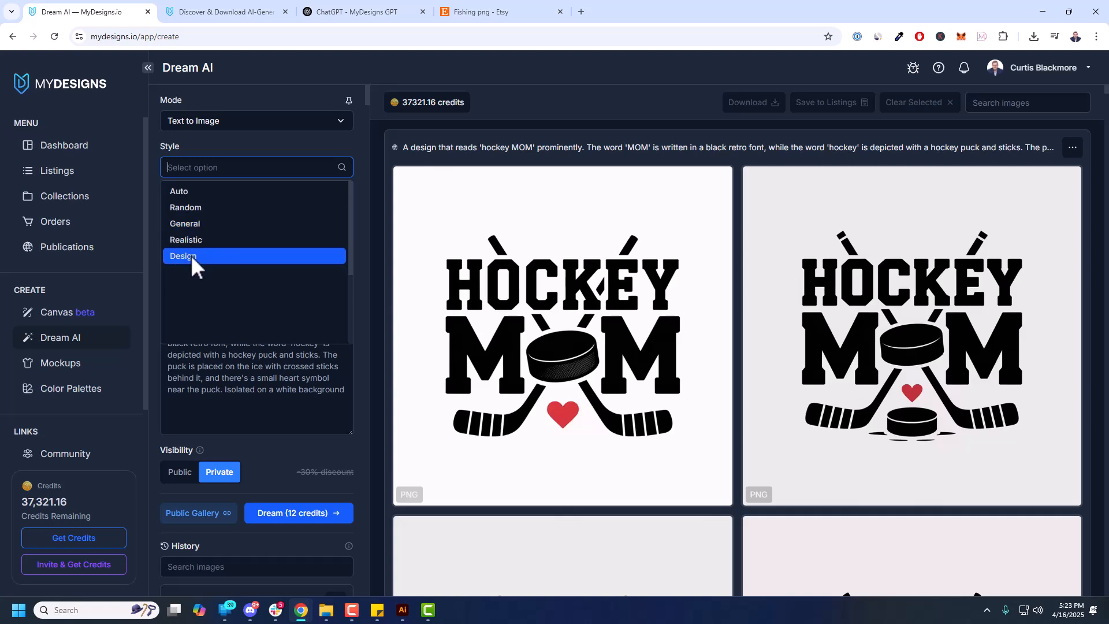
click(184, 257)
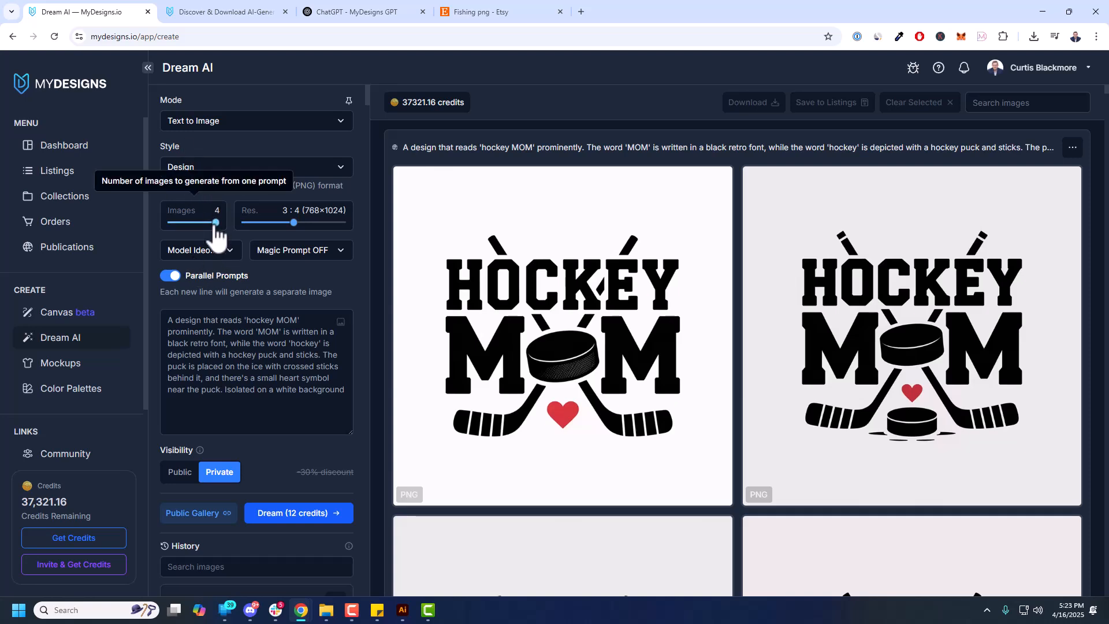
drag(216, 222, 170, 222)
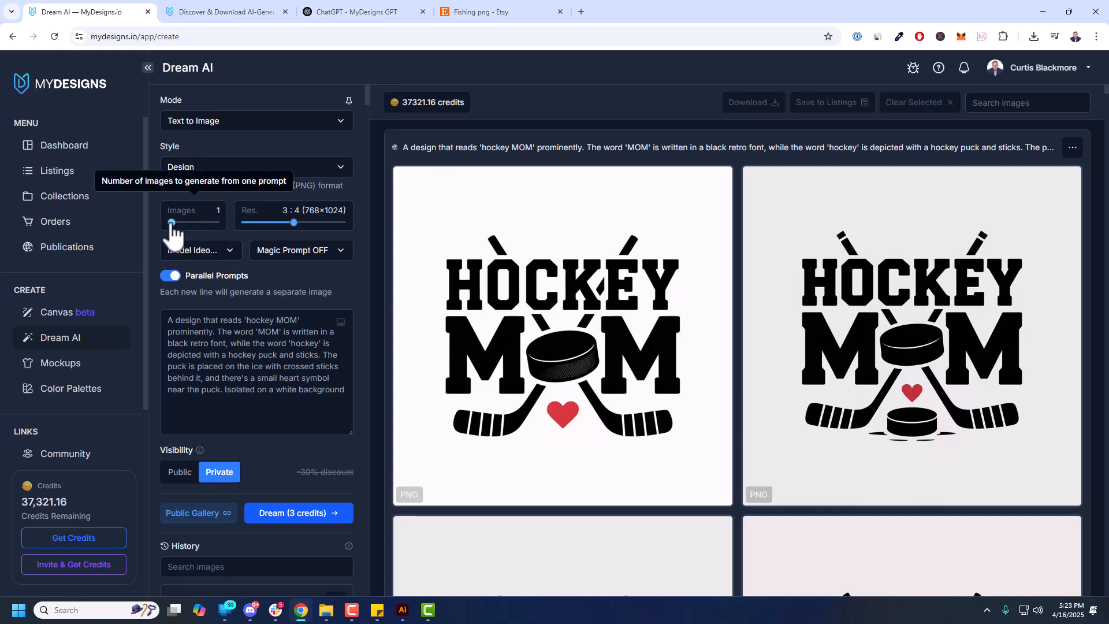
drag(172, 221, 216, 222)
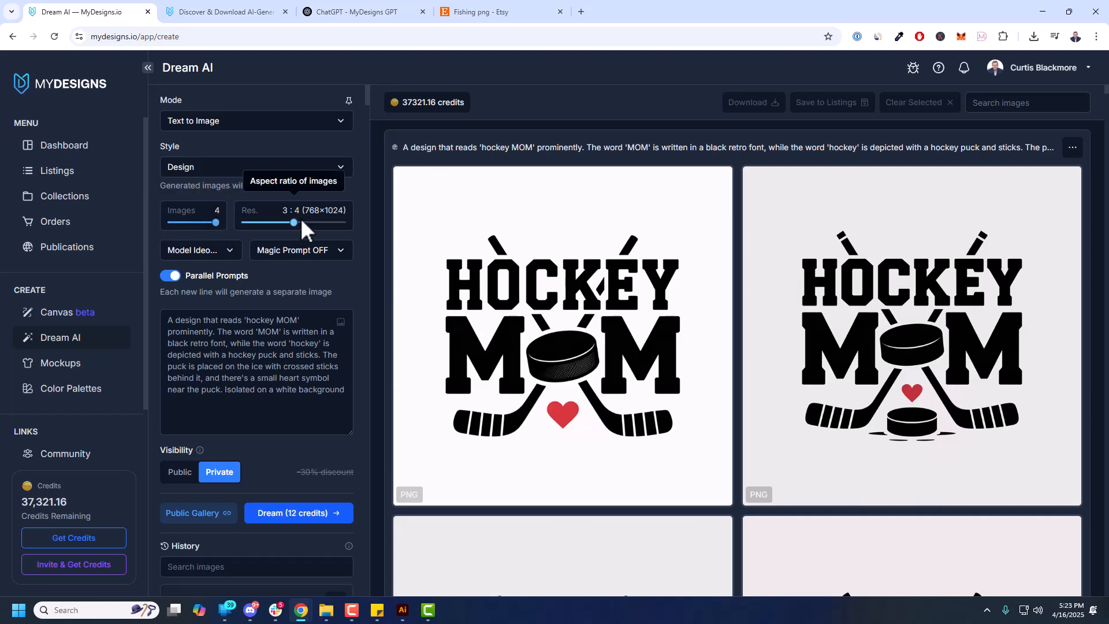
drag(293, 221, 339, 221)
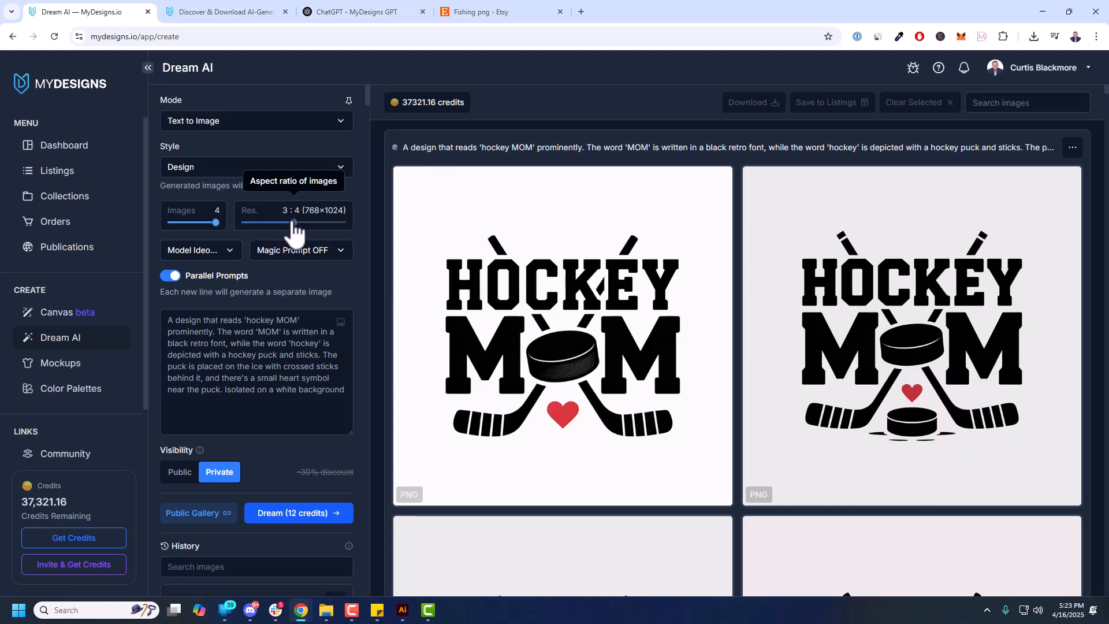
drag(216, 222, 283, 222)
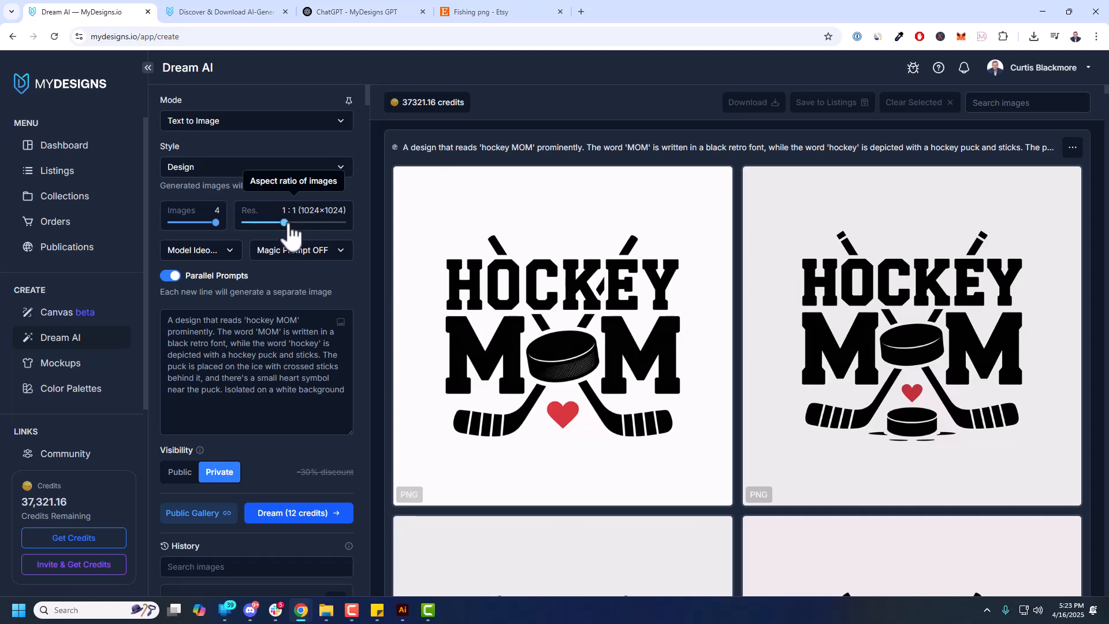
drag(284, 222, 293, 222)
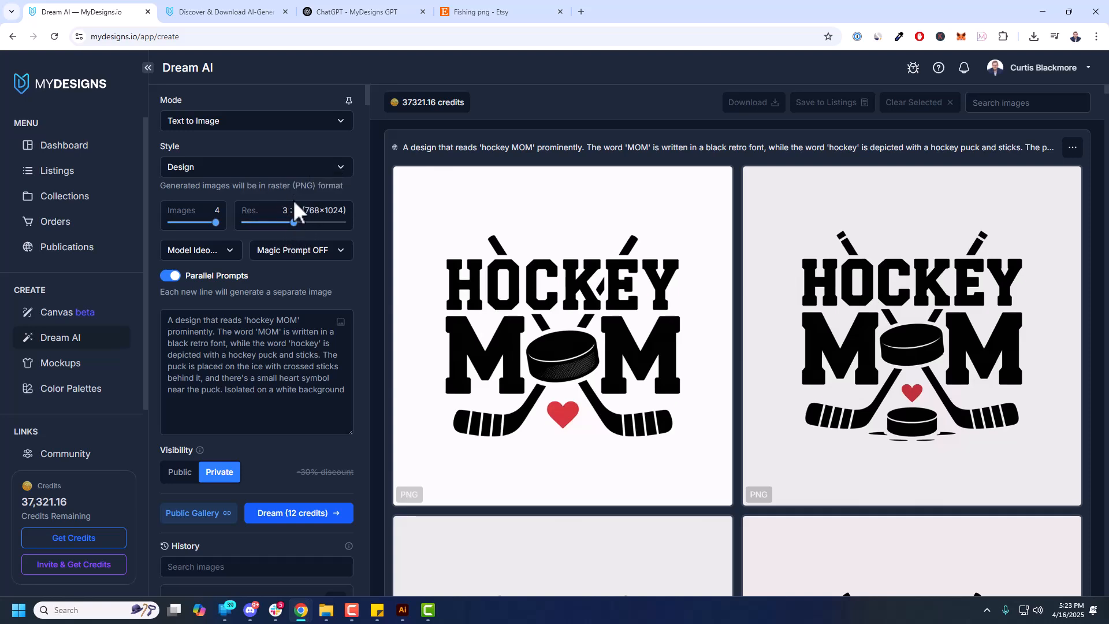
click(301, 250)
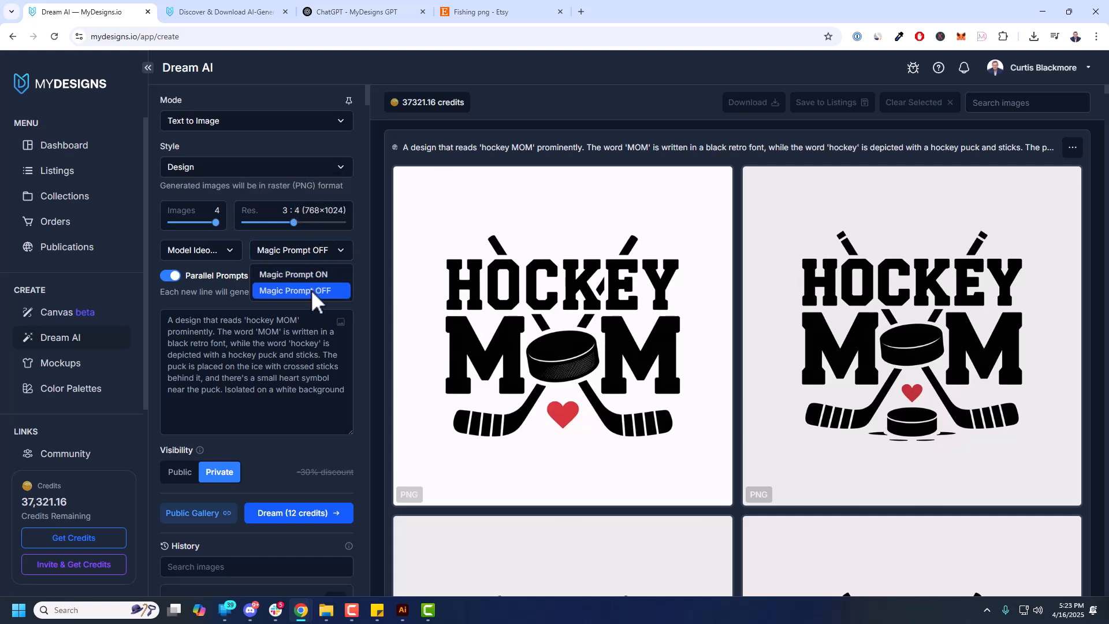
click(300, 290)
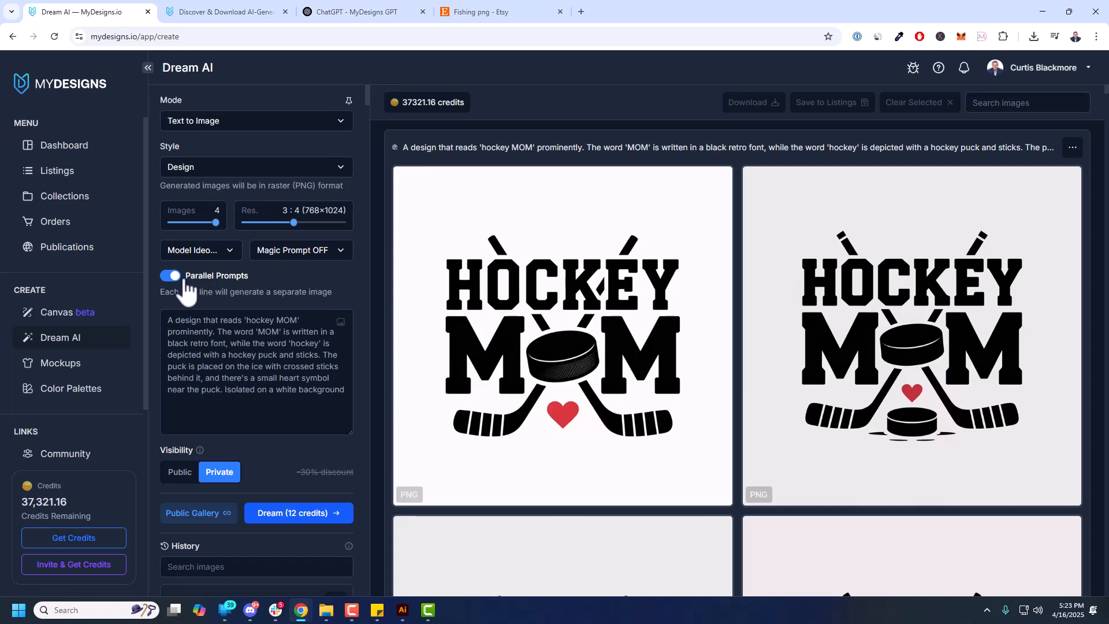
click(170, 275)
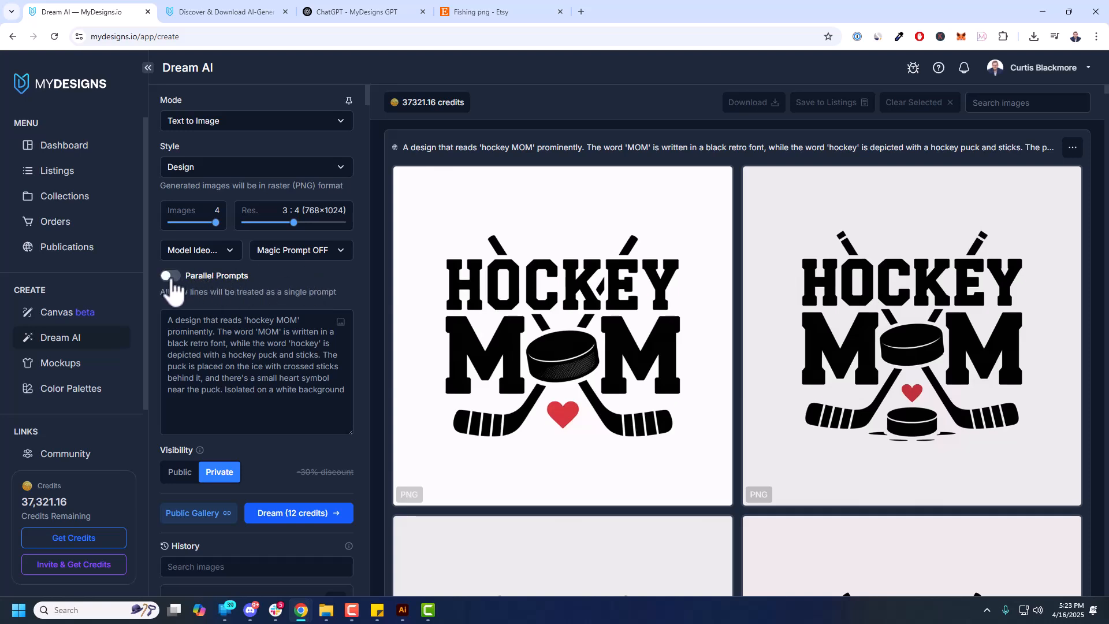
click(170, 275)
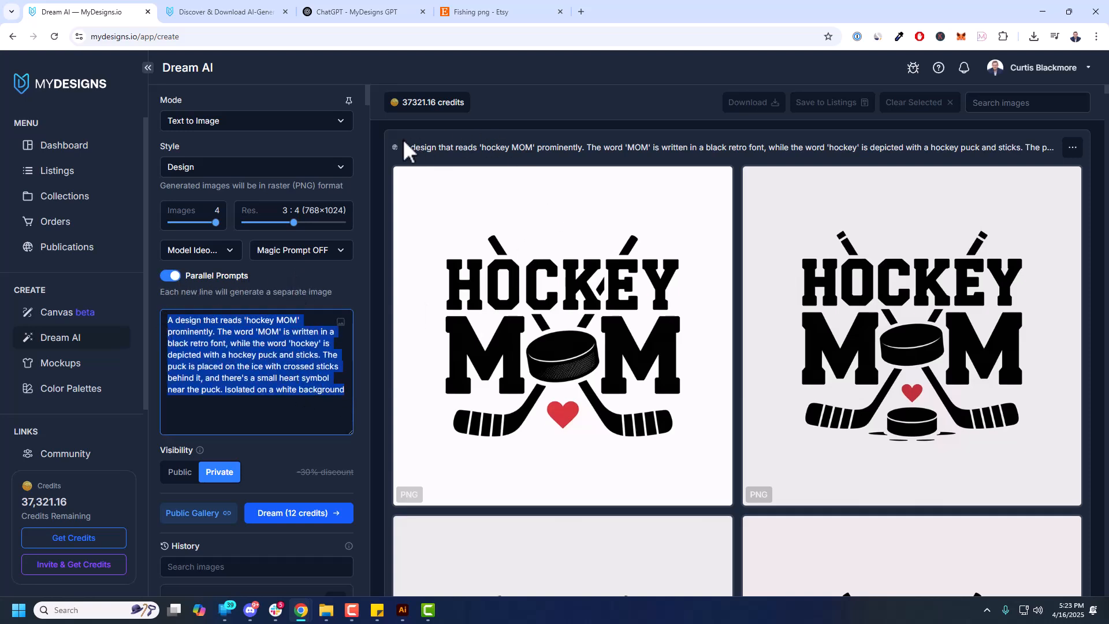
scroll(down, 3)
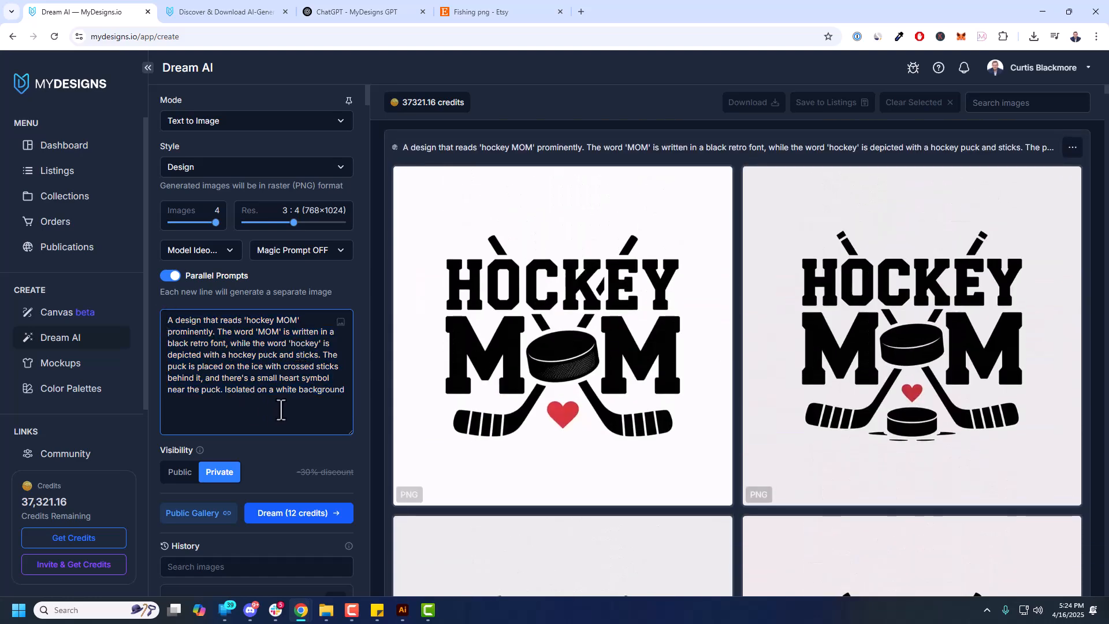
double_click(271, 320)
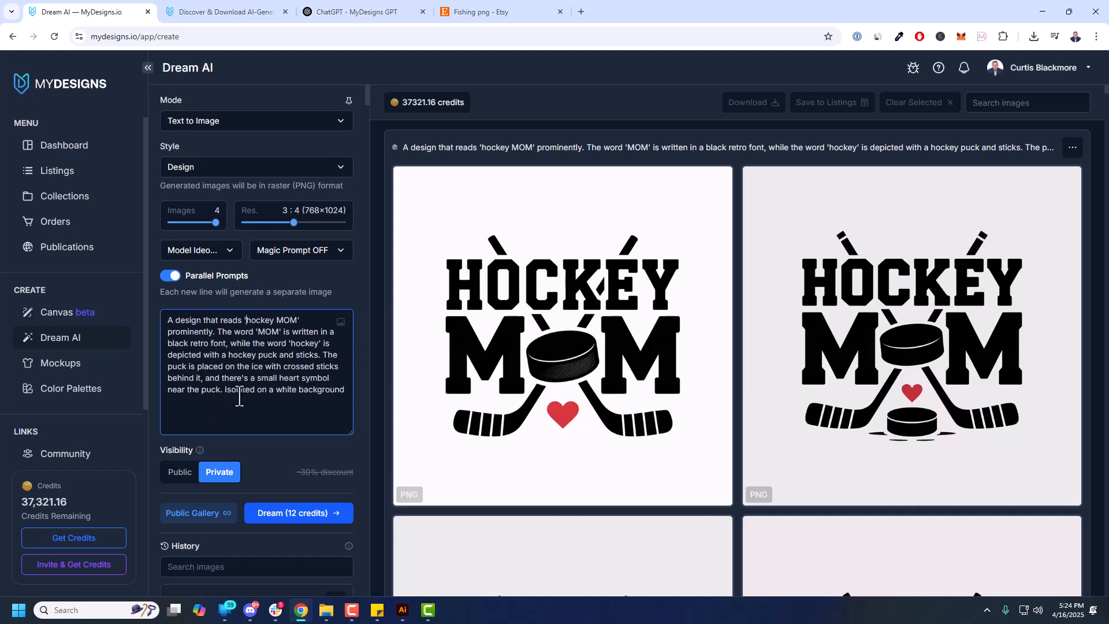
mouse_move(530, 379)
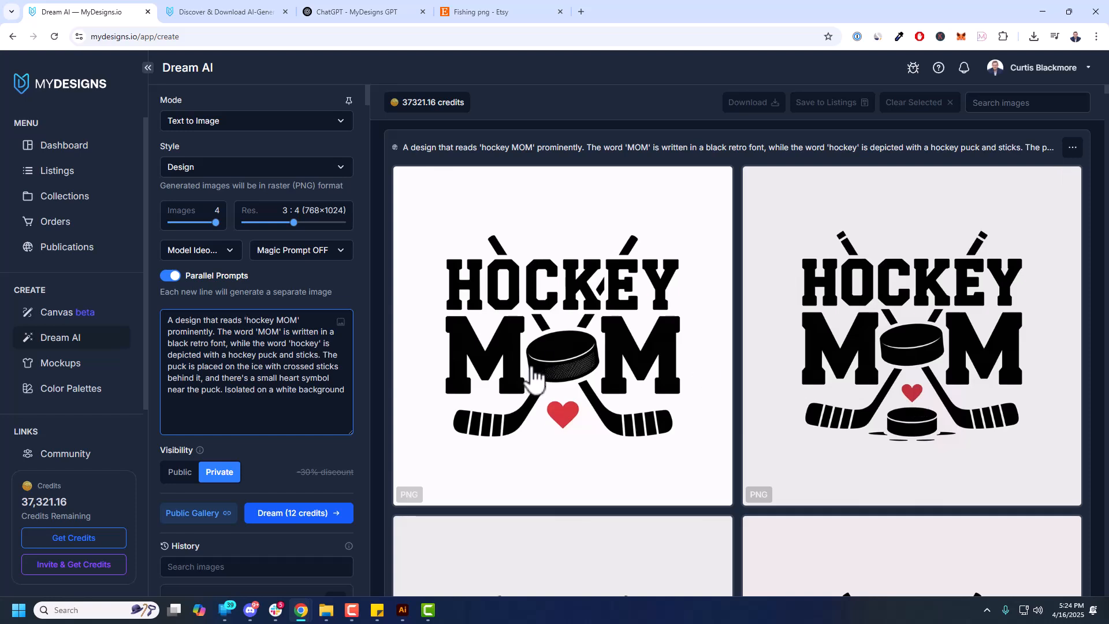
mouse_move(430, 410)
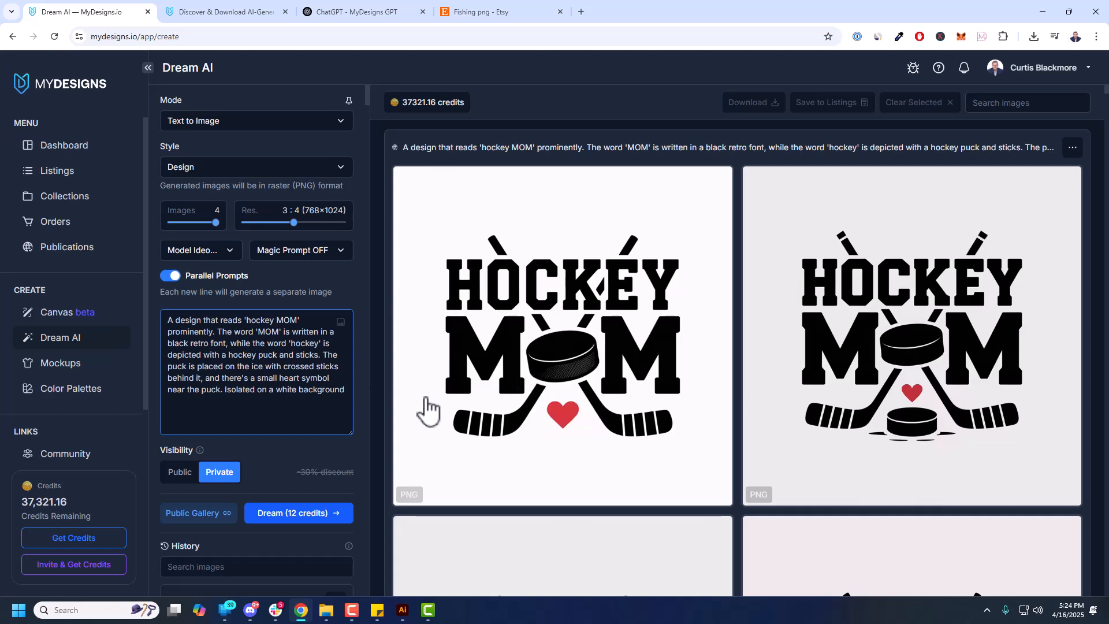
click(222, 390)
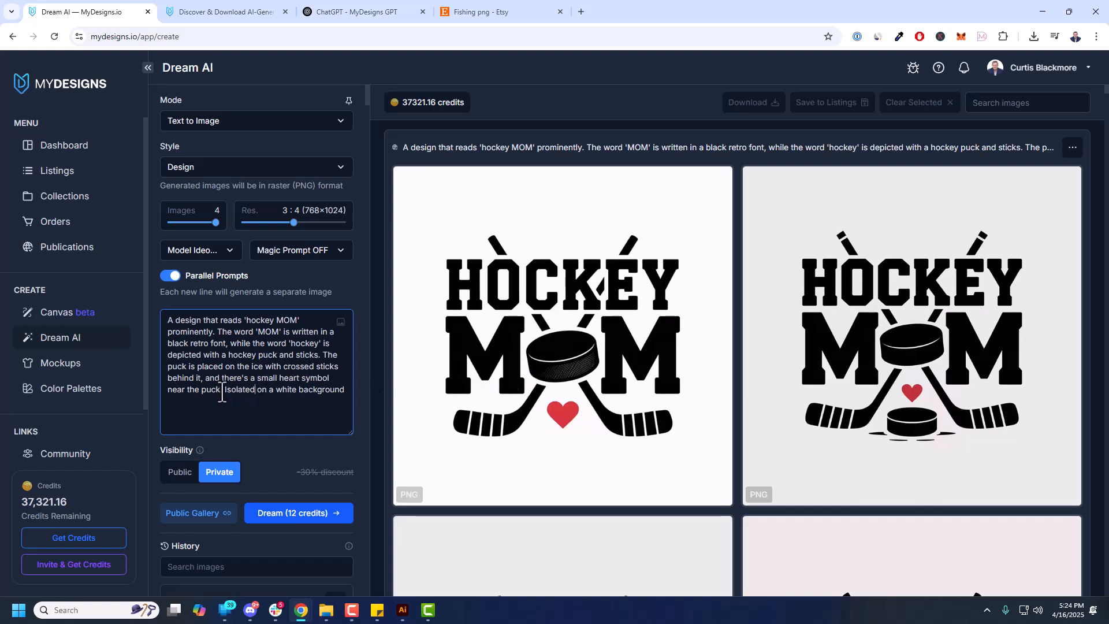
double_click(328, 389)
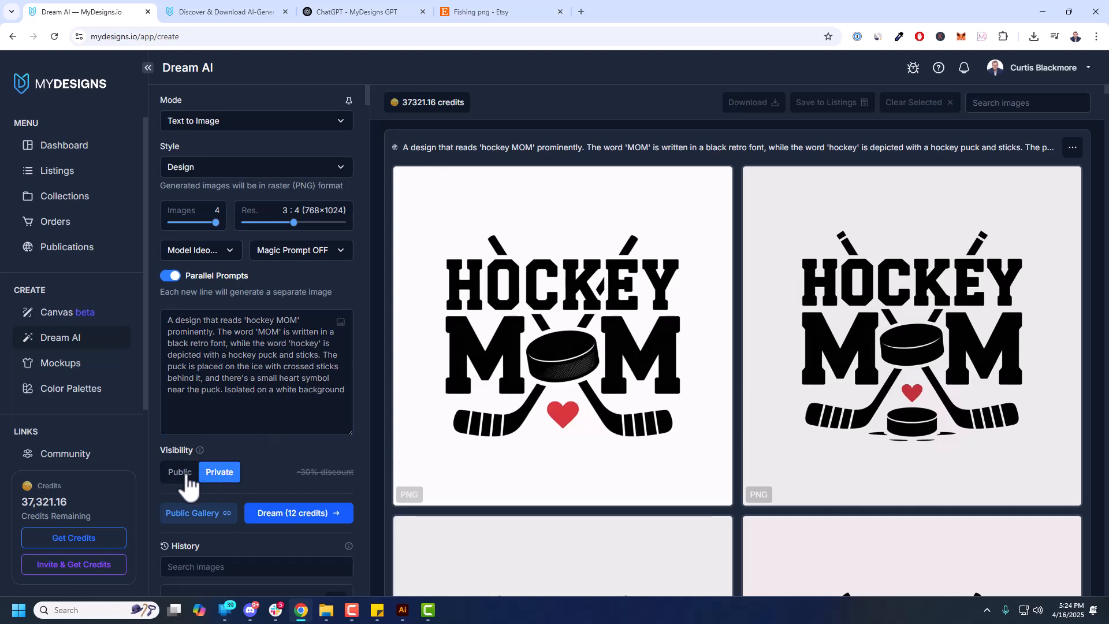
Make generations public with 4 images so the batch costs 8.4 credits
click(181, 471)
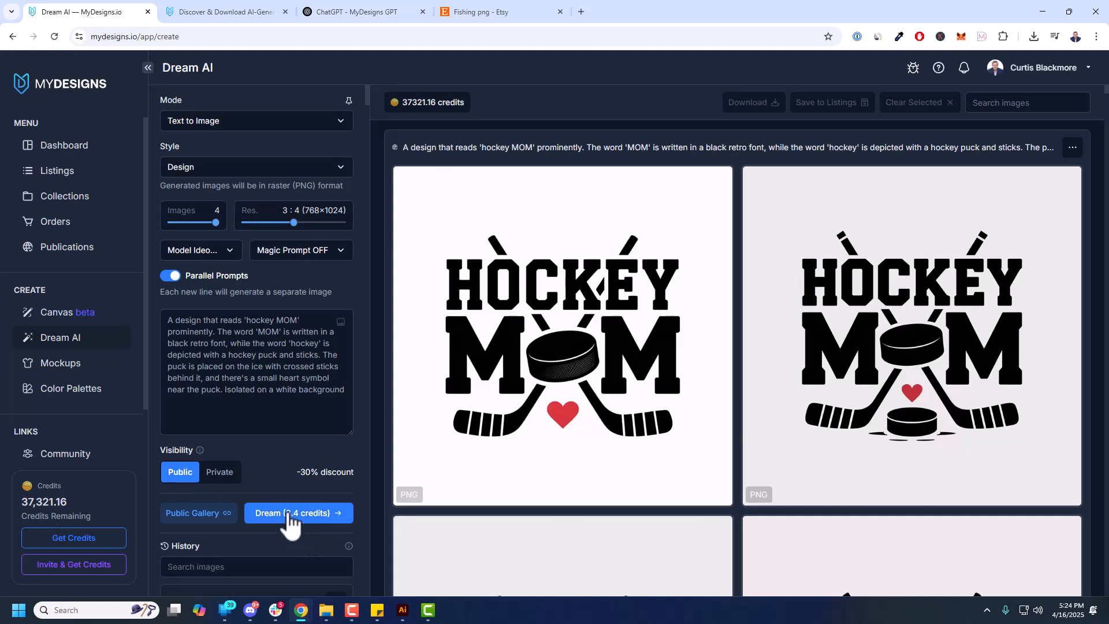
mouse_move(216, 222)
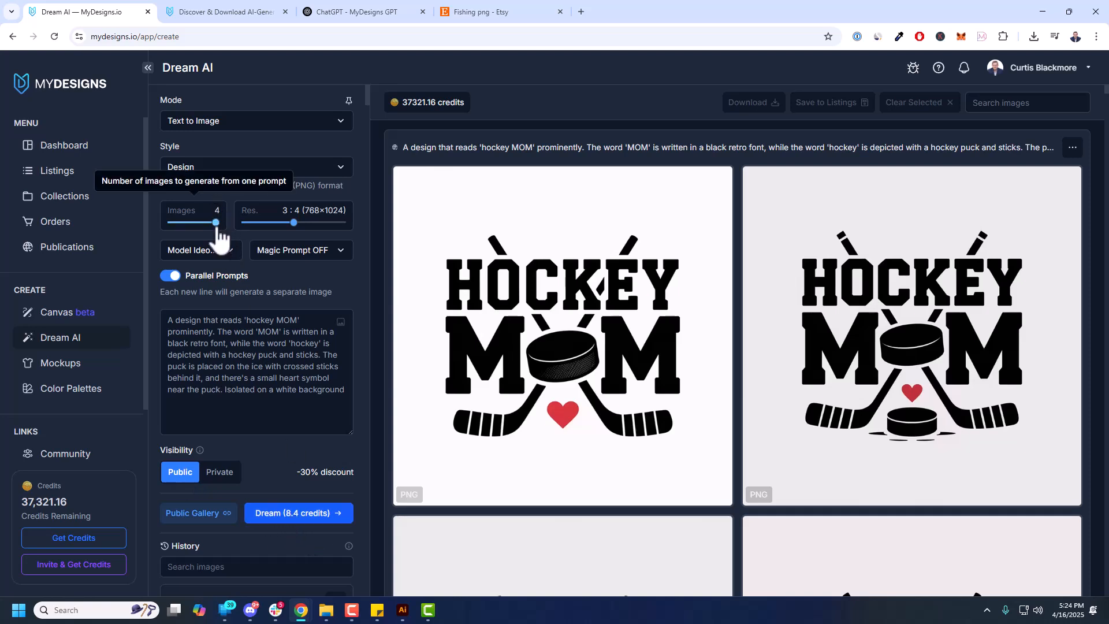
click(220, 472)
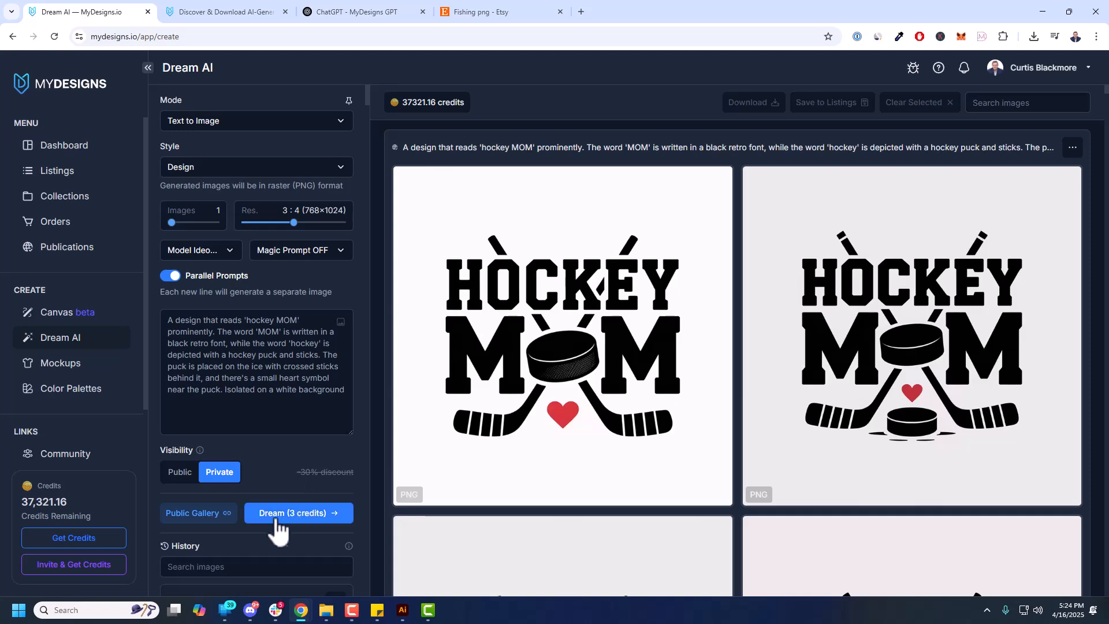
mouse_move(302, 521)
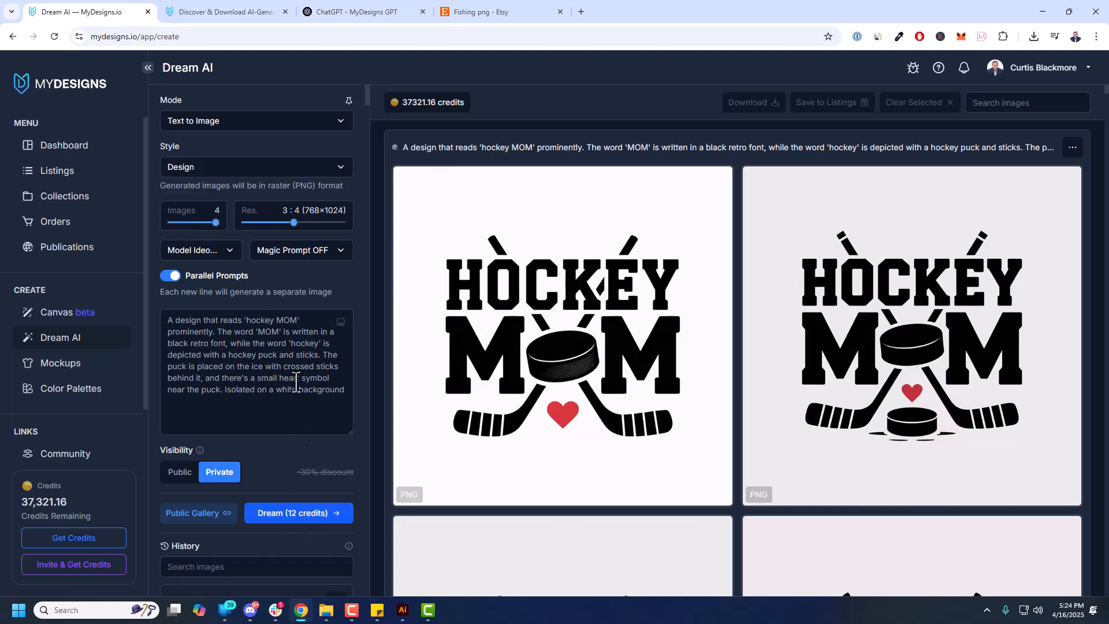
click(180, 472)
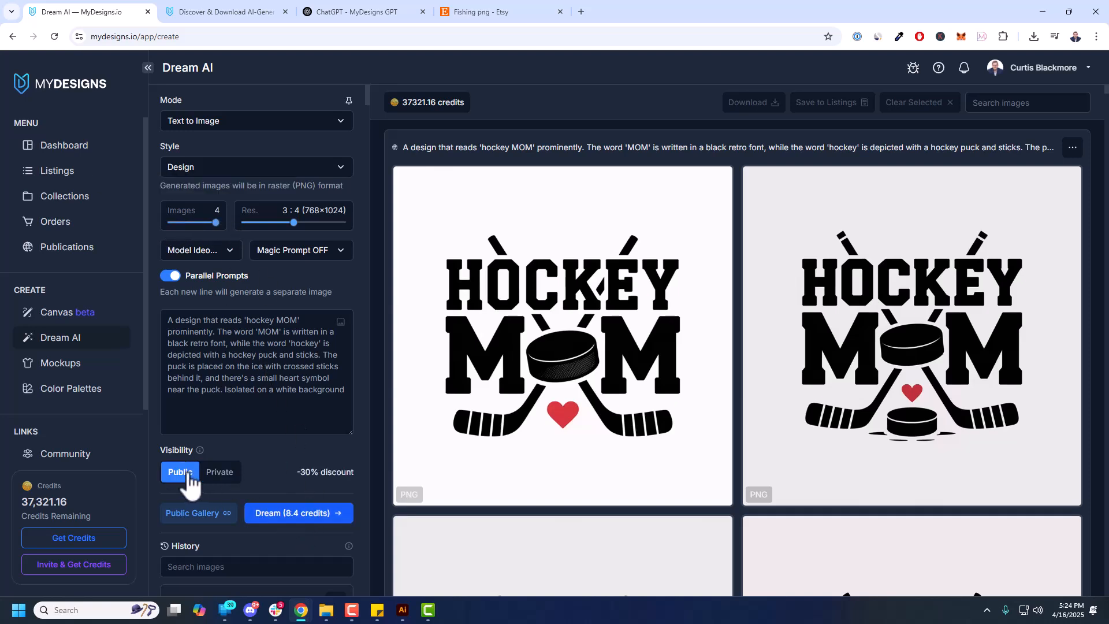
mouse_move(333, 486)
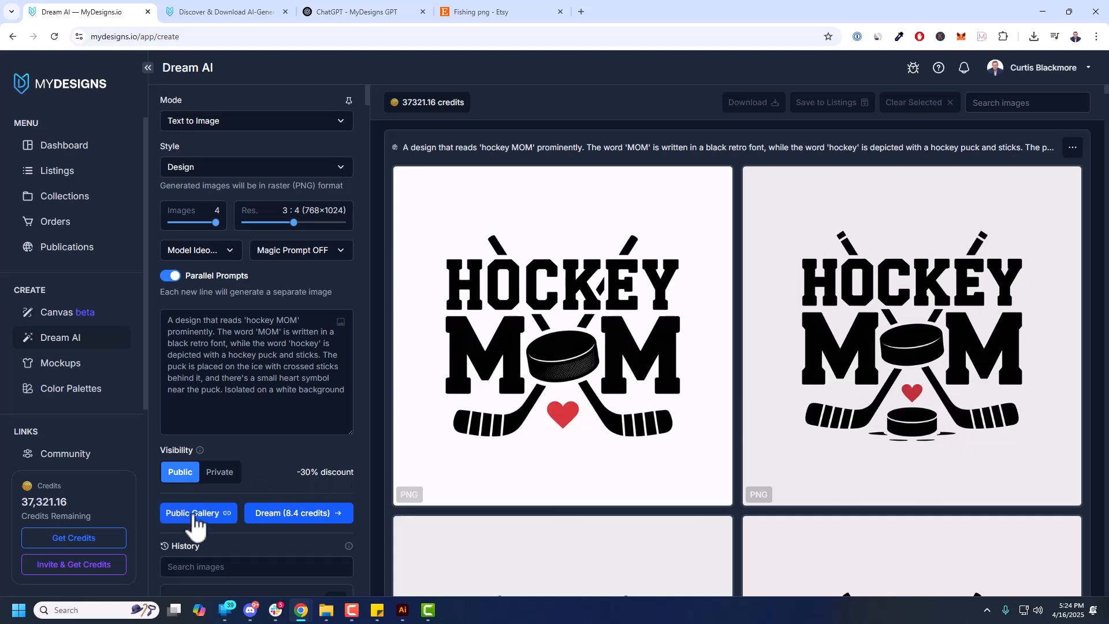
click(225, 12)
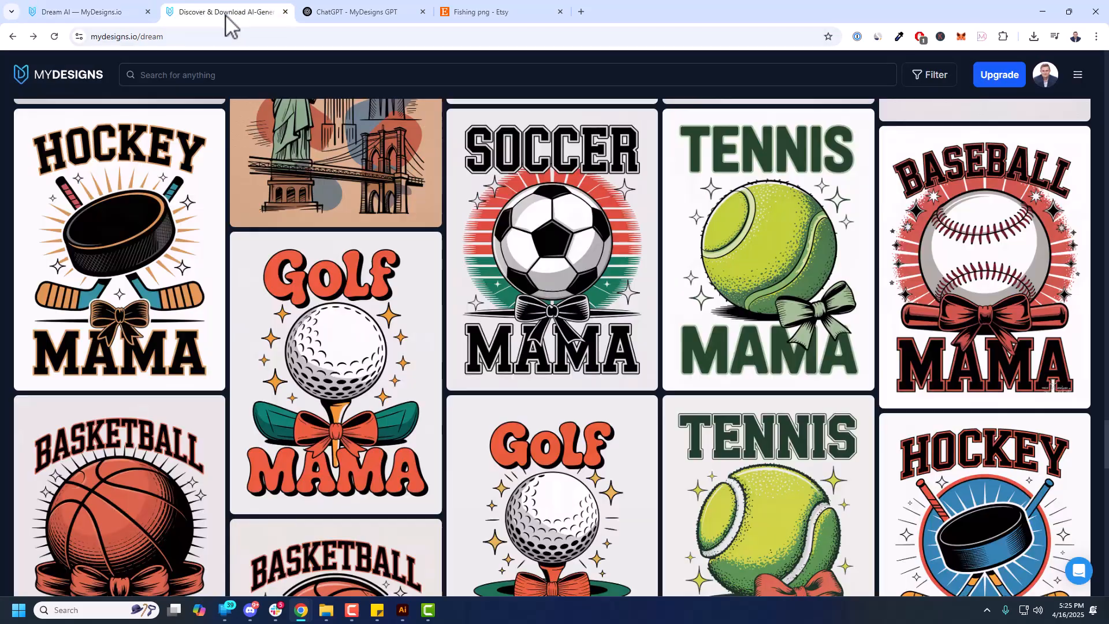
scroll(down, 3)
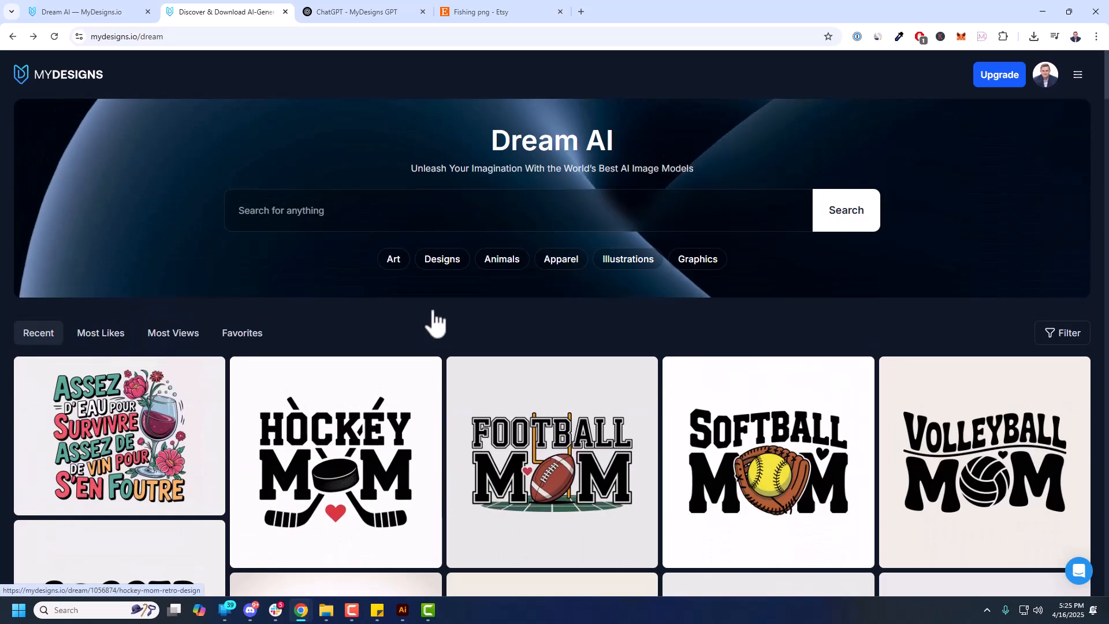
mouse_move(380, 428)
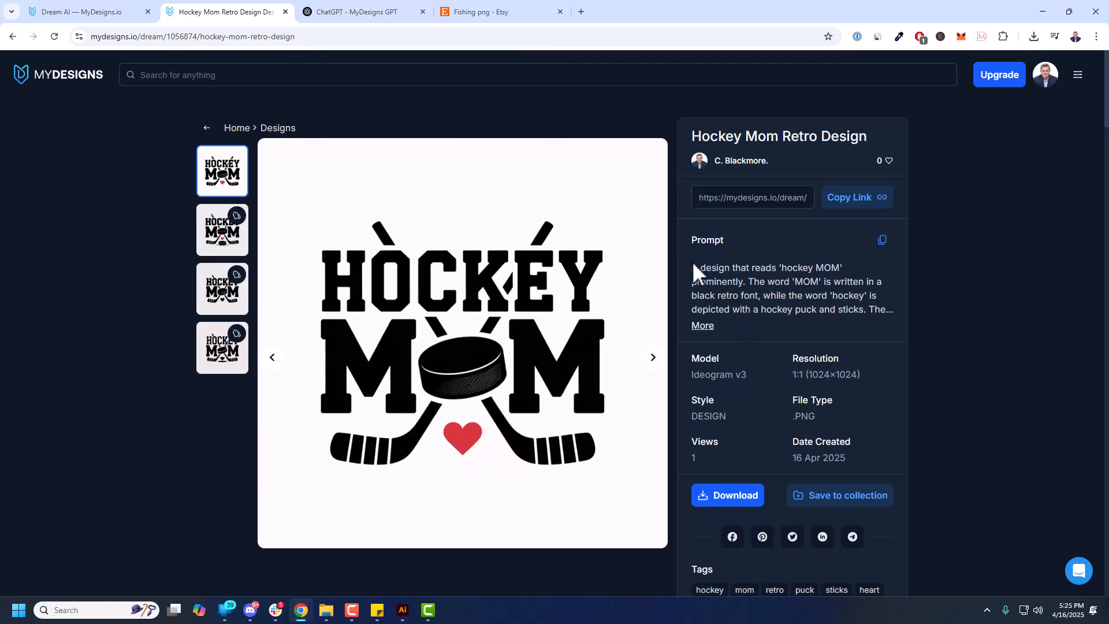
click(882, 240)
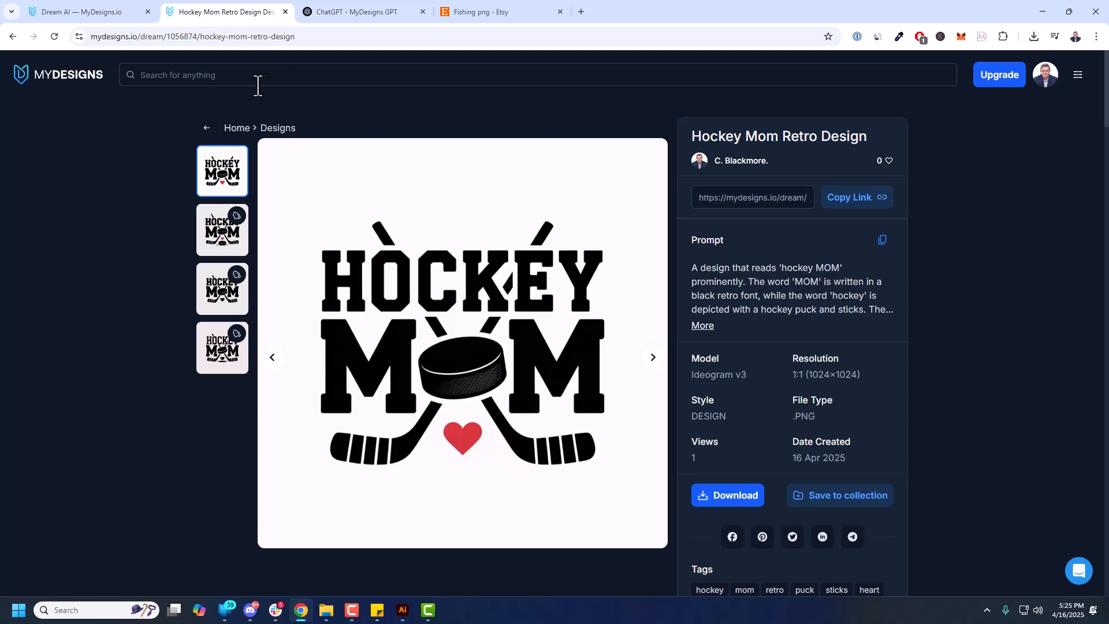
click(11, 36)
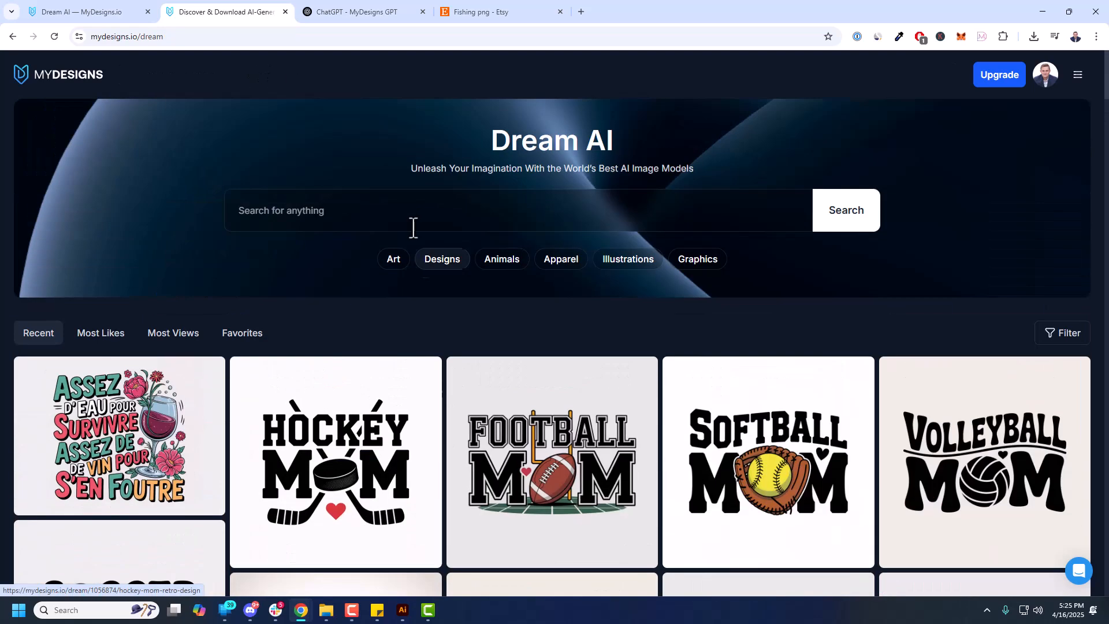
click(81, 11)
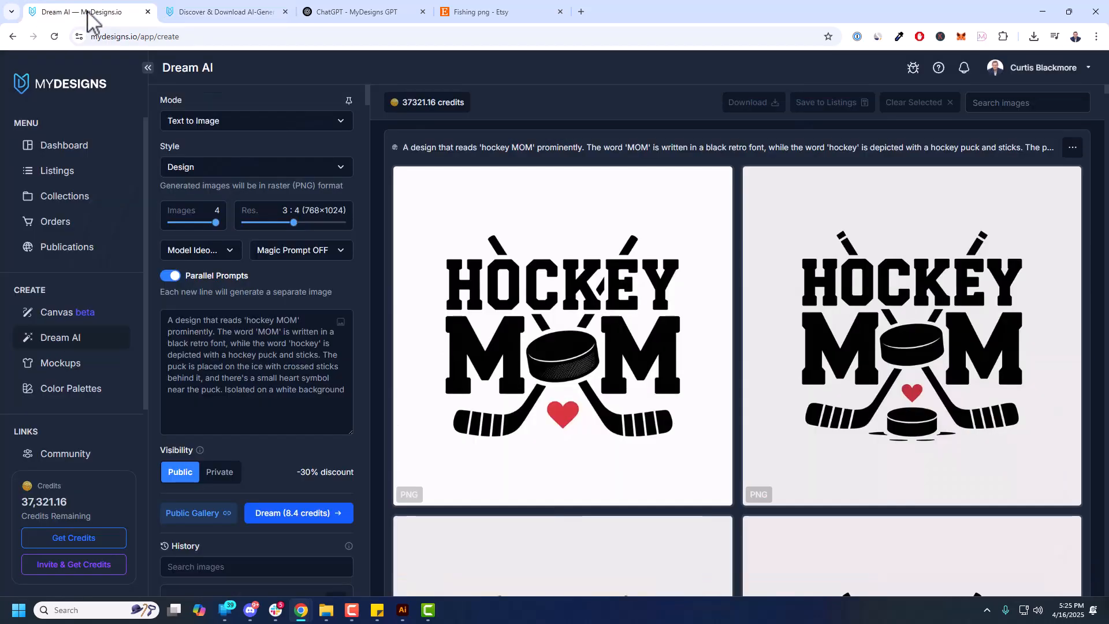
mouse_move(496, 257)
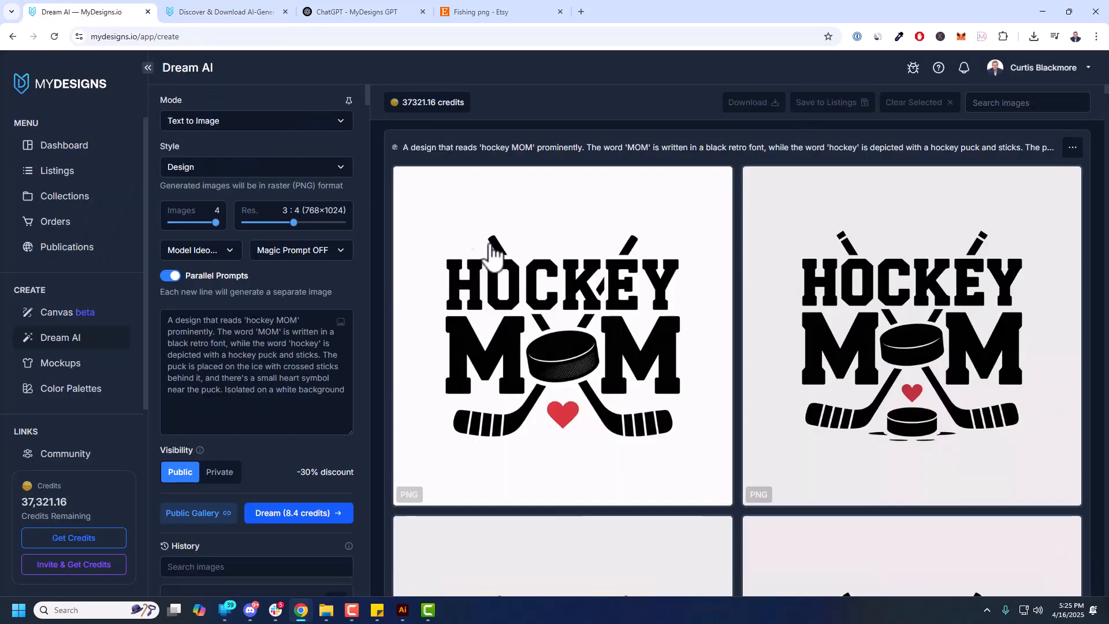
Review the Volleyball Mom reference PNG and clear the prompt box
click(283, 379)
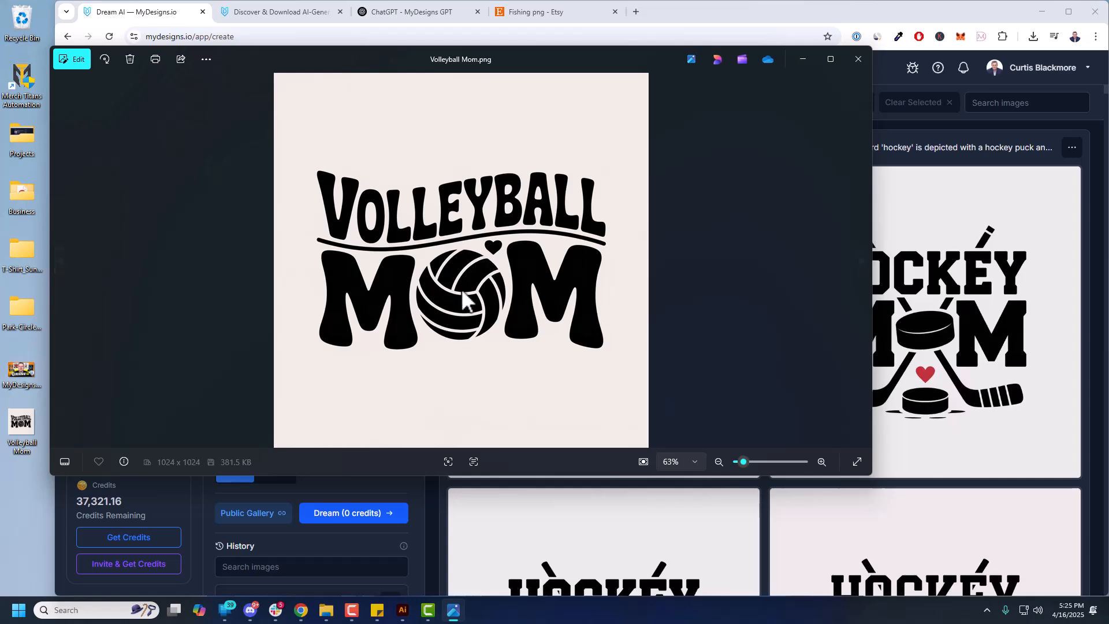
click(858, 59)
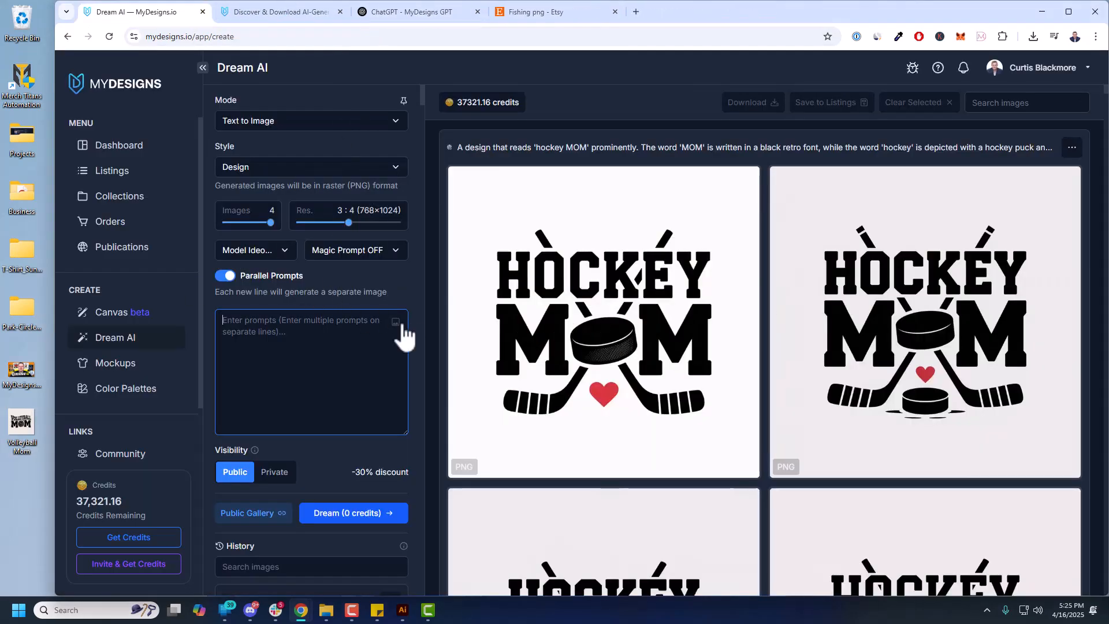
Turn the Volleyball Mom image from the Desktop into a VOLLEYBALL MOM prompt
click(395, 323)
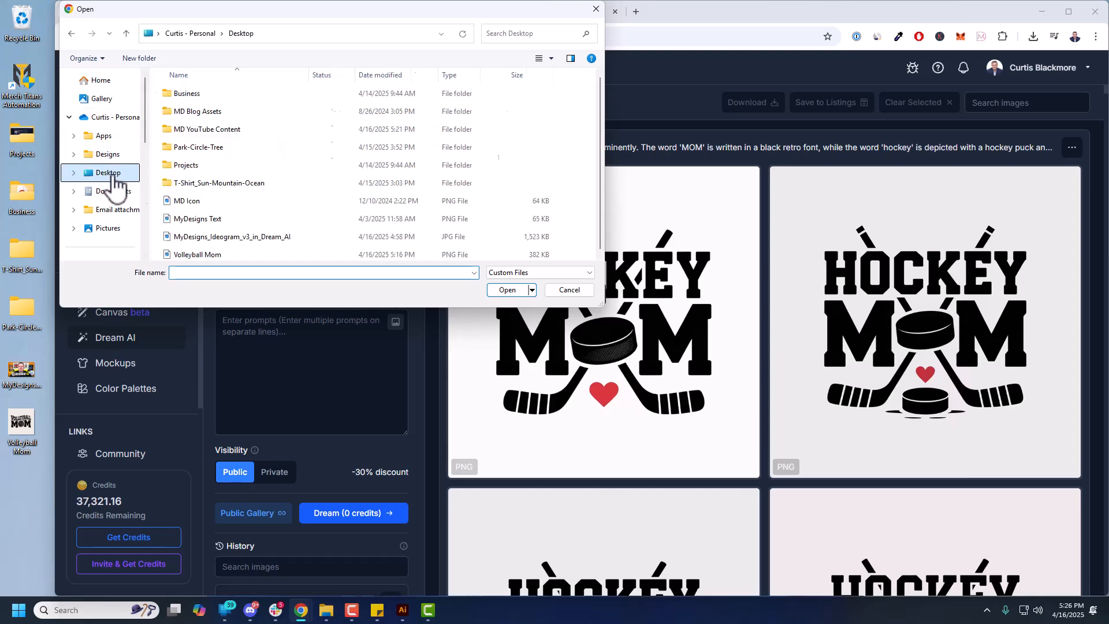
click(569, 289)
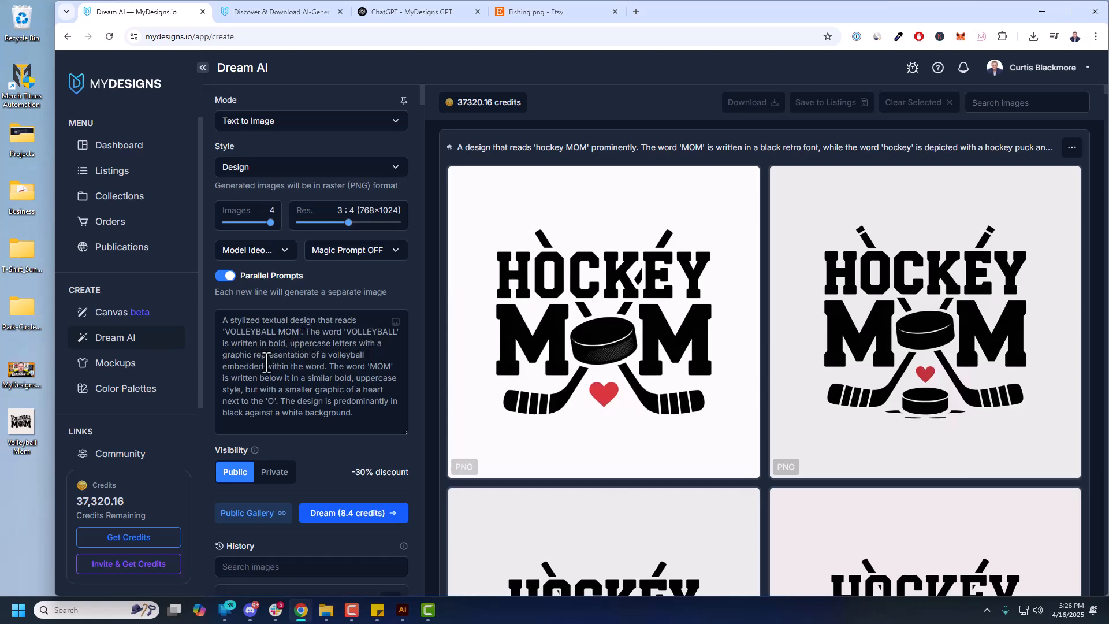
mouse_move(309, 382)
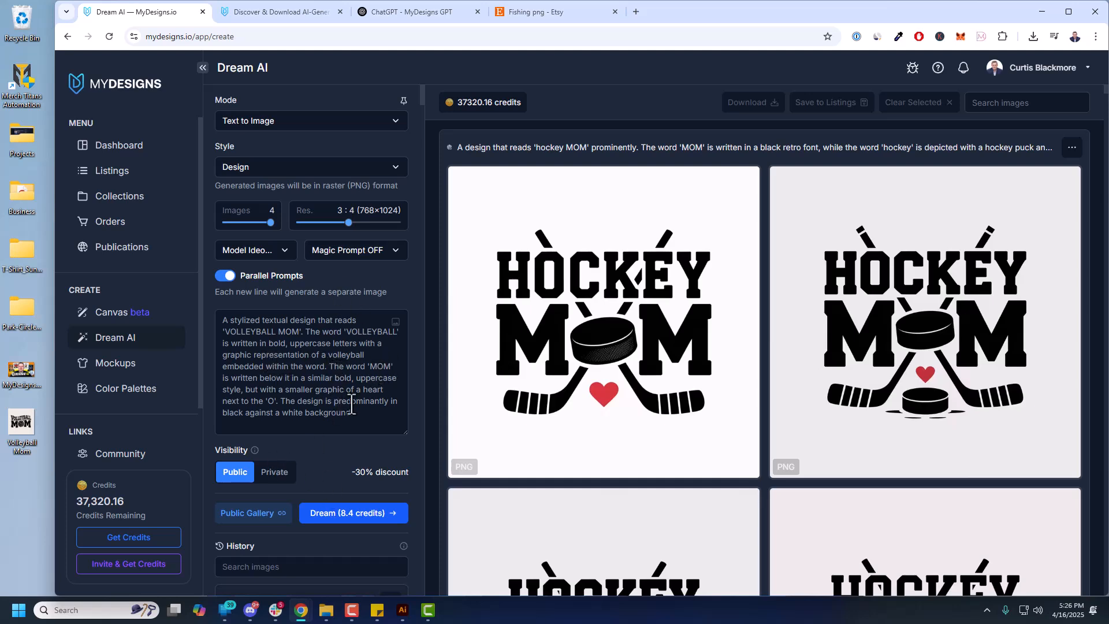
mouse_move(287, 456)
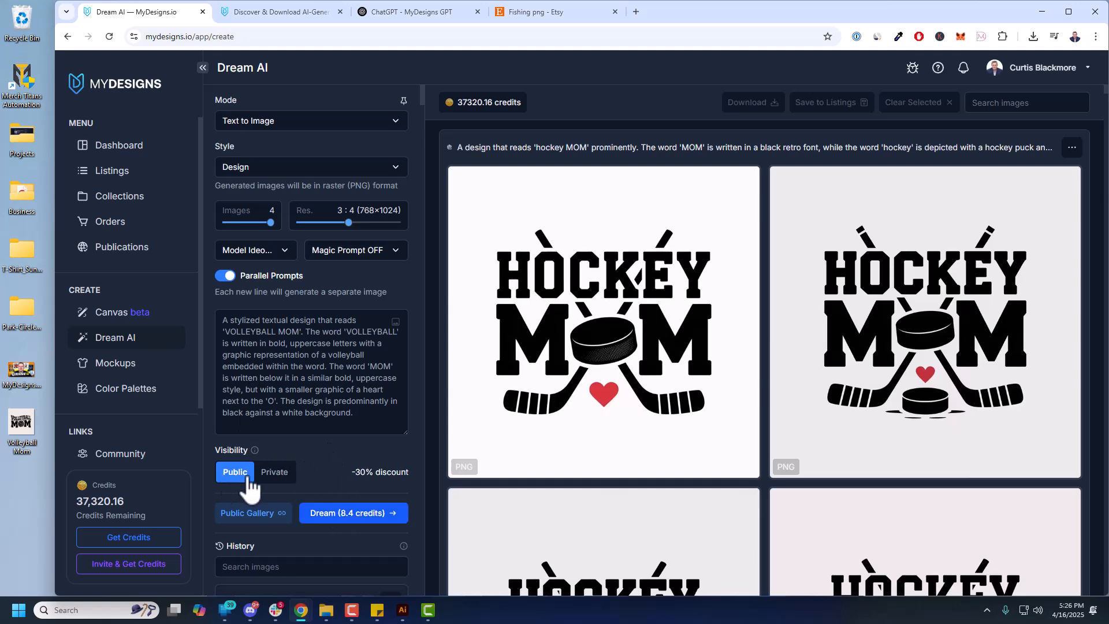
Generate four VOLLEYBALL MOM designs and review the results
click(274, 471)
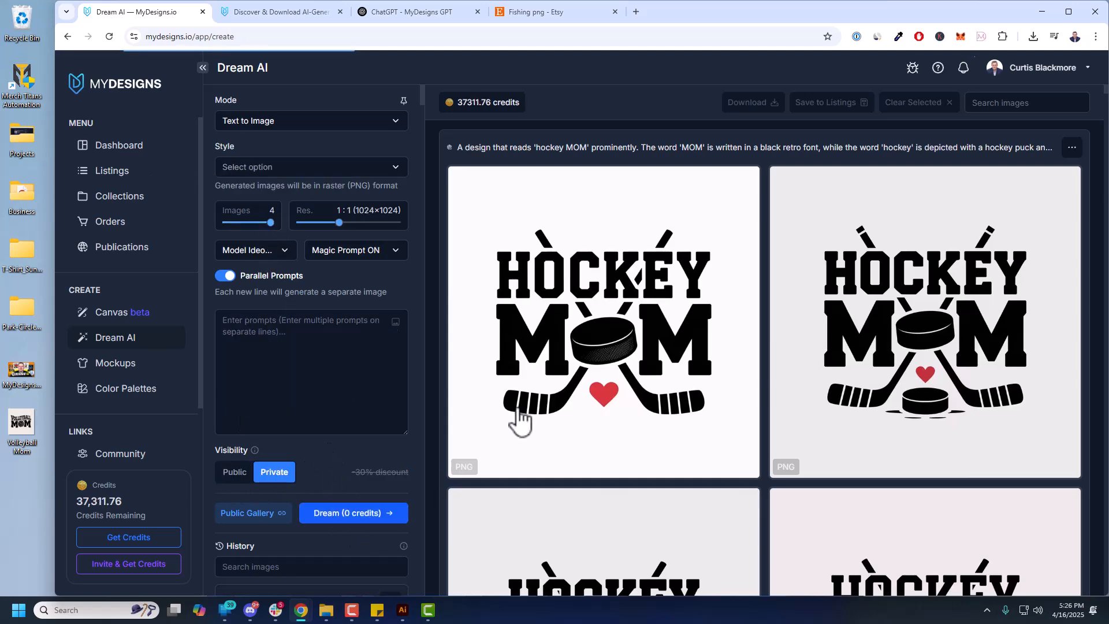
click(352, 511)
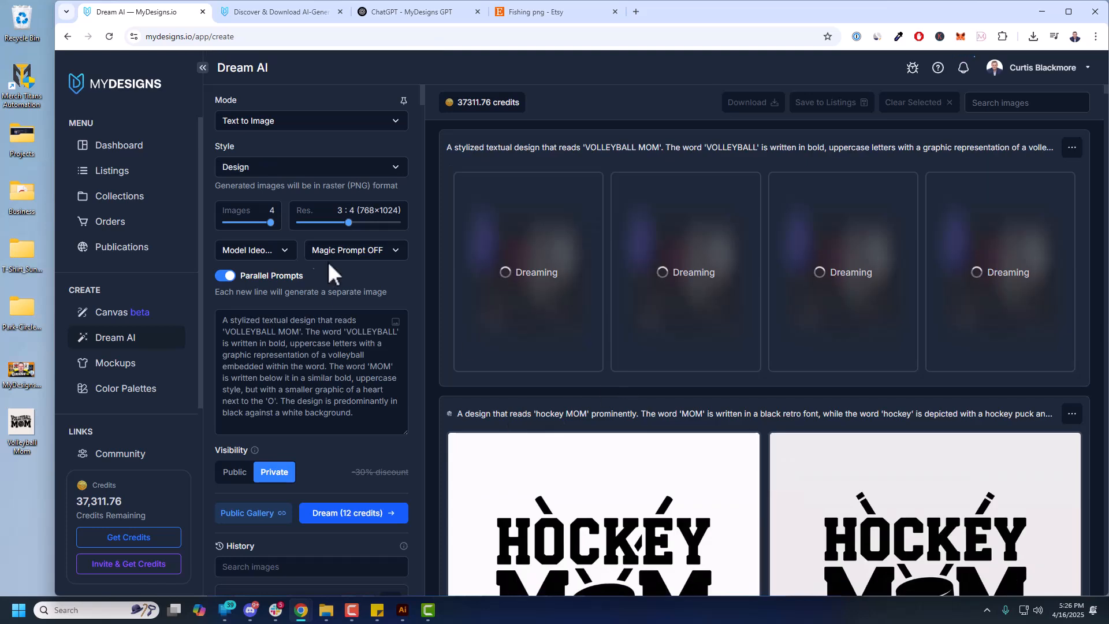
mouse_move(383, 230)
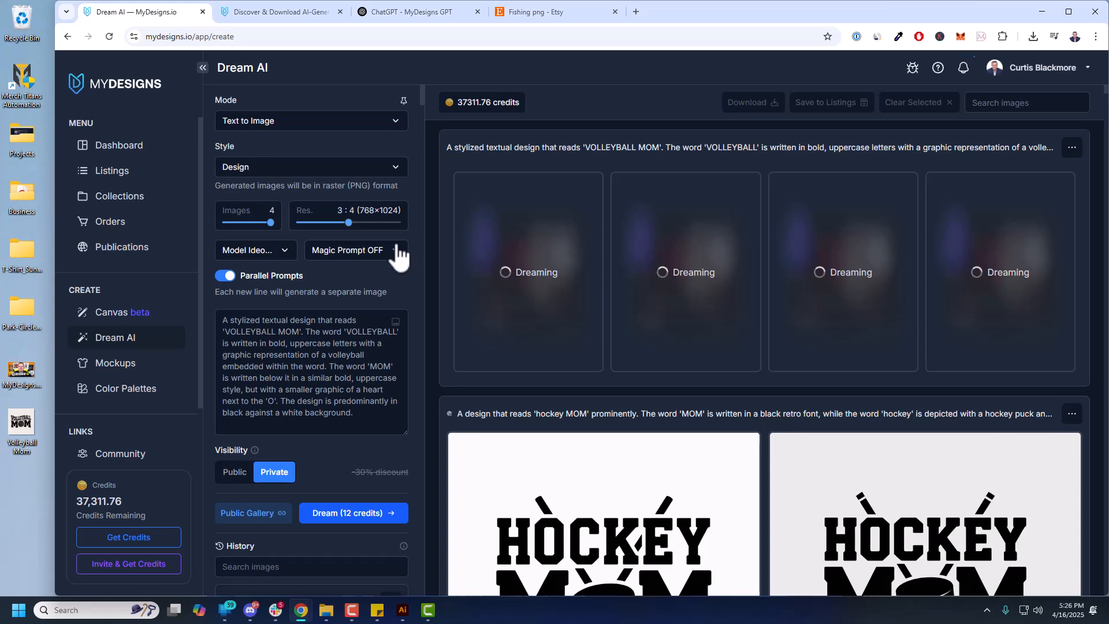
mouse_move(625, 277)
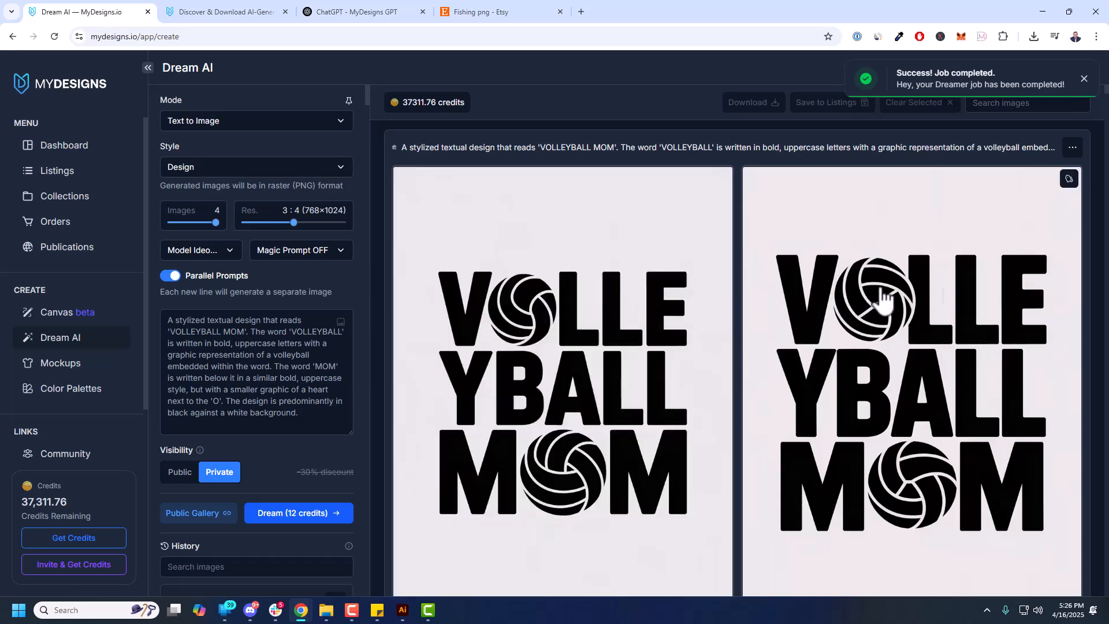
scroll(down, 3)
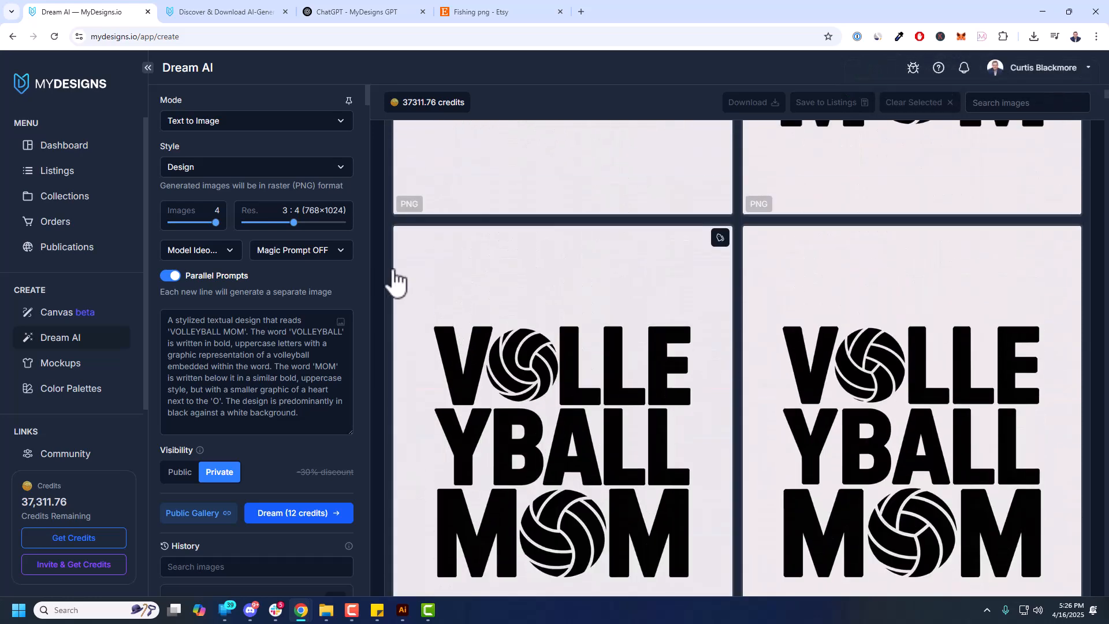
Set square 1:1 resolution and generate a second VOLLEYBALL MOM batch
drag(293, 222, 286, 221)
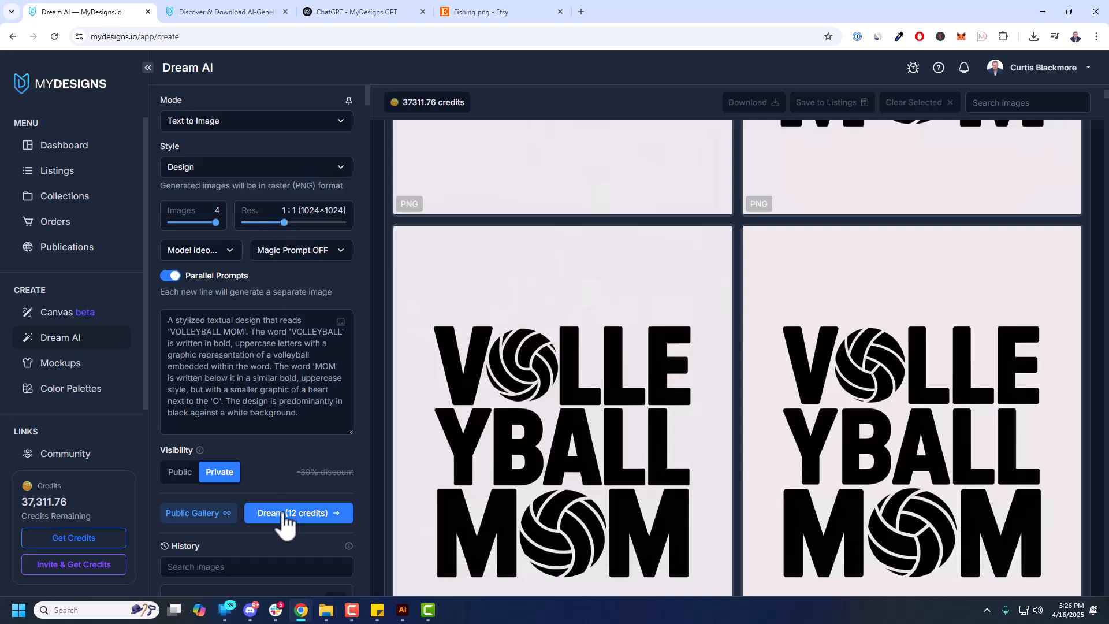
click(297, 513)
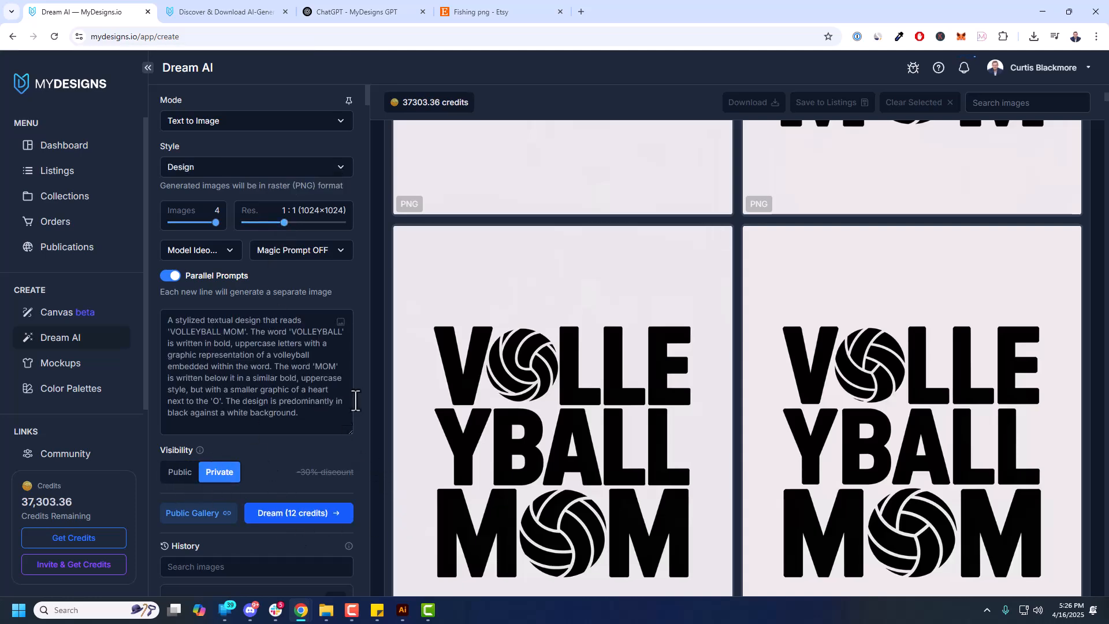
click(297, 513)
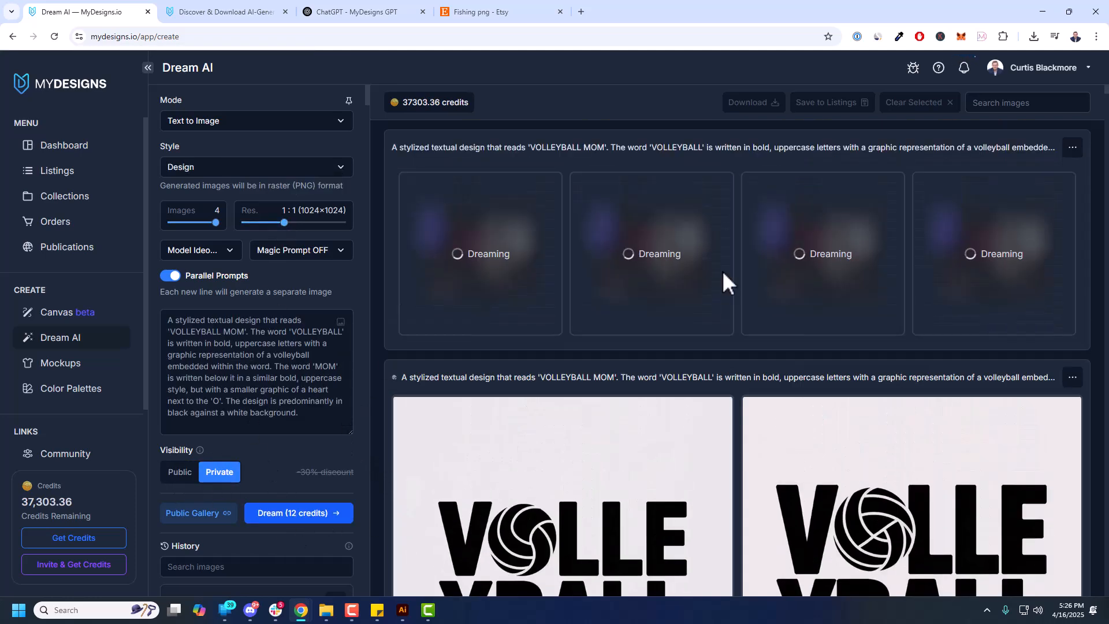
mouse_move(737, 278)
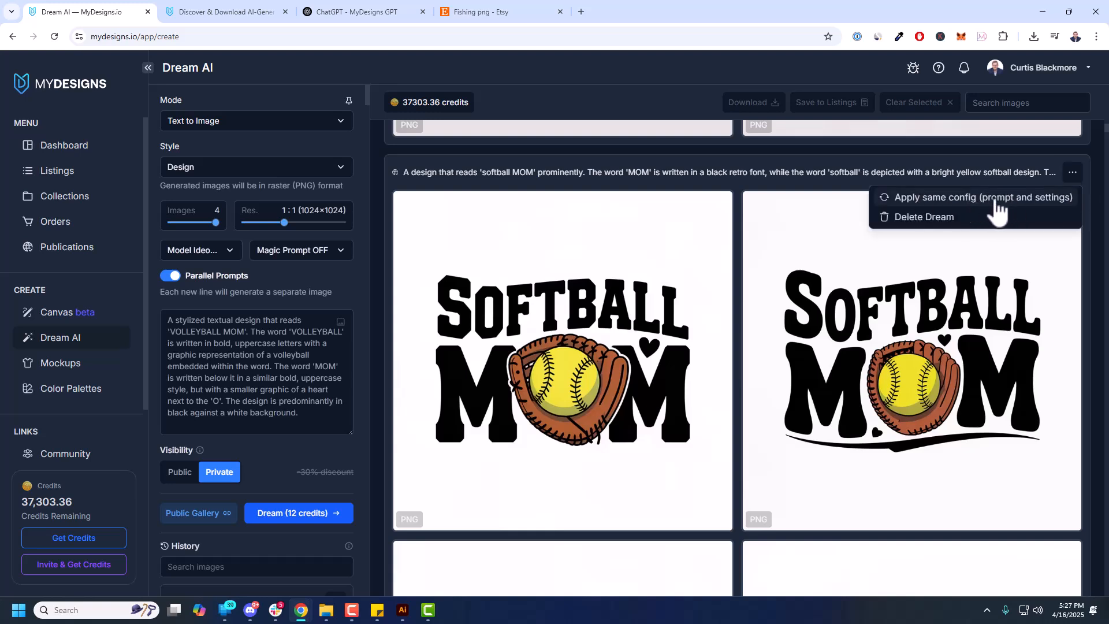
Reload the softball MOM prompt and settings, then move to the MyDesigns GPT chat
click(983, 197)
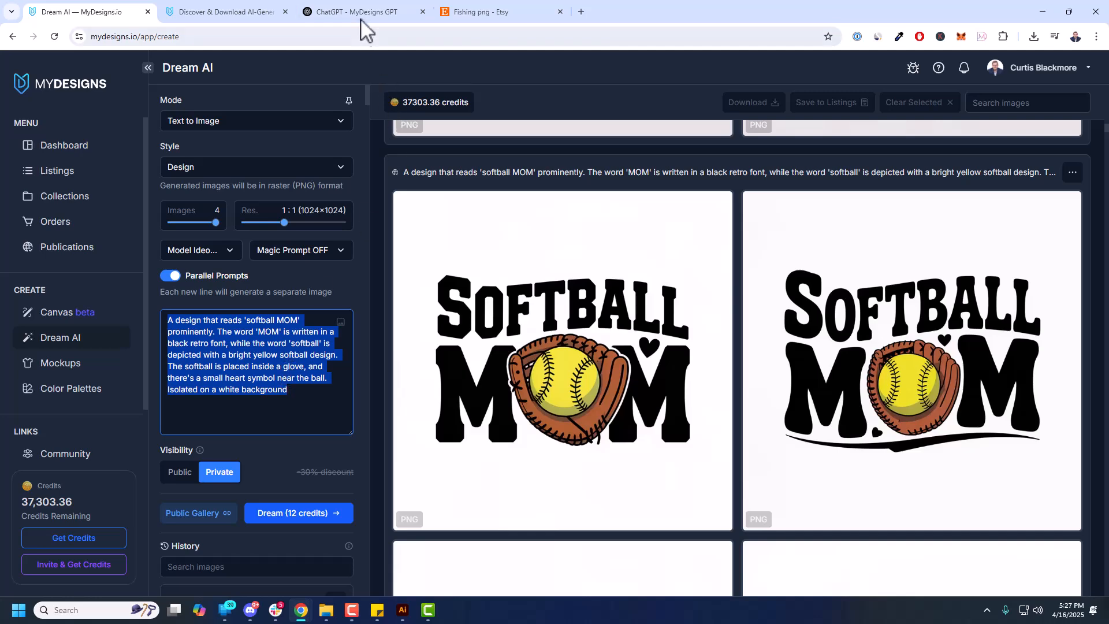
click(364, 12)
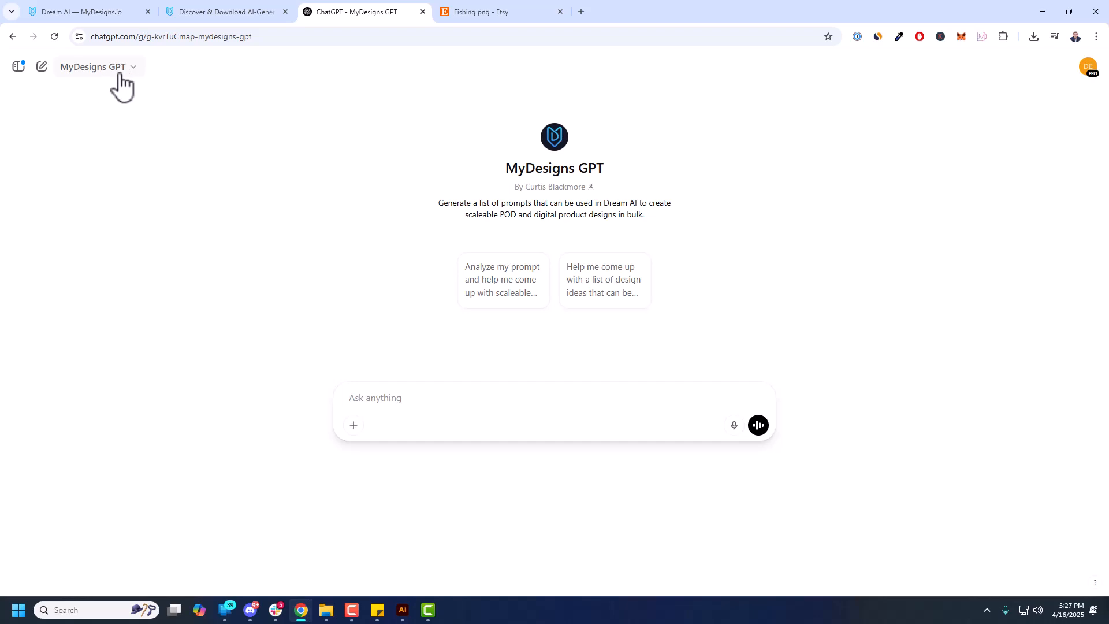
mouse_move(392, 333)
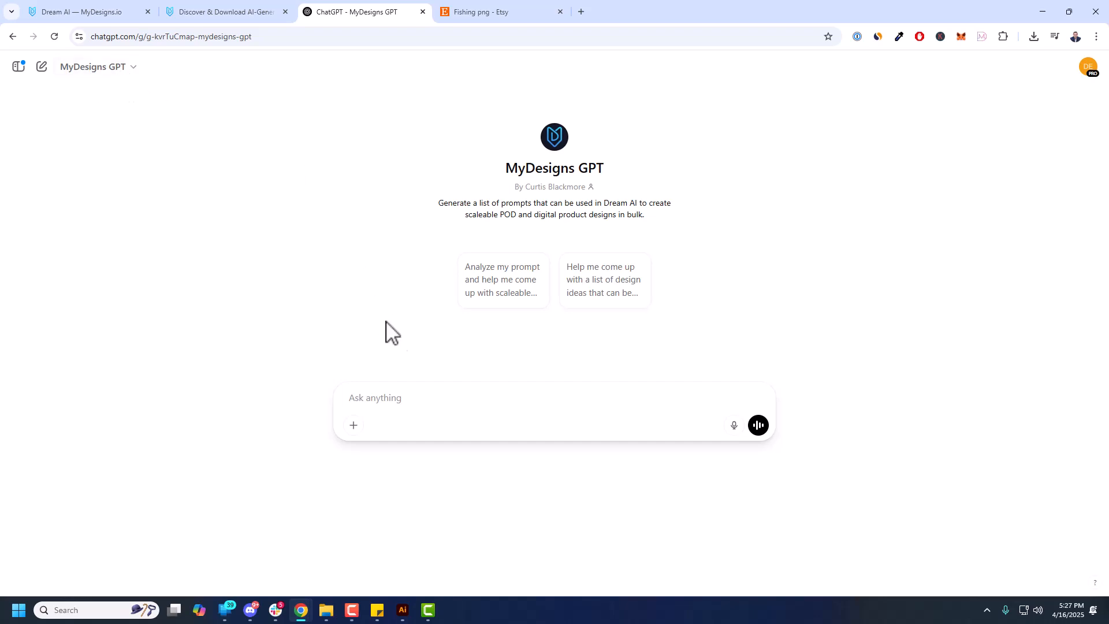
Ask MyDesigns GPT to scale the softball MOM prompt to the top 10 most popular sports
click(433, 396)
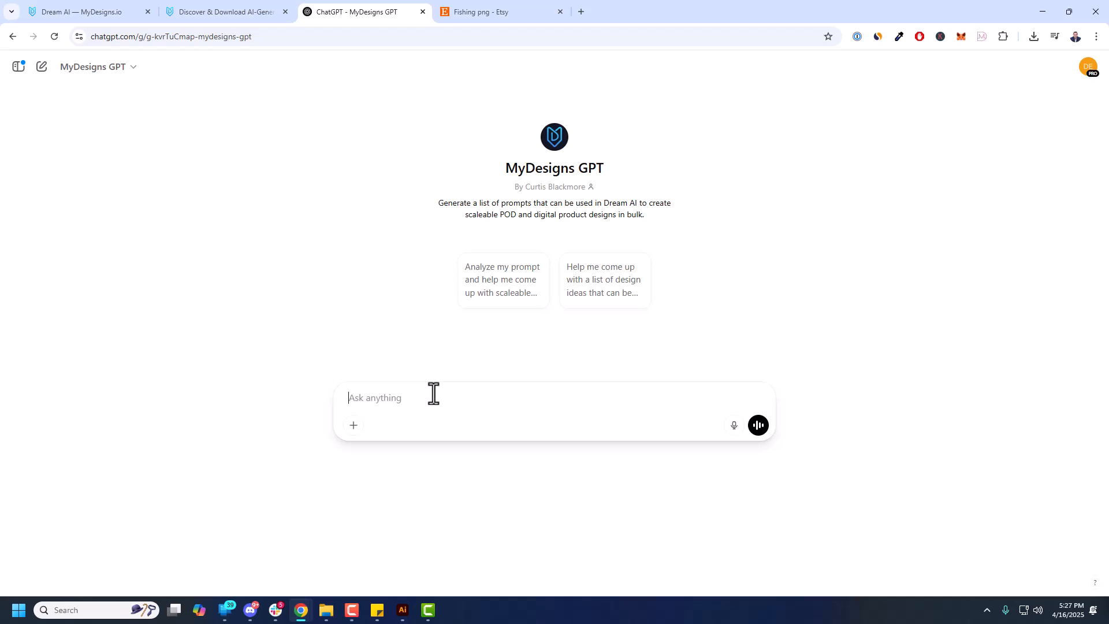
text(Scale this prompt to the top 10 spo)
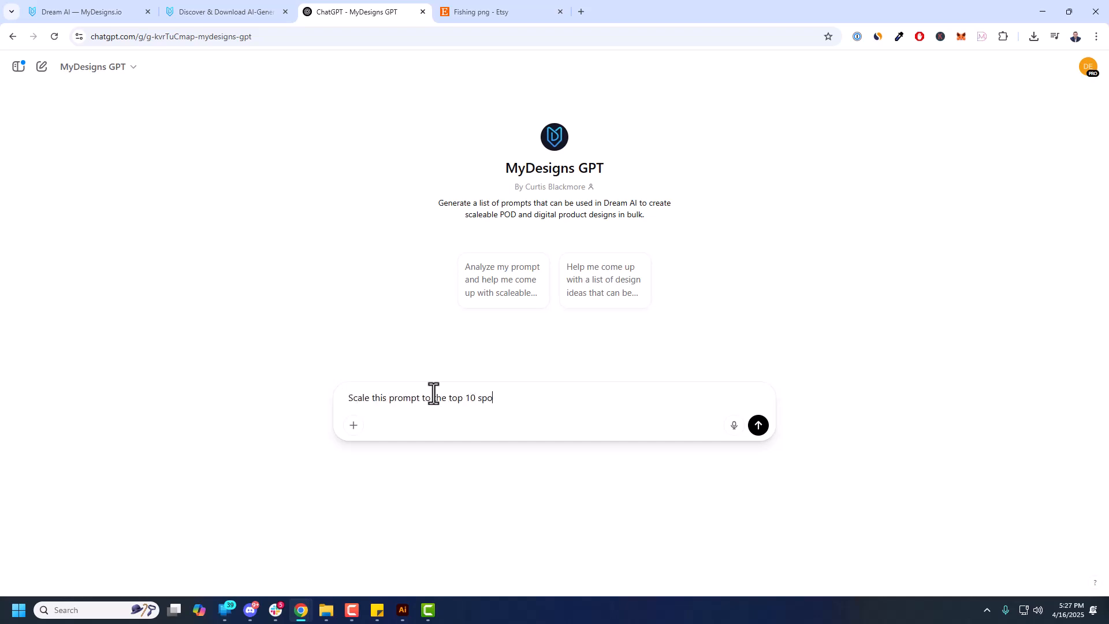
key(Backspace)
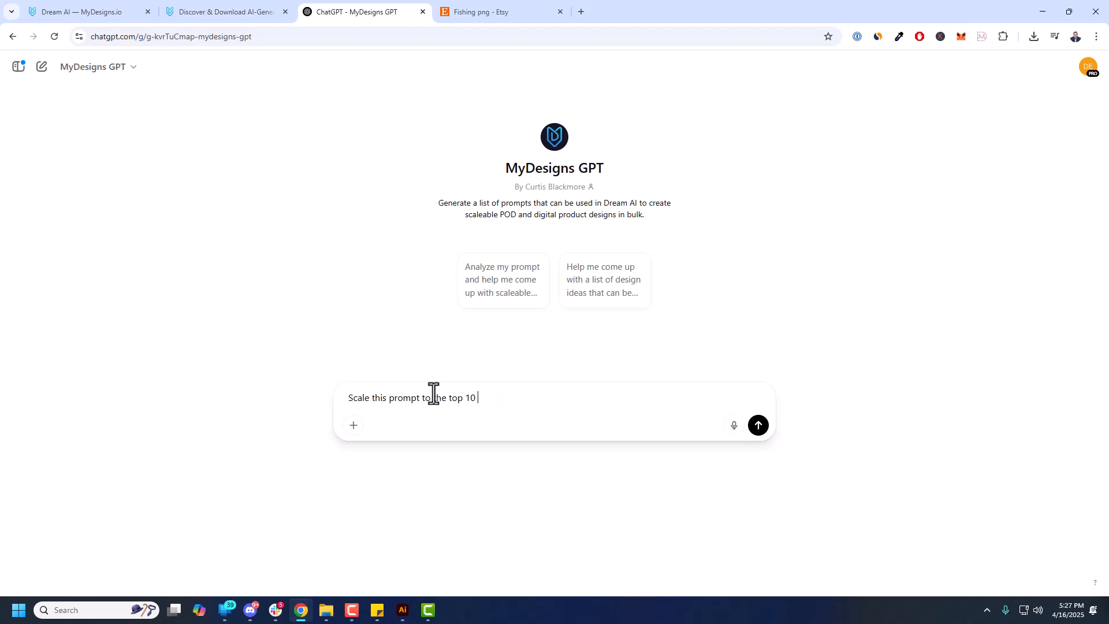
text(most popular sports:)
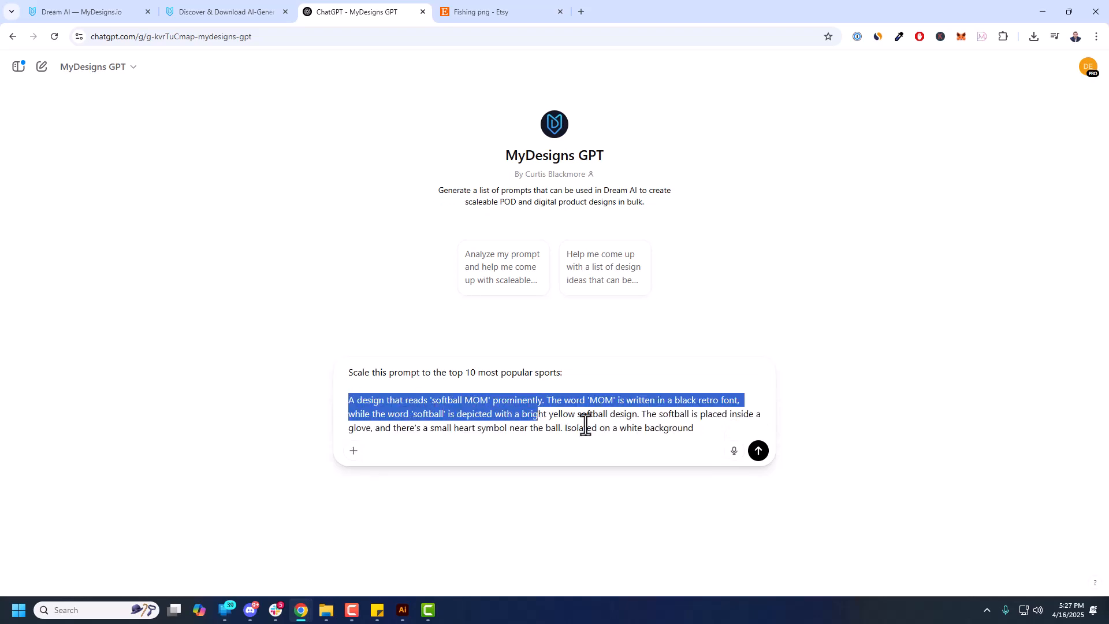
click(757, 449)
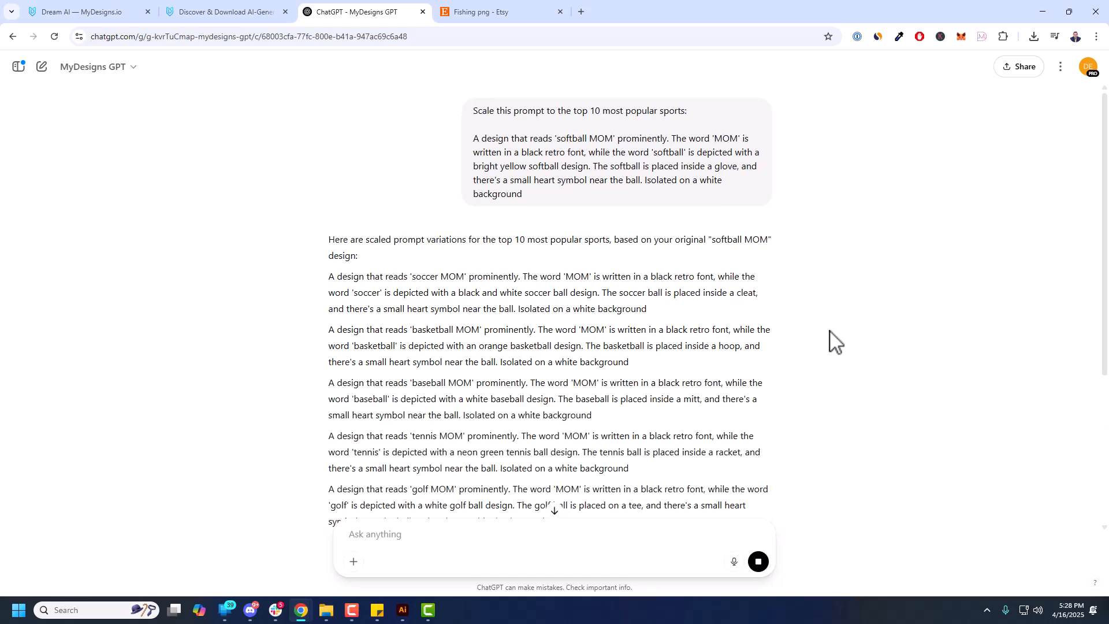
mouse_move(658, 317)
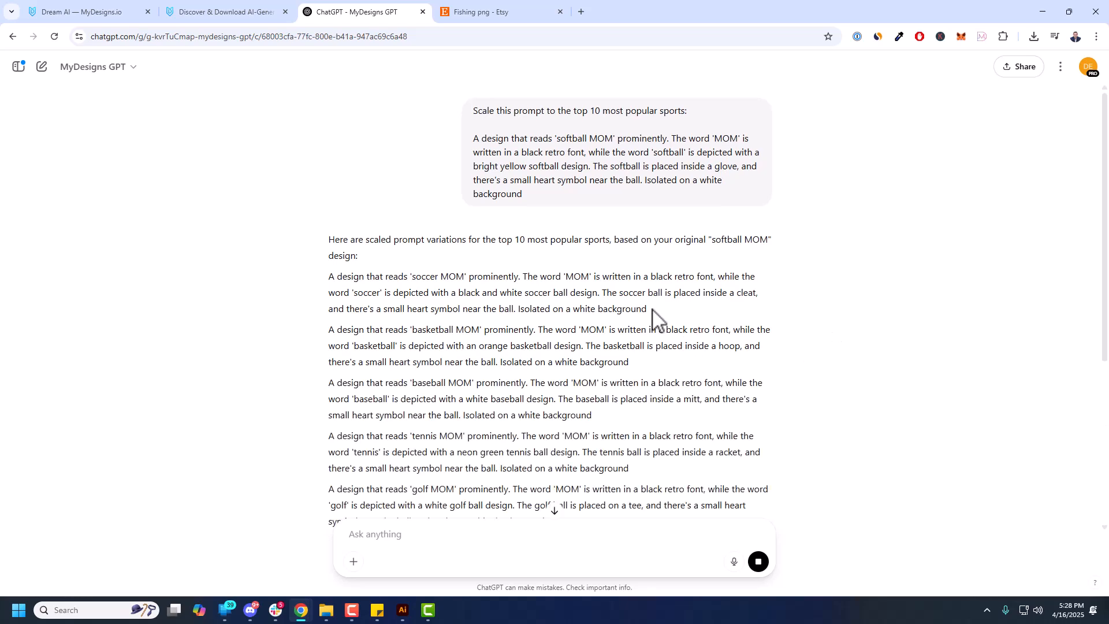
Review the GPT's sports MOM prompt variations and bring them back to Dream AI
scroll(down, 3)
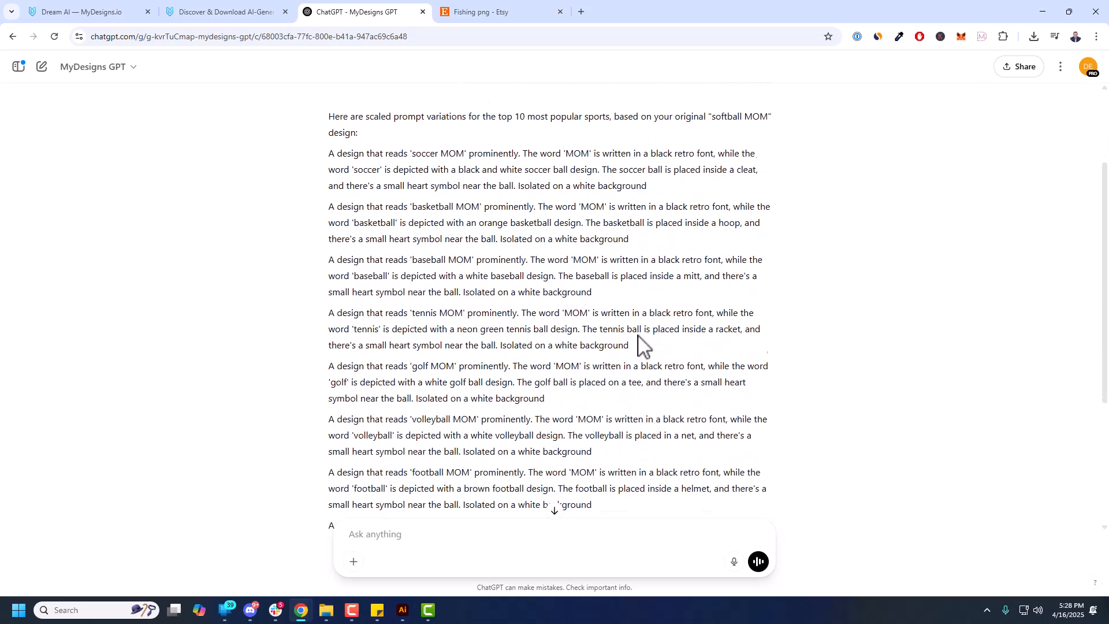
scroll(up, 3)
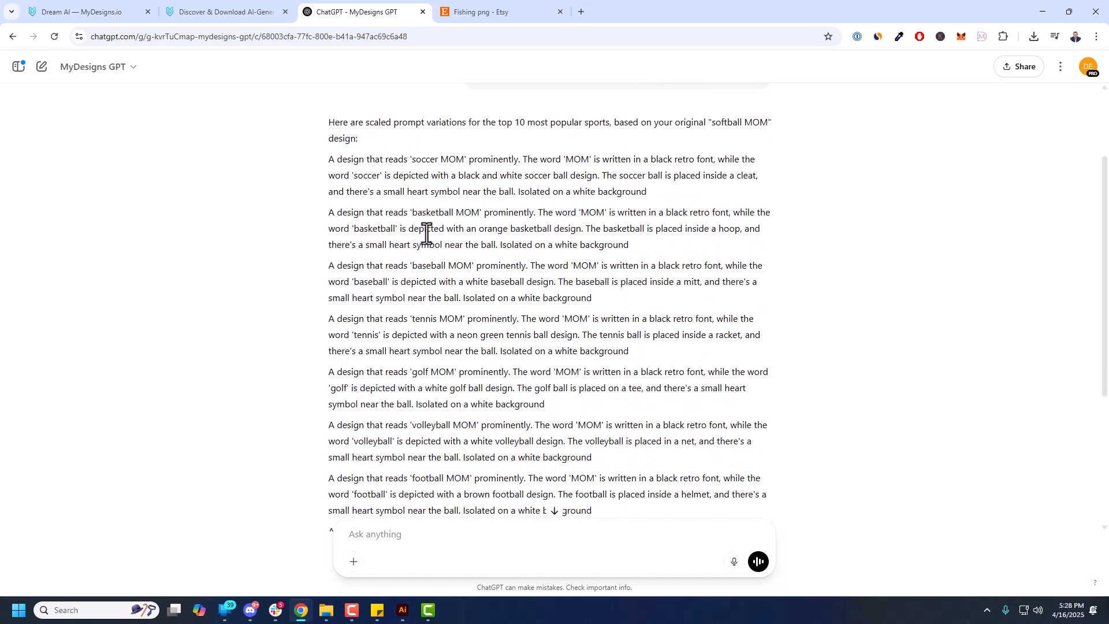
mouse_move(587, 230)
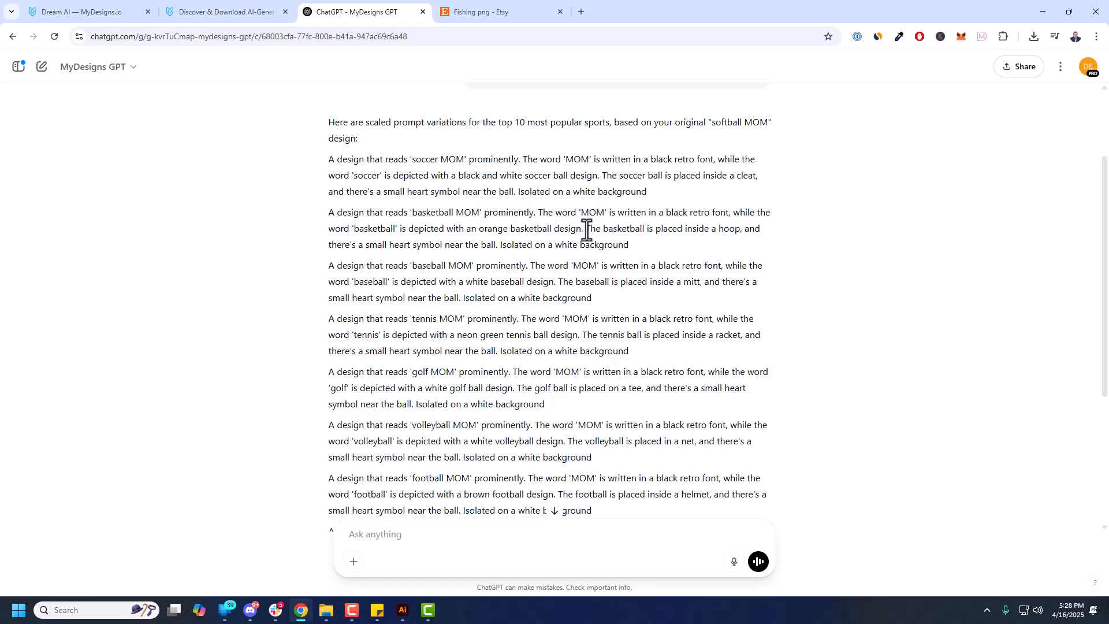
scroll(down, 3)
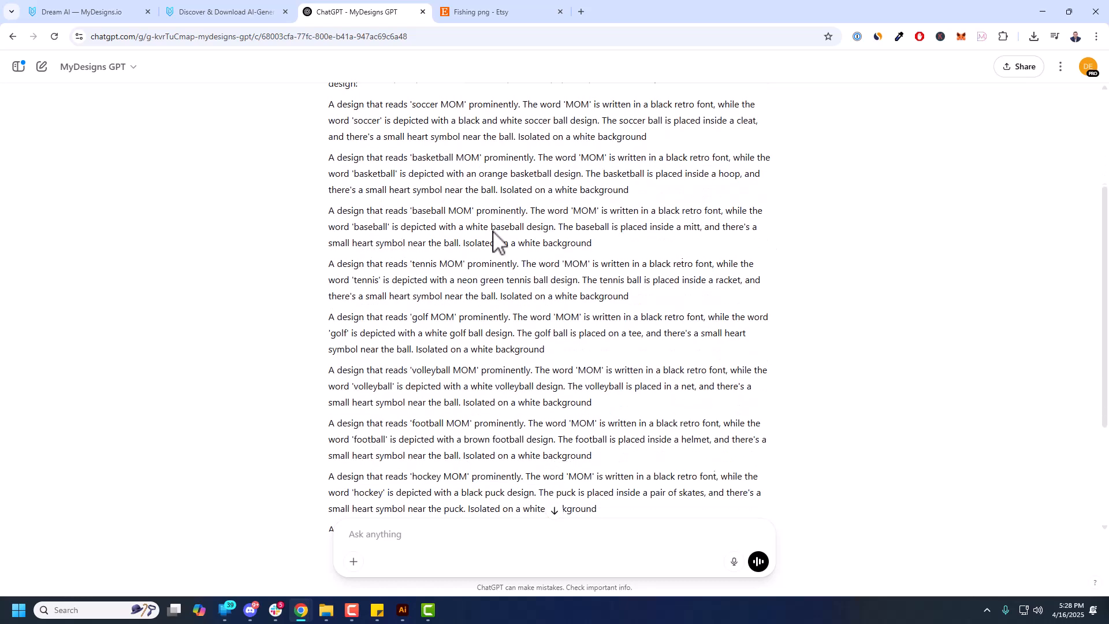
scroll(down, 3)
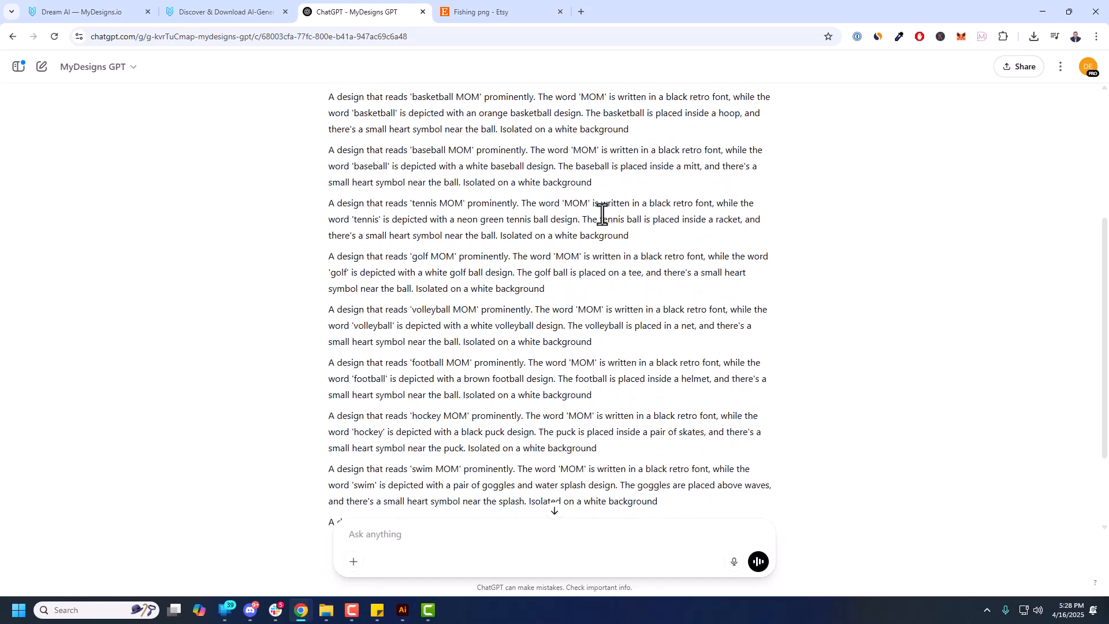
scroll(down, 3)
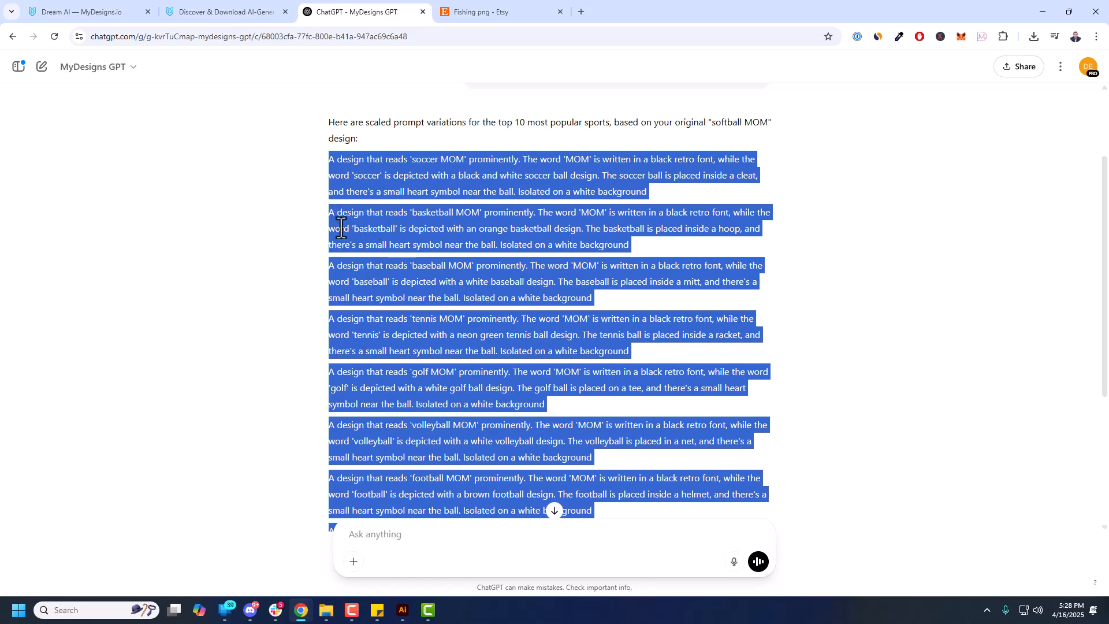
click(84, 12)
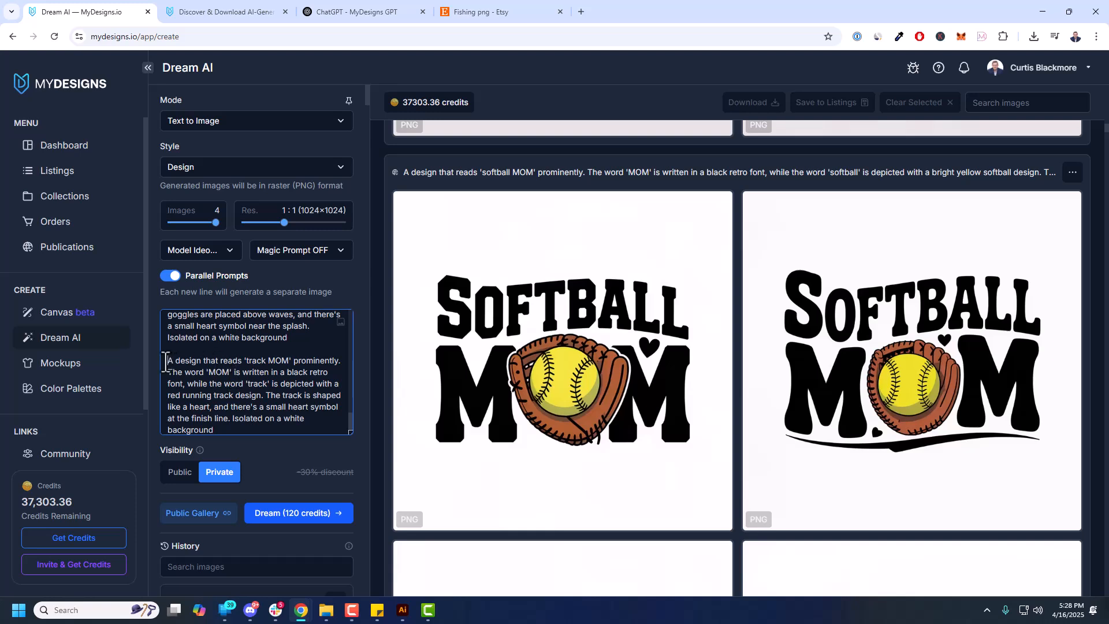
Paste the copied sports MOM prompts and start a 120-credit Dream batch
drag(167, 361, 212, 430)
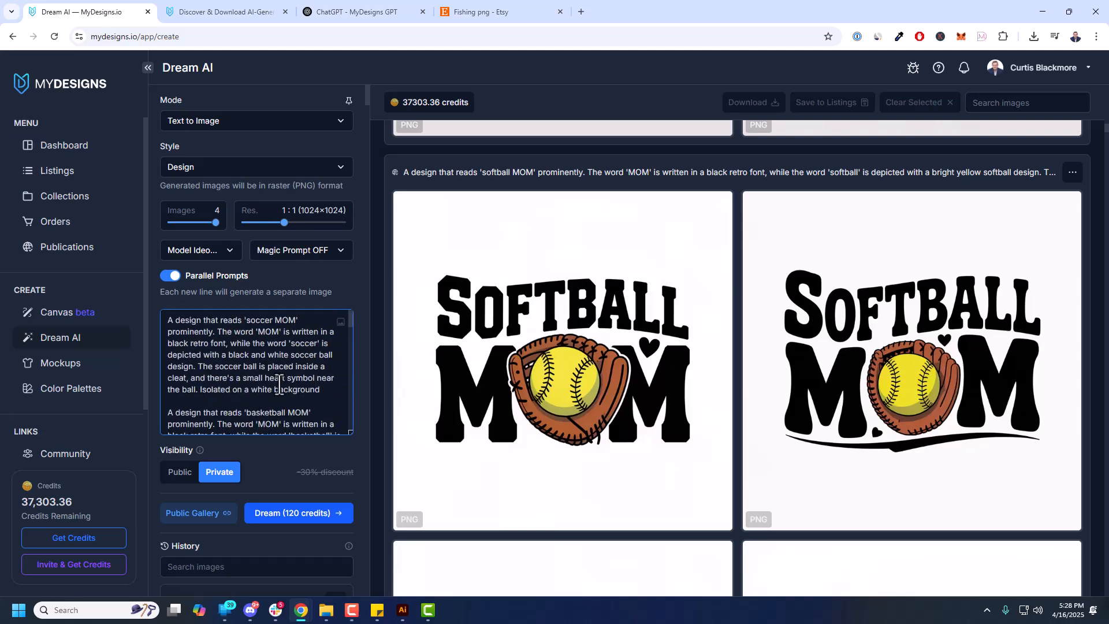
click(180, 471)
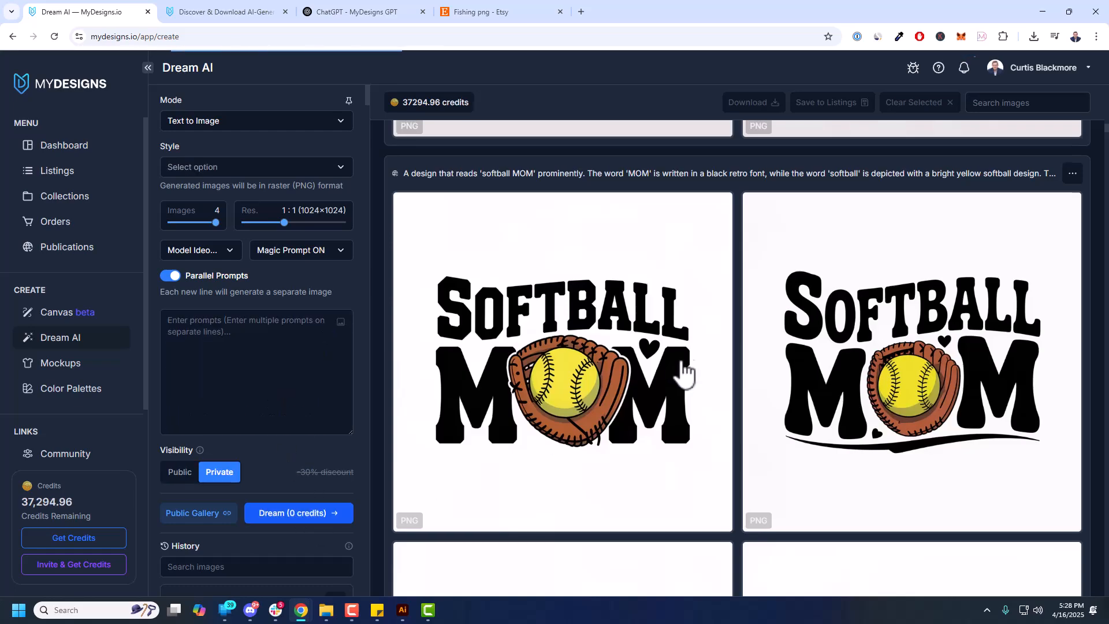
click(298, 513)
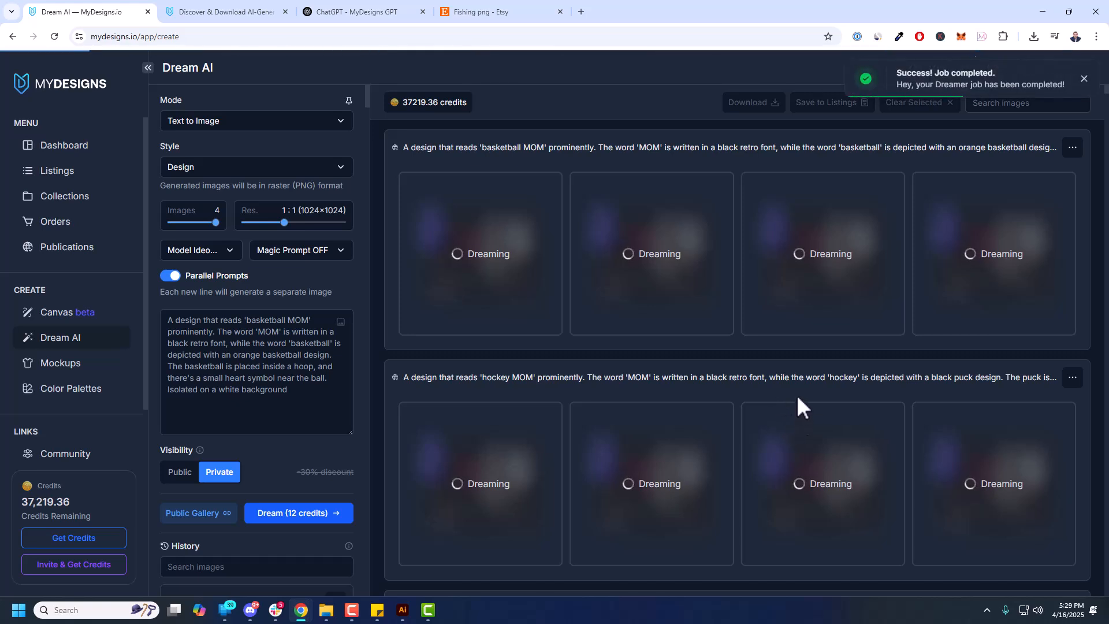
mouse_move(819, 338)
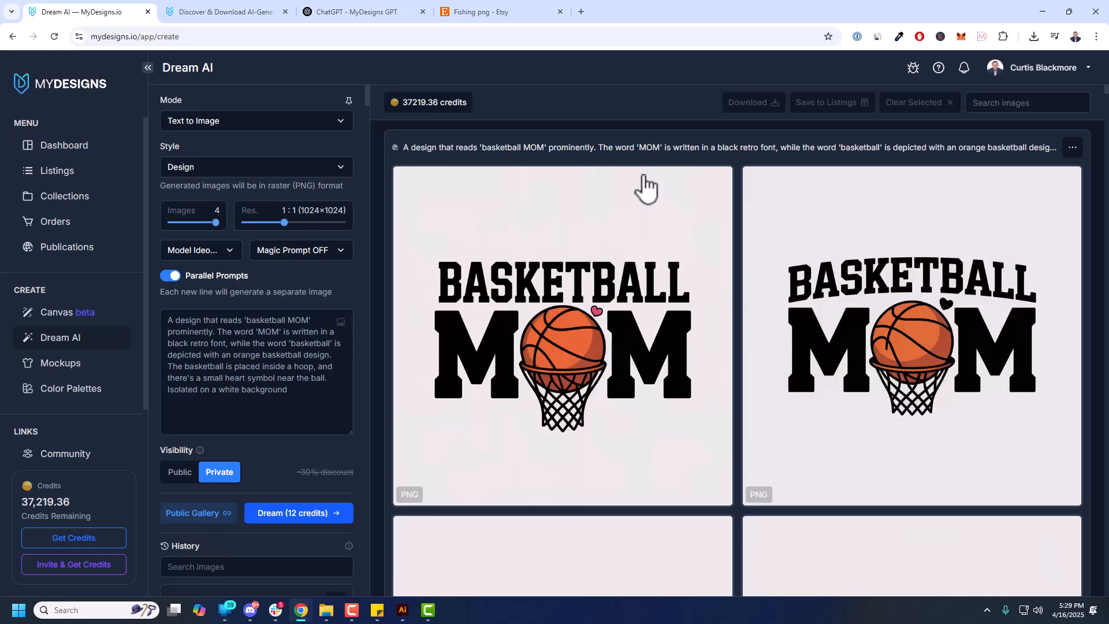
mouse_move(596, 342)
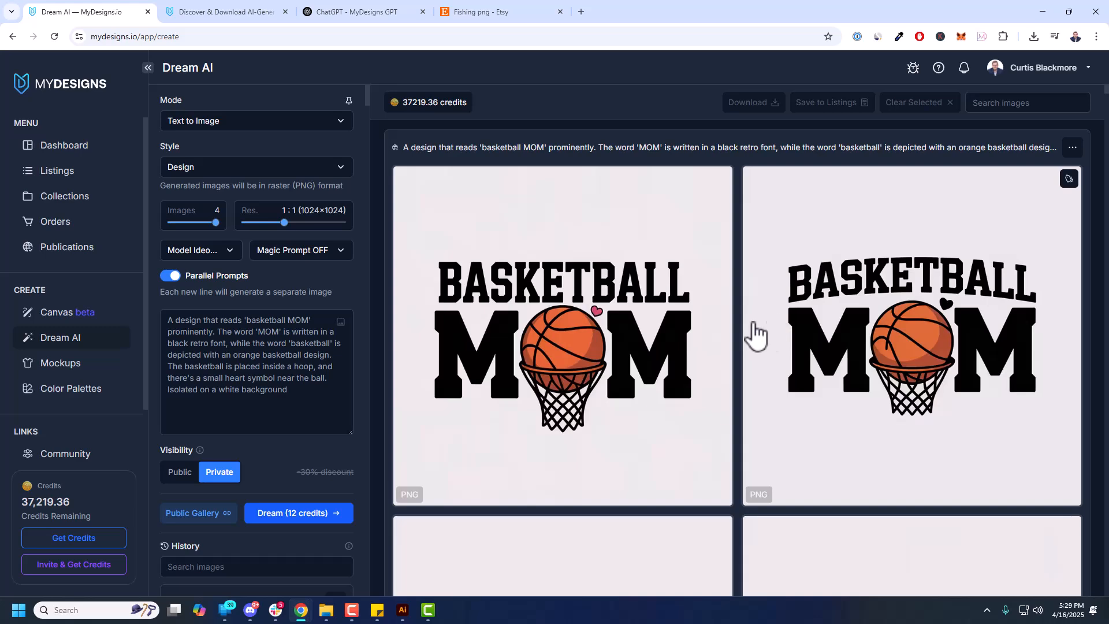
Scroll through the generated basketball, hockey and other sports MOM results to review them
scroll(down, 3)
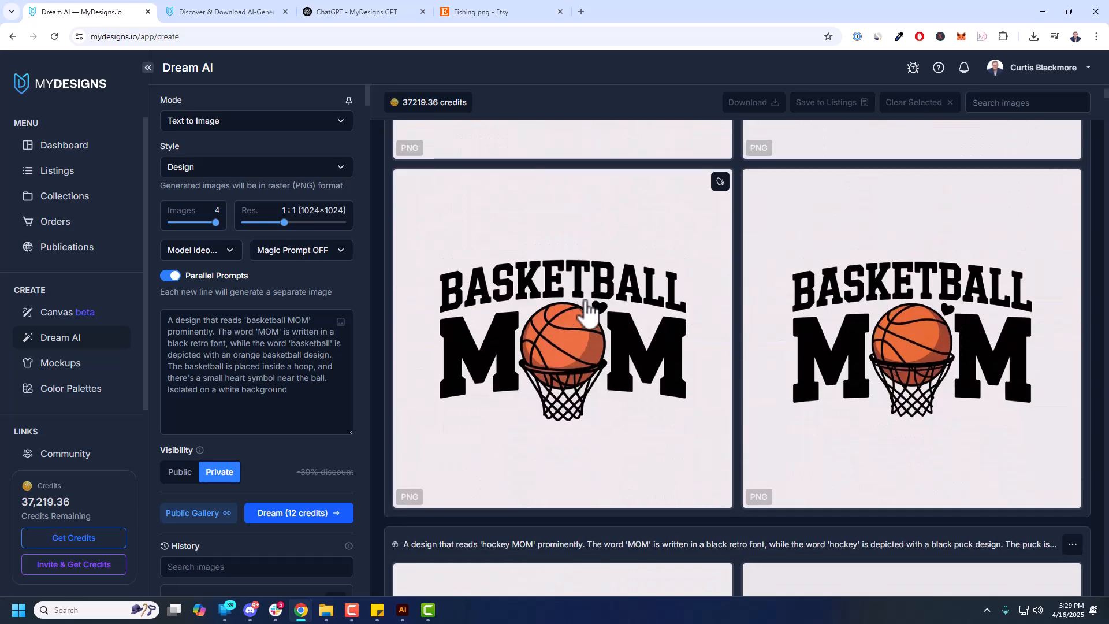
scroll(down, 3)
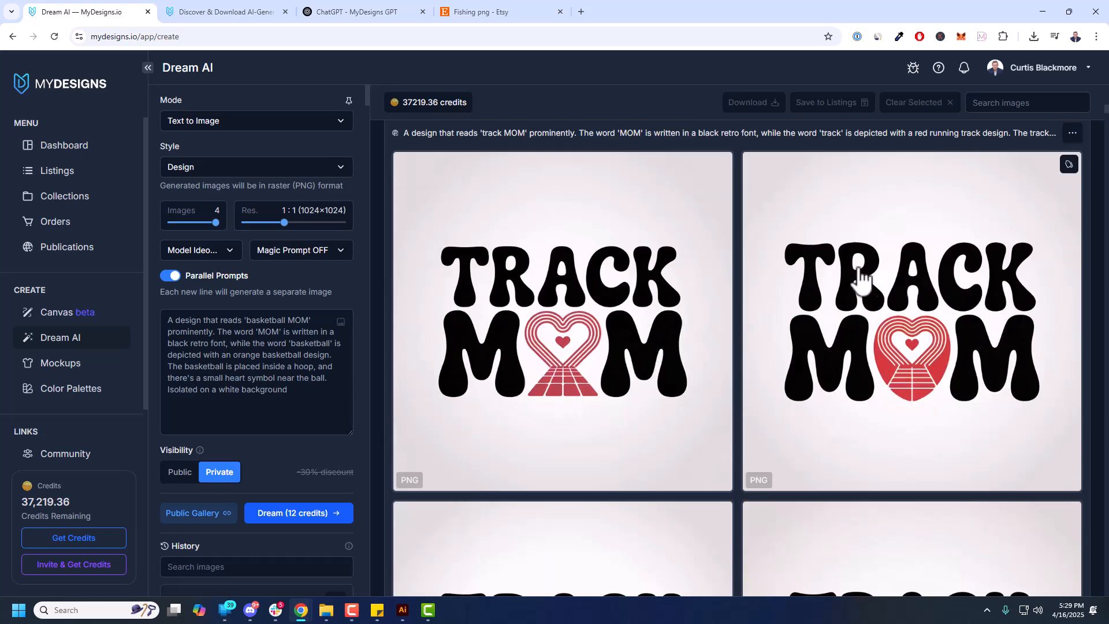
scroll(down, 3)
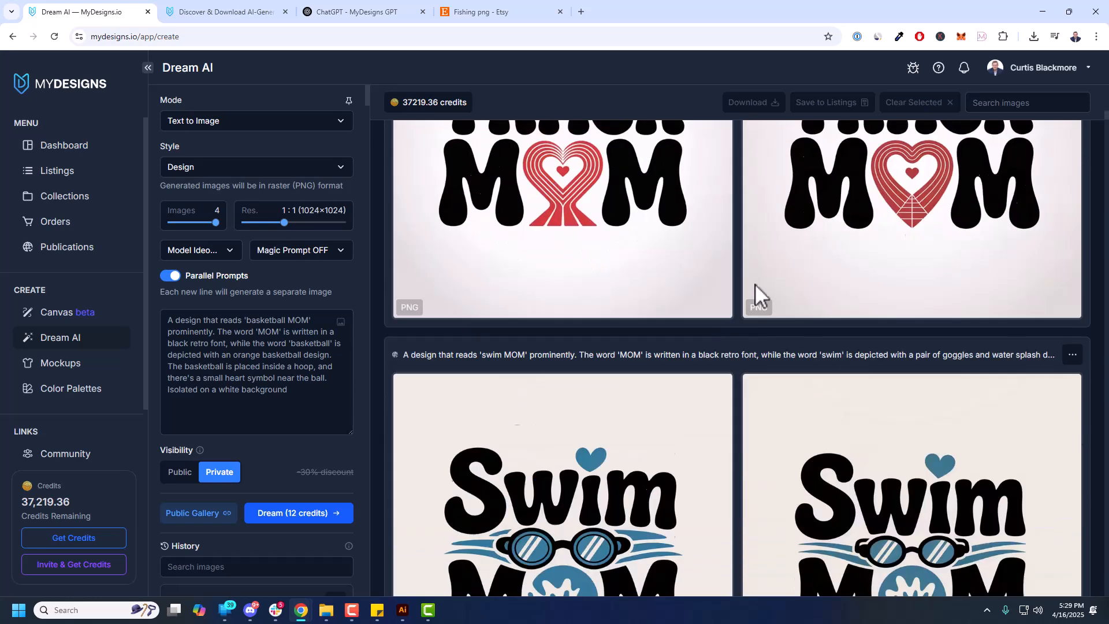
scroll(down, 3)
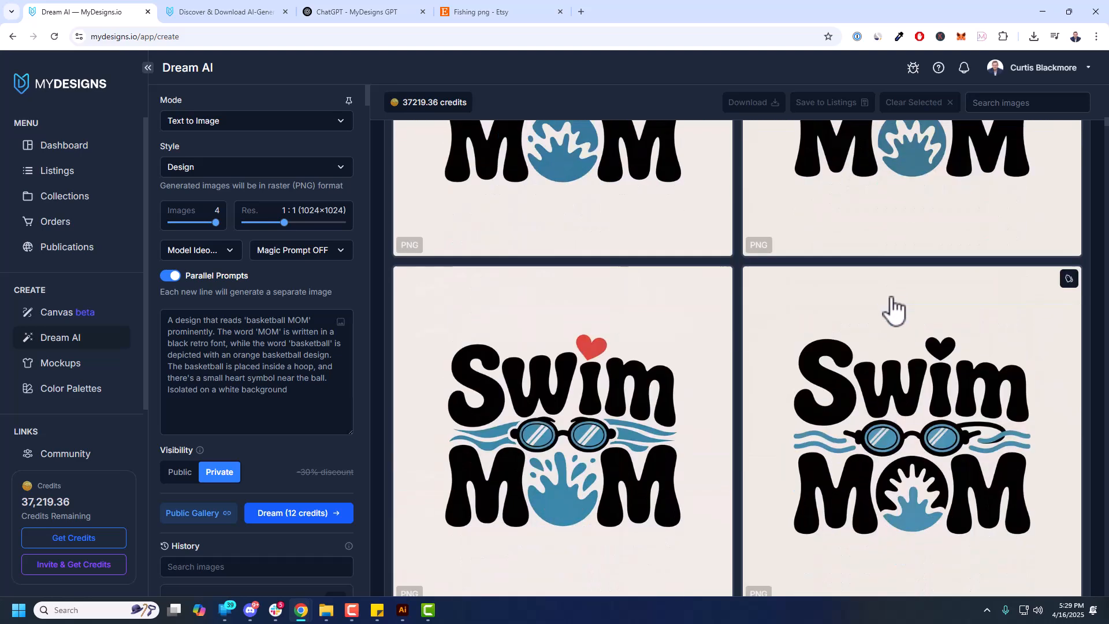
scroll(down, 3)
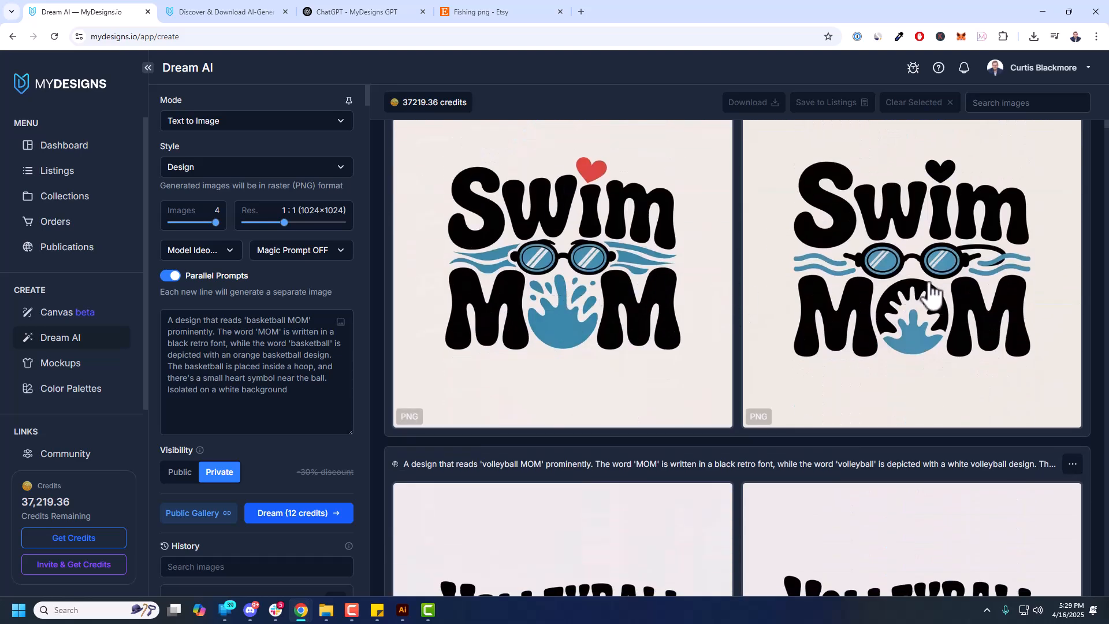
scroll(down, 3)
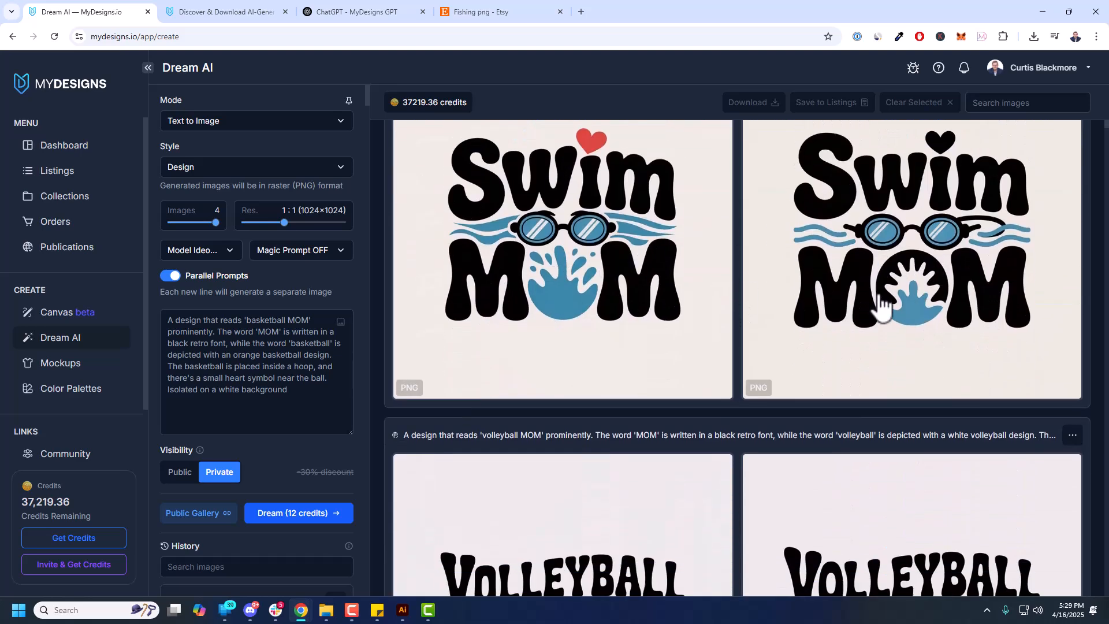
scroll(down, 3)
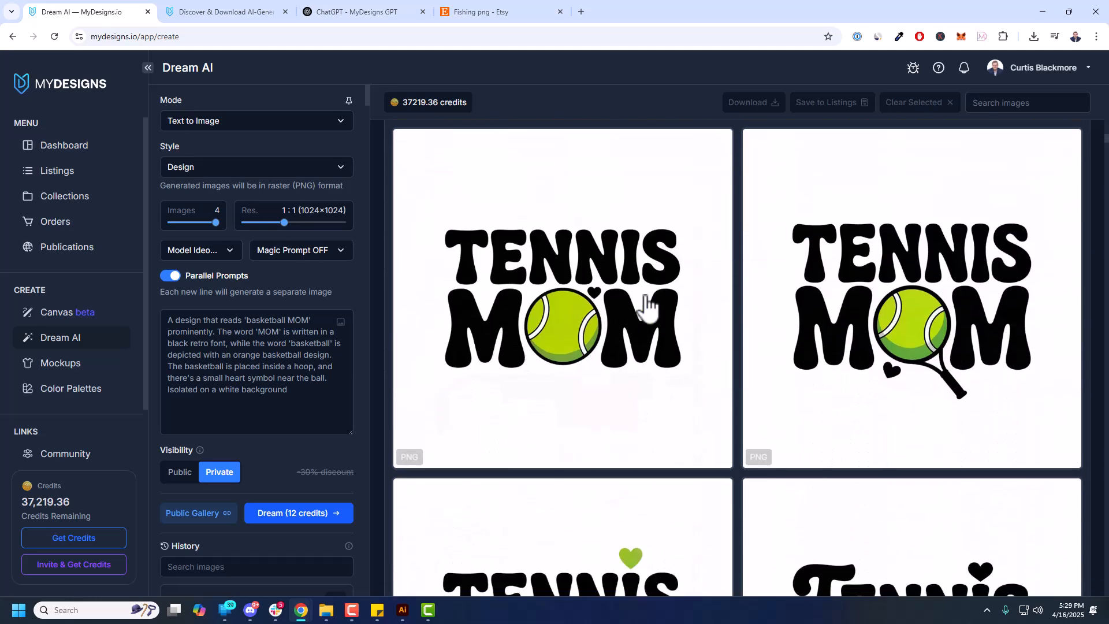
scroll(down, 3)
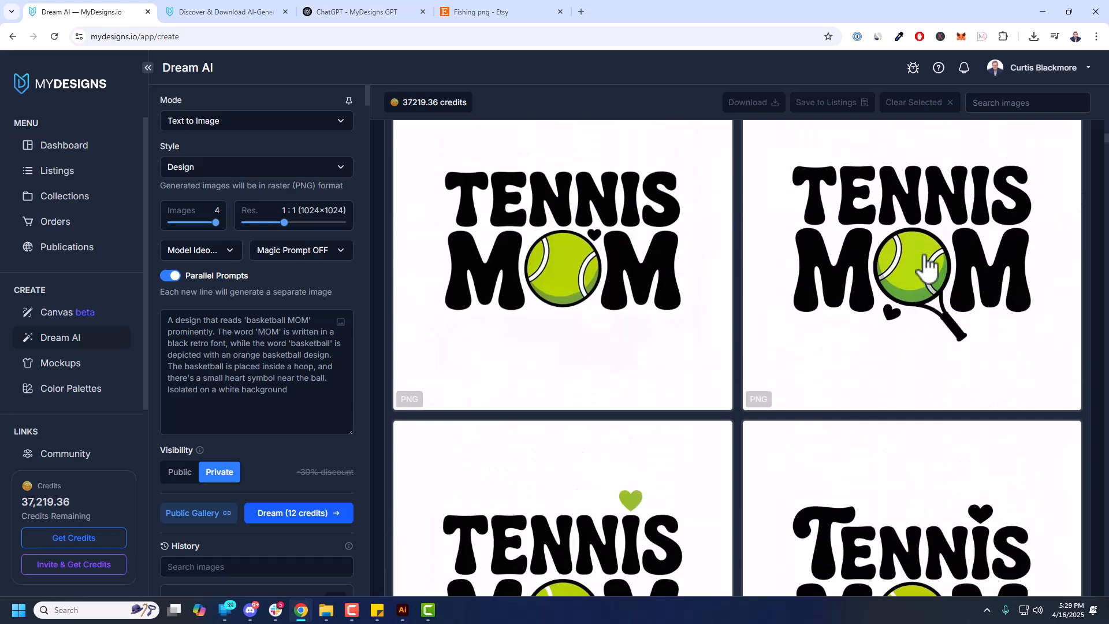
mouse_move(948, 307)
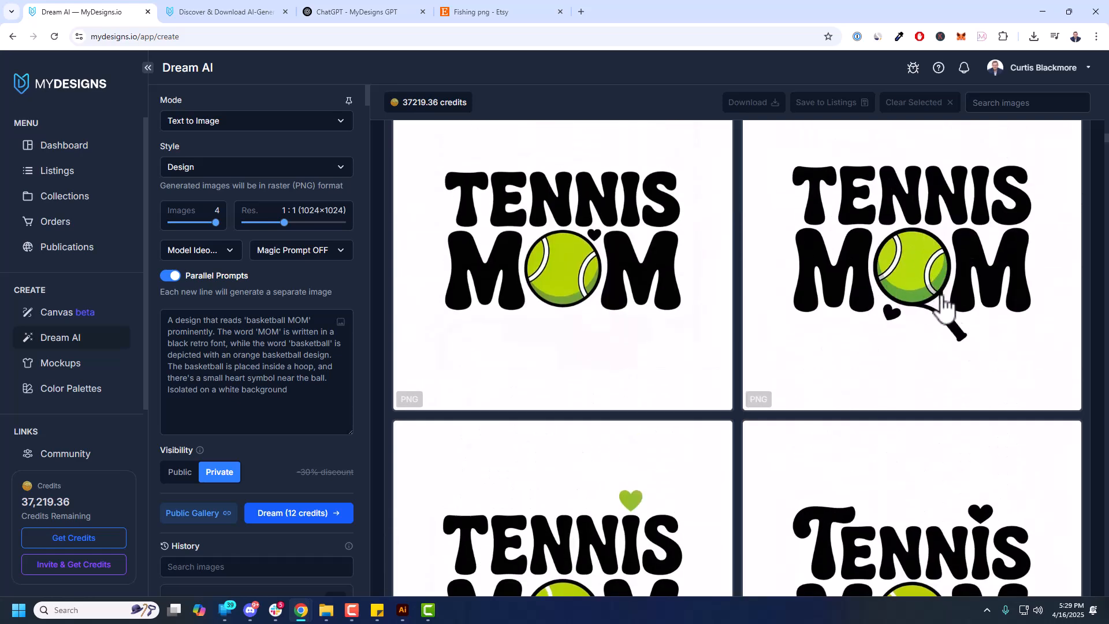
scroll(down, 3)
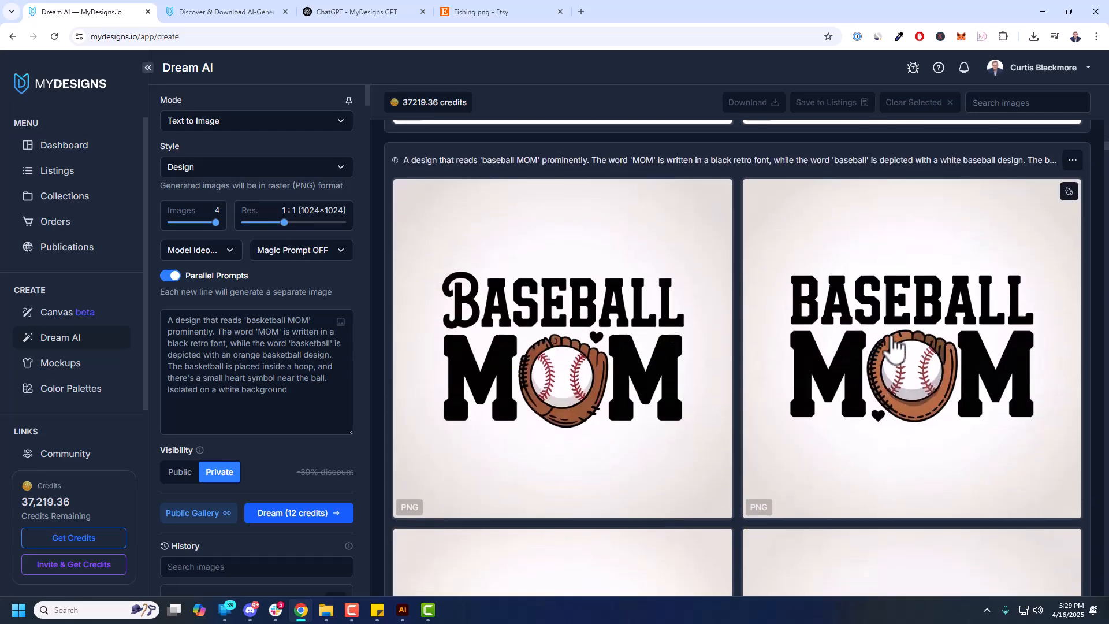
scroll(down, 3)
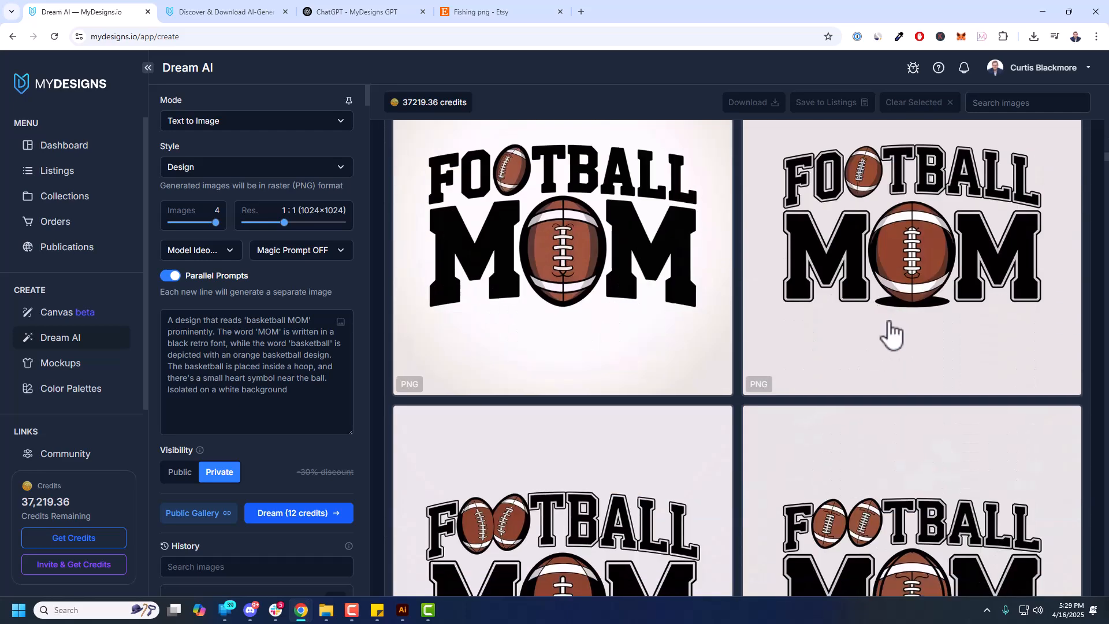
scroll(down, 3)
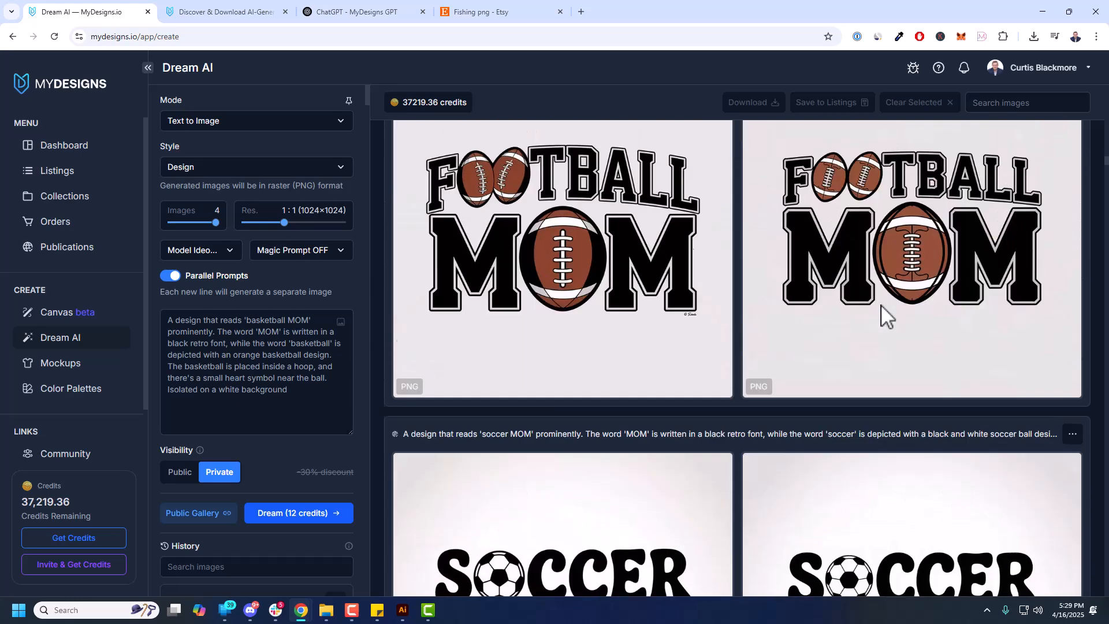
mouse_move(460, 194)
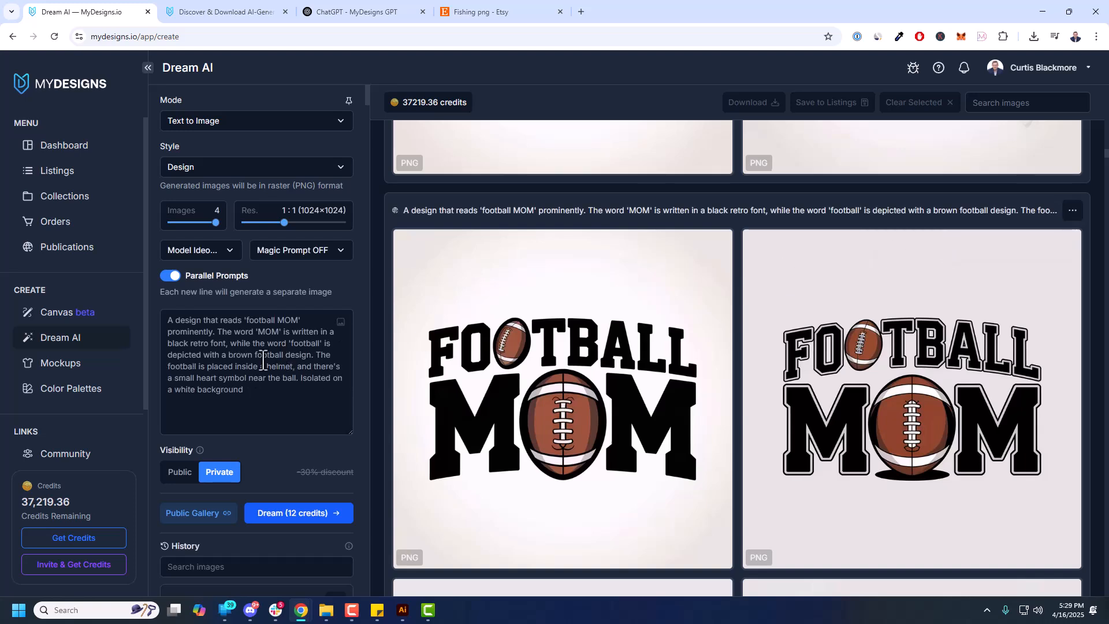
Change the prompt to a 'football MOM' helmet description and keep reviewing finished batches
click(293, 407)
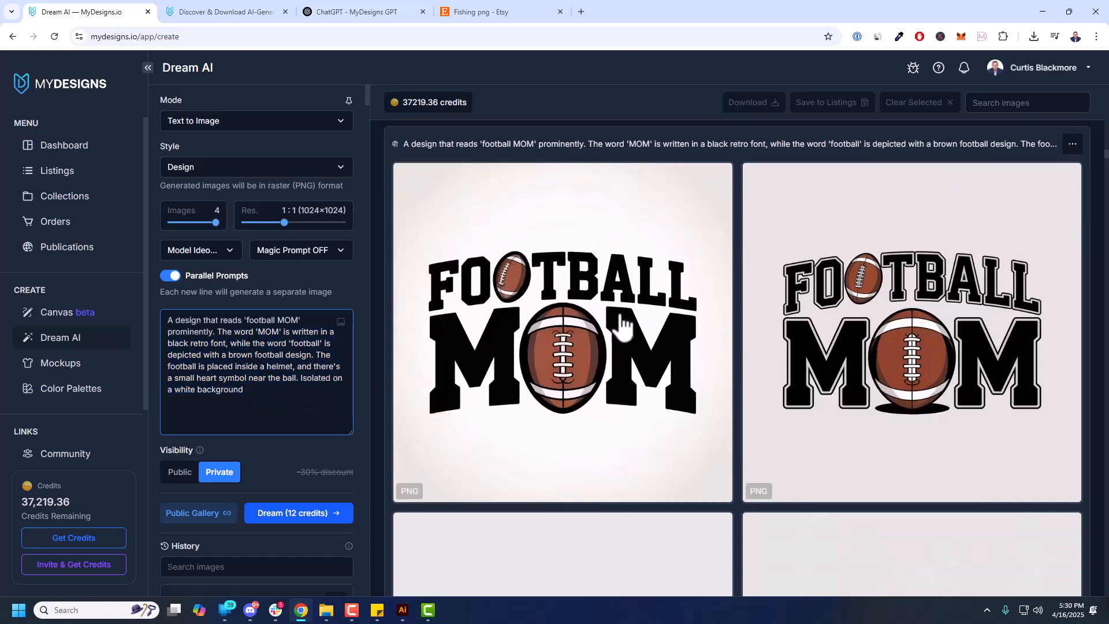
scroll(down, 3)
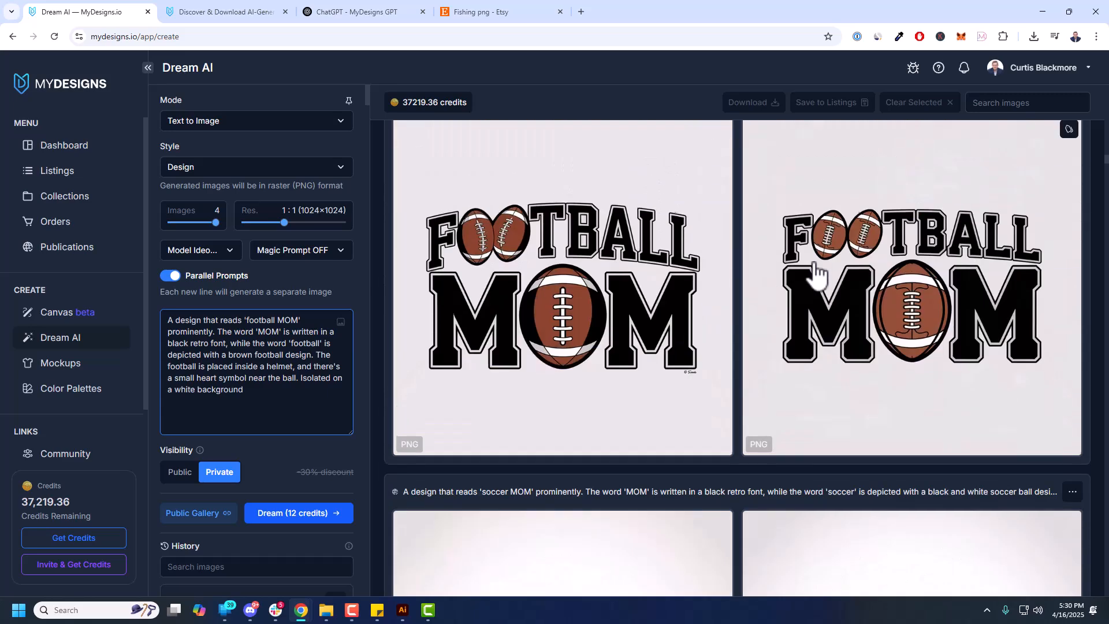
scroll(down, 3)
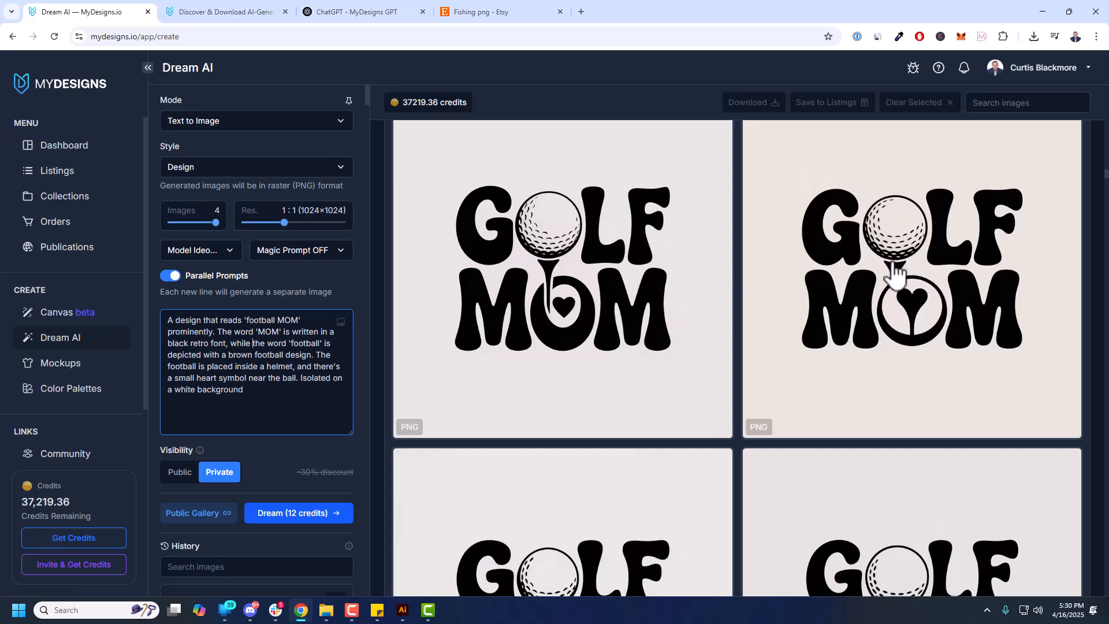
scroll(down, 3)
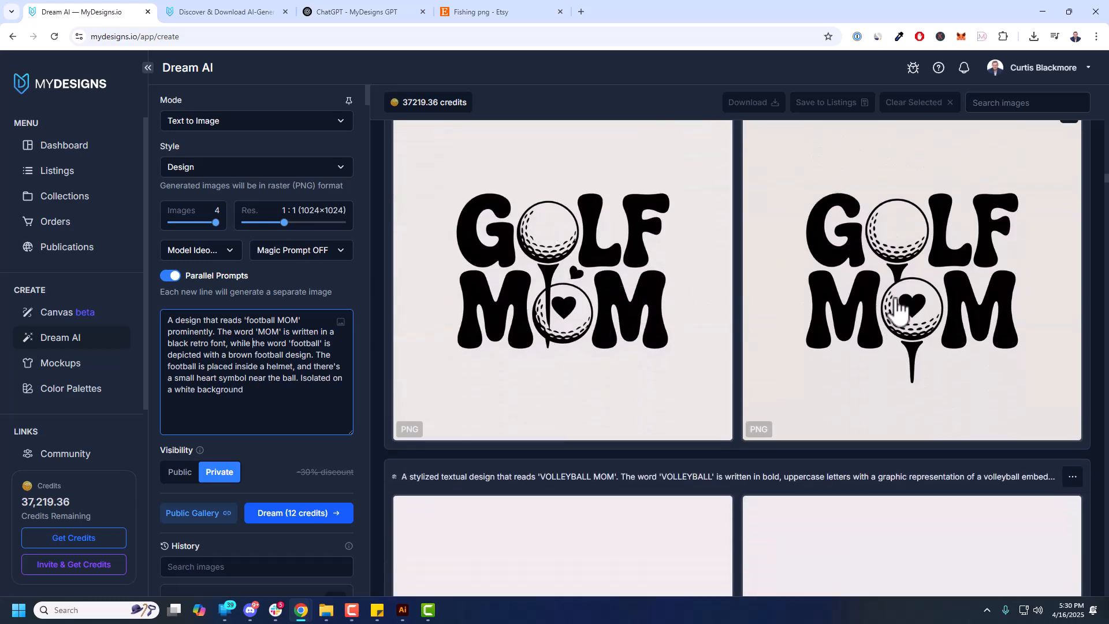
scroll(down, 3)
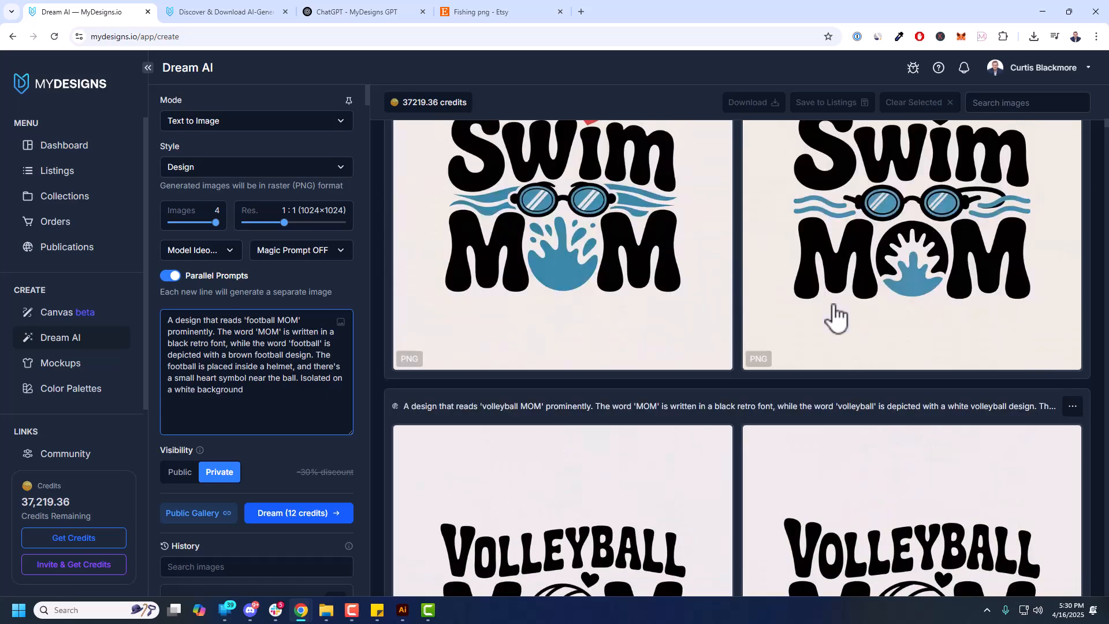
scroll(down, 3)
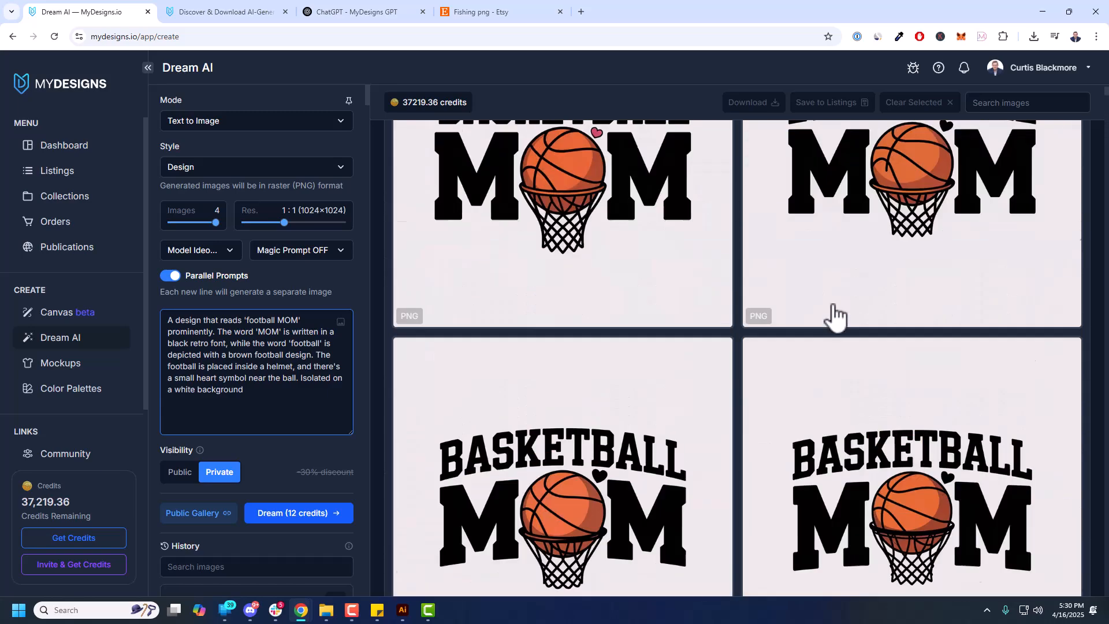
click(200, 249)
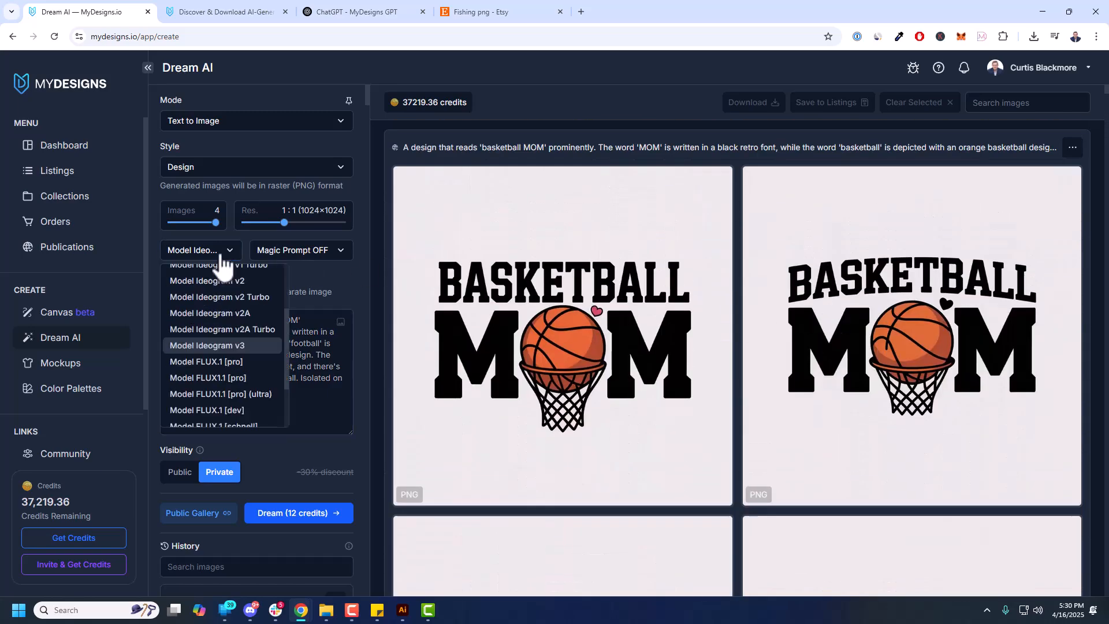
mouse_move(222, 330)
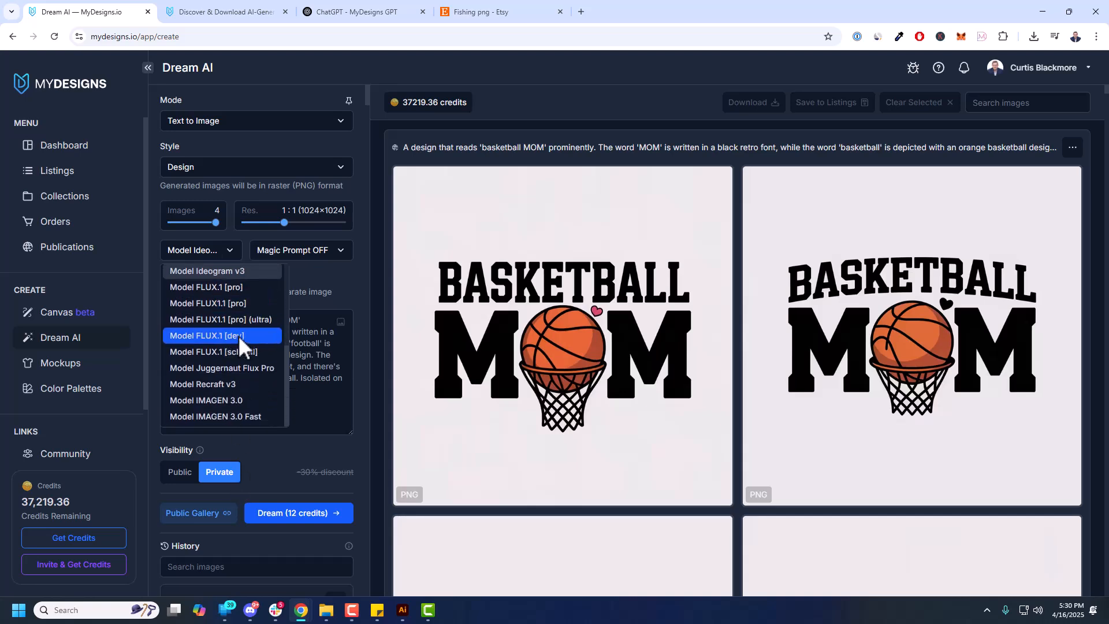
mouse_move(221, 384)
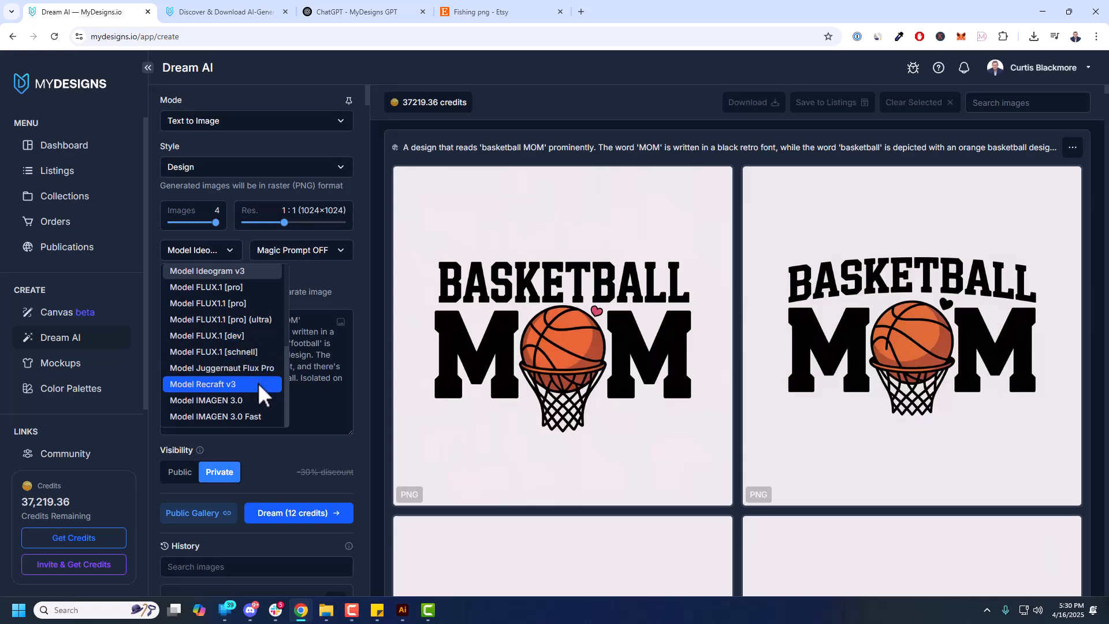
scroll(down, 3)
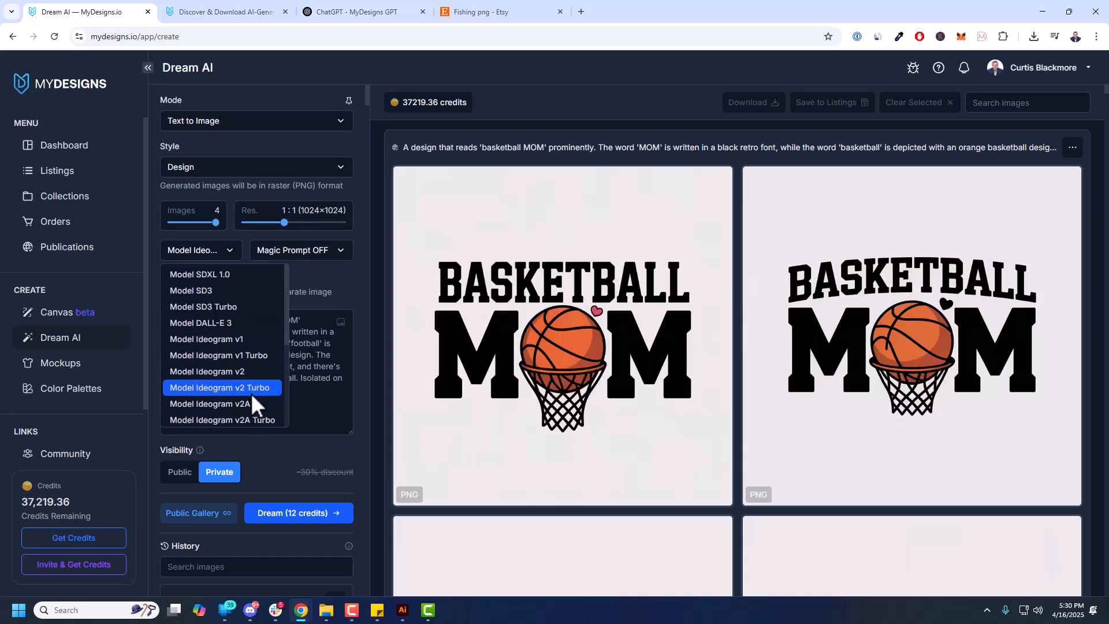
scroll(down, 3)
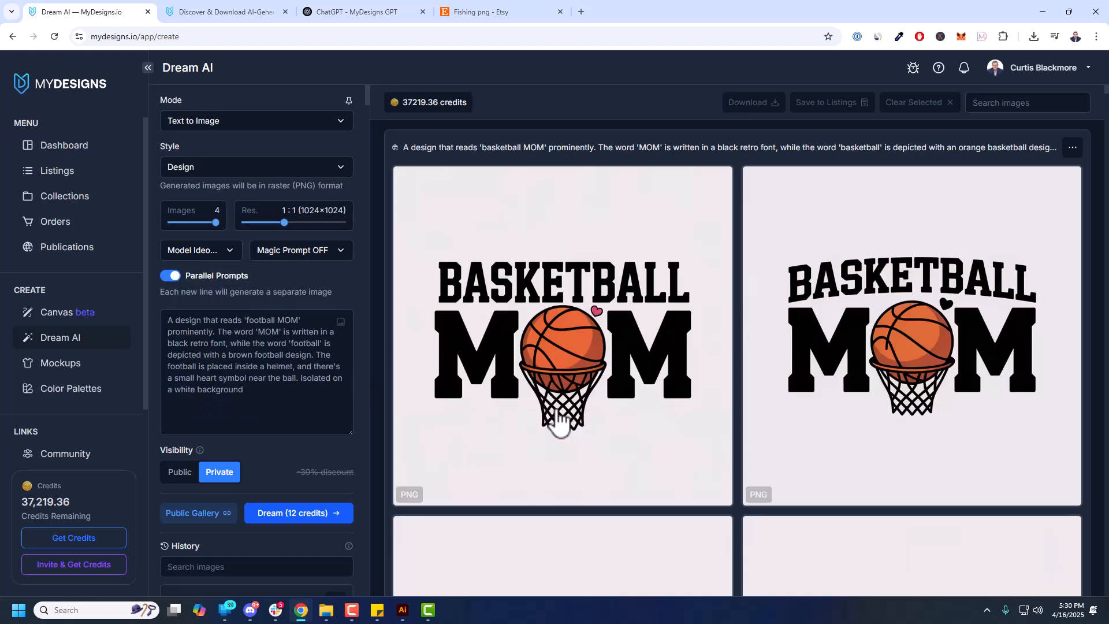
mouse_move(637, 376)
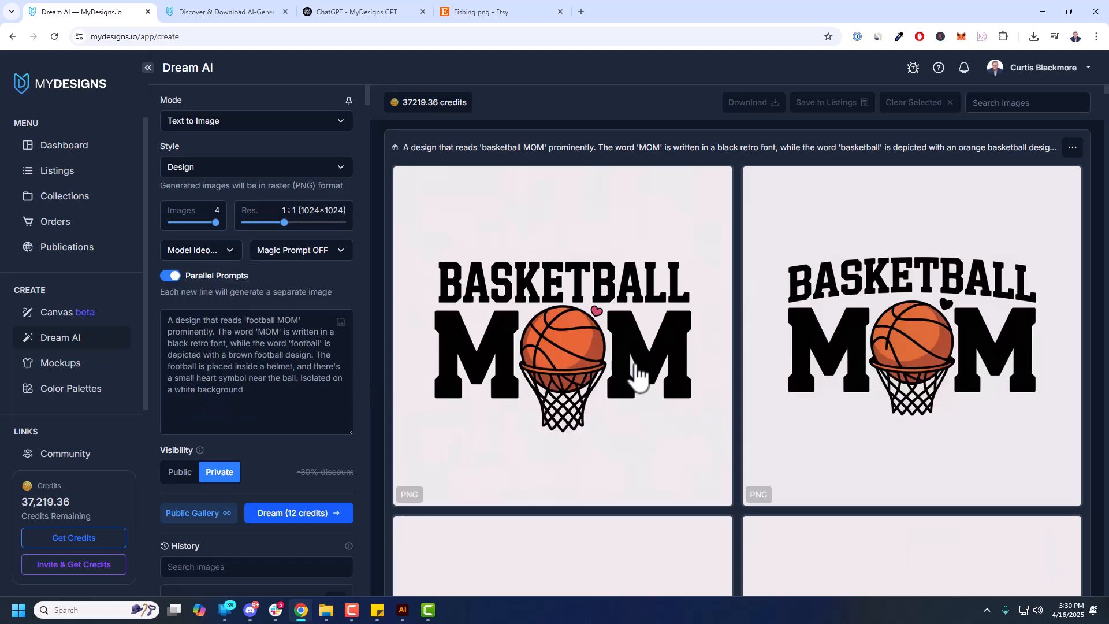
mouse_move(478, 390)
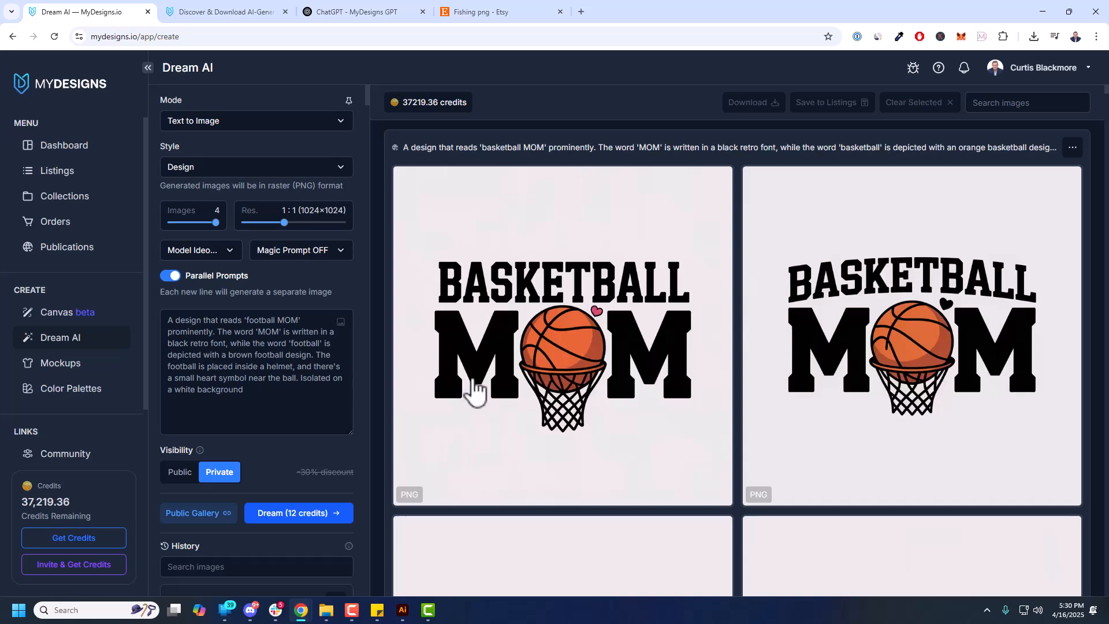
mouse_move(575, 185)
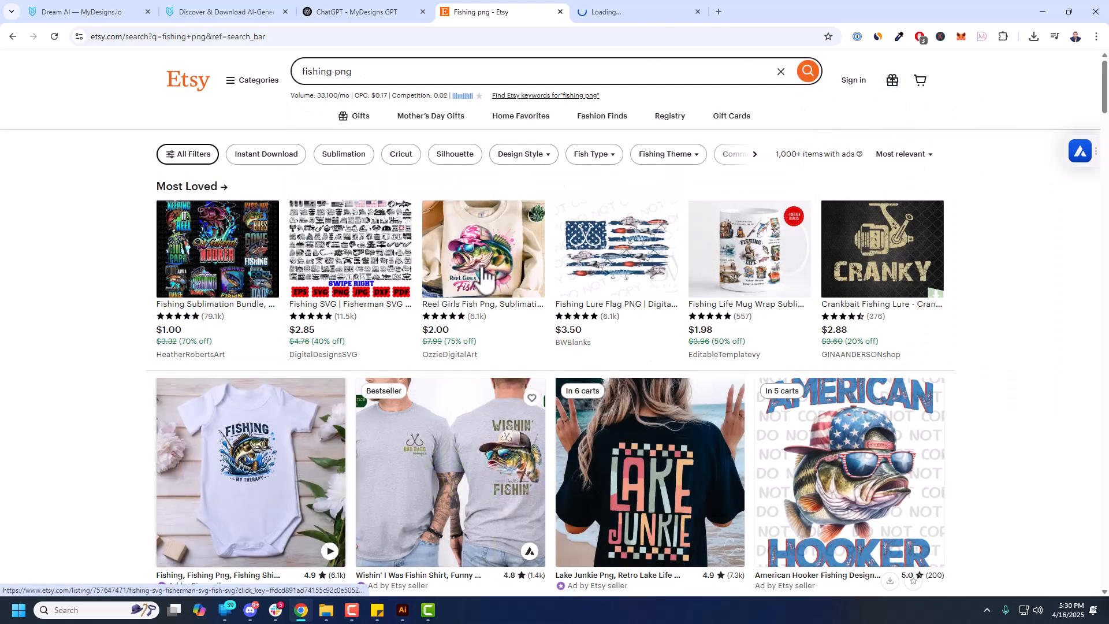
Open the Etsy 'Fishing Is My Therapy' bass listing, then return to the Dream AI tab
click(250, 470)
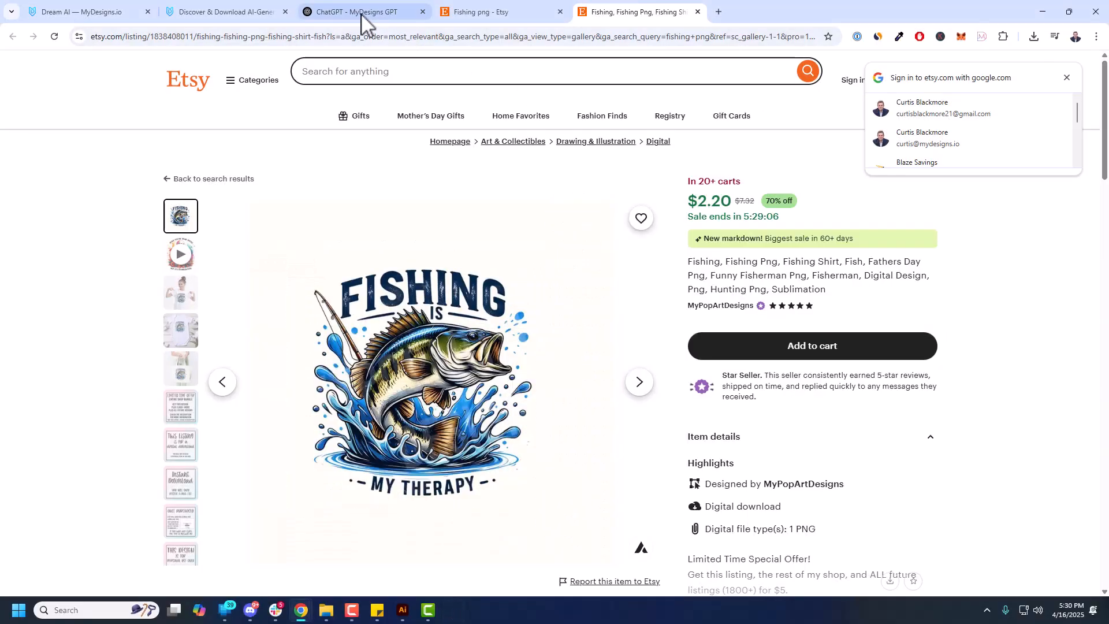
click(77, 12)
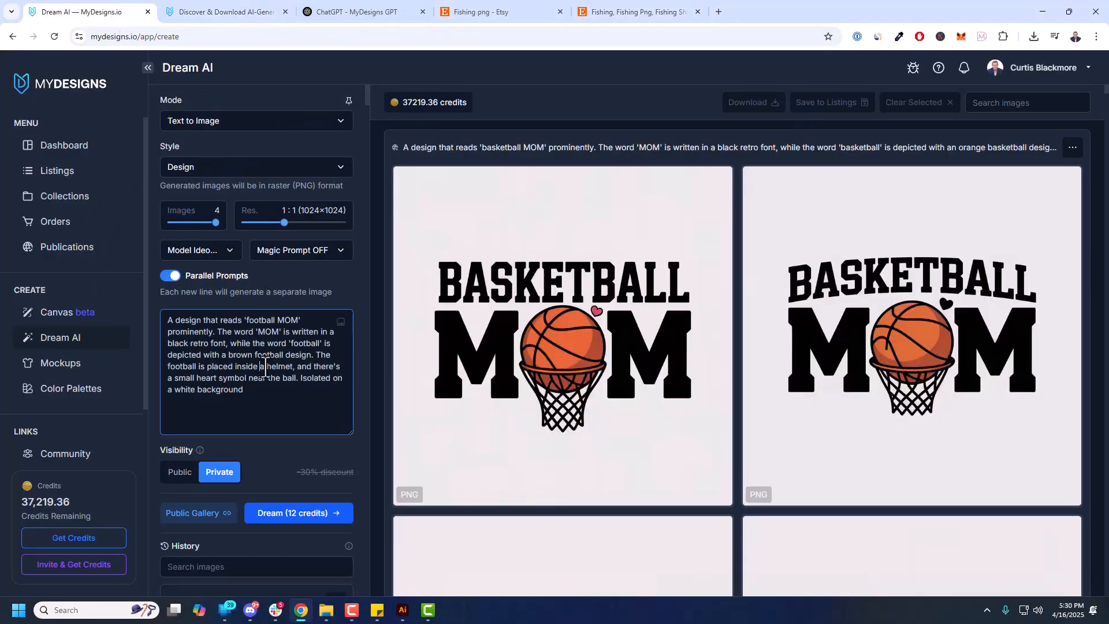
Replace the prompt with the fish description and Dream four 'FISHING IS MY THERAPY' bass designs (12 credits)
click(298, 513)
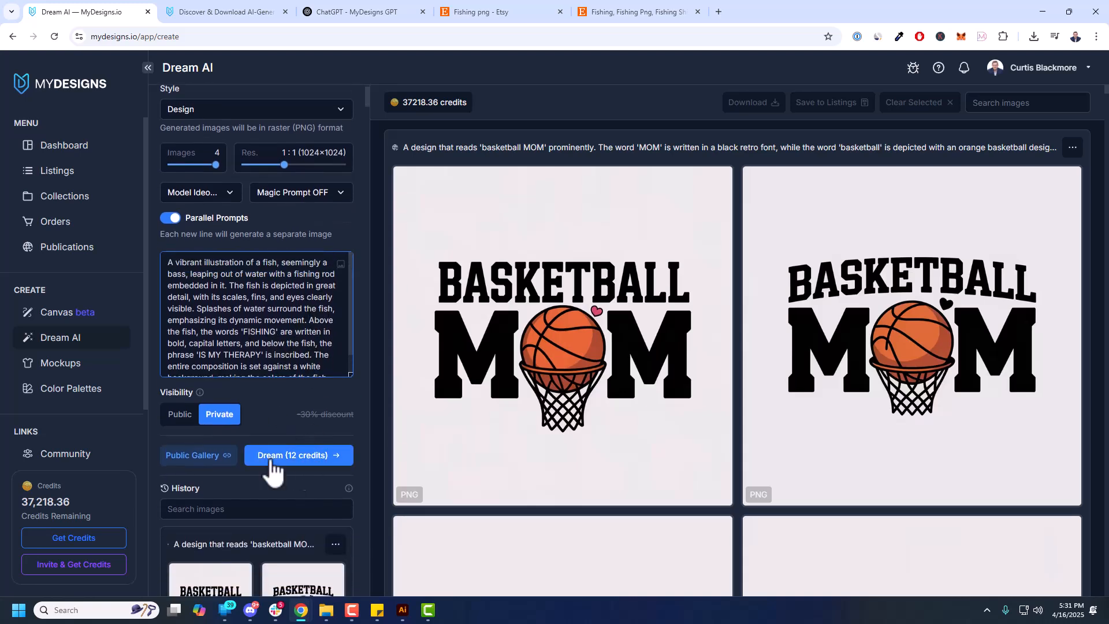
click(298, 455)
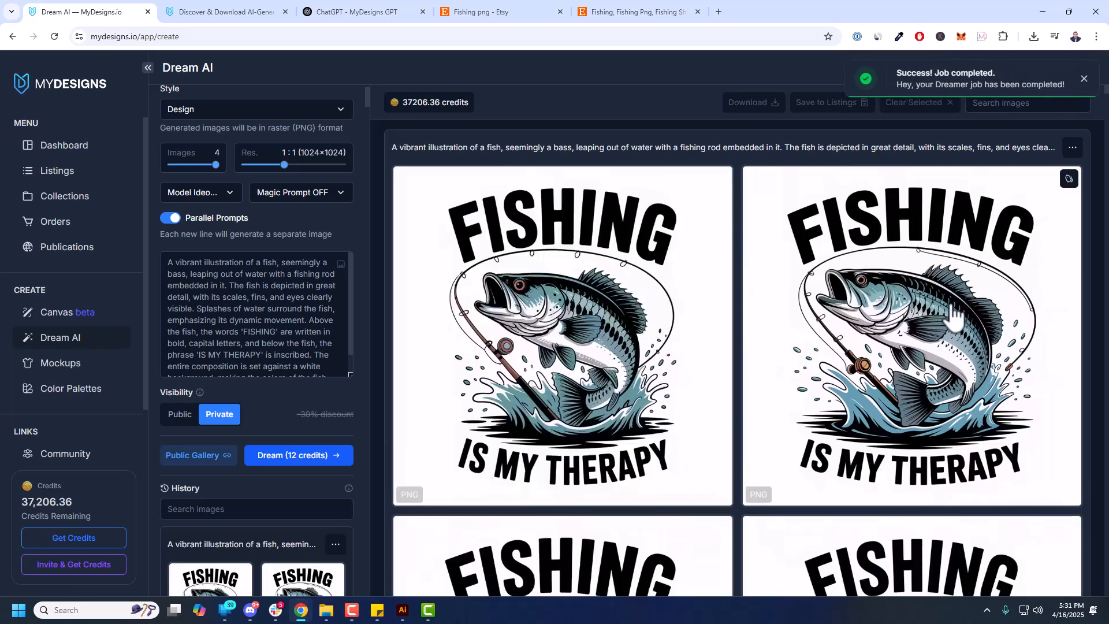
scroll(down, 3)
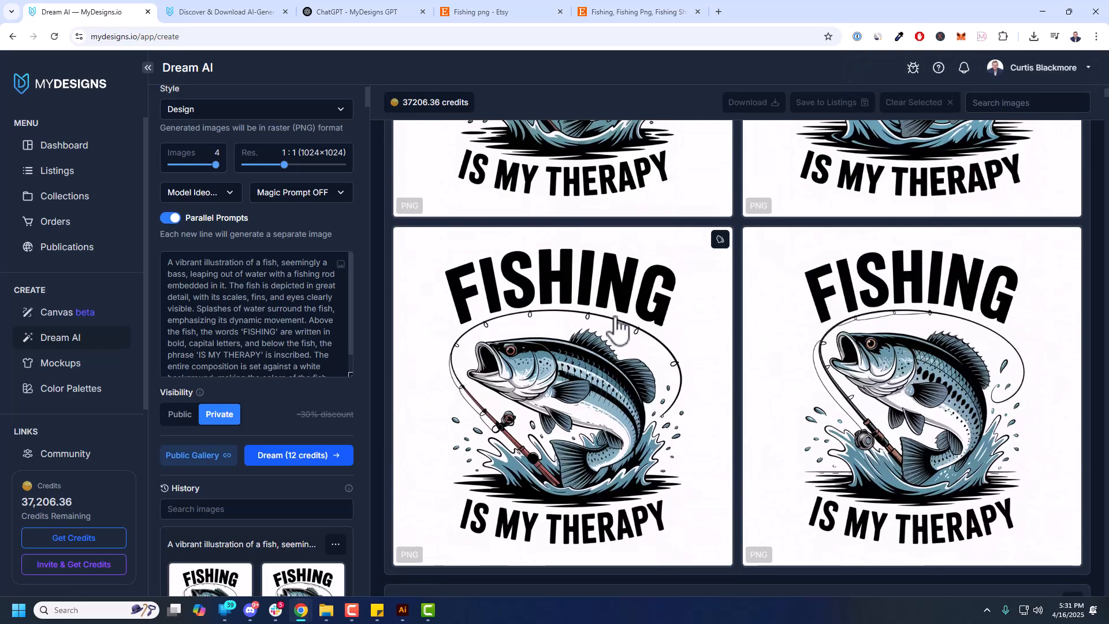
scroll(down, 3)
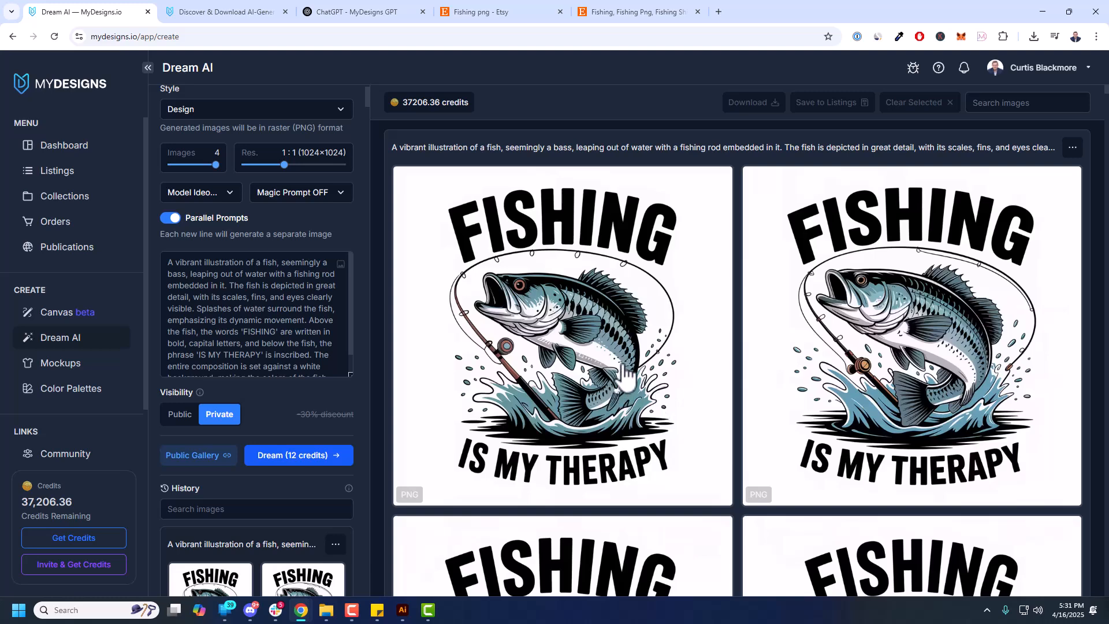
mouse_move(647, 379)
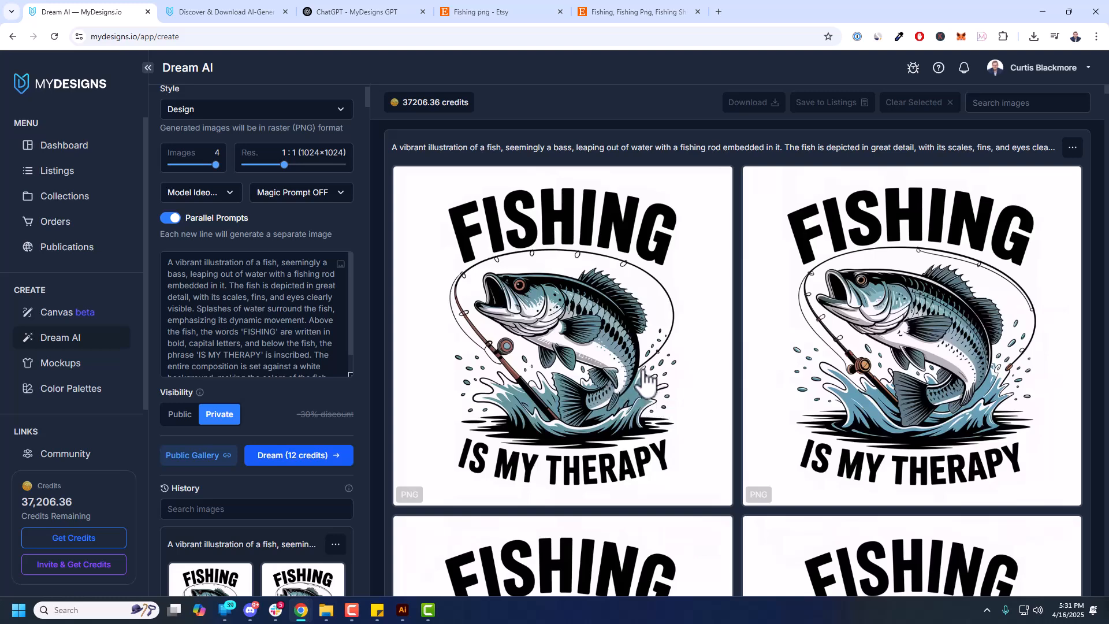
mouse_move(600, 371)
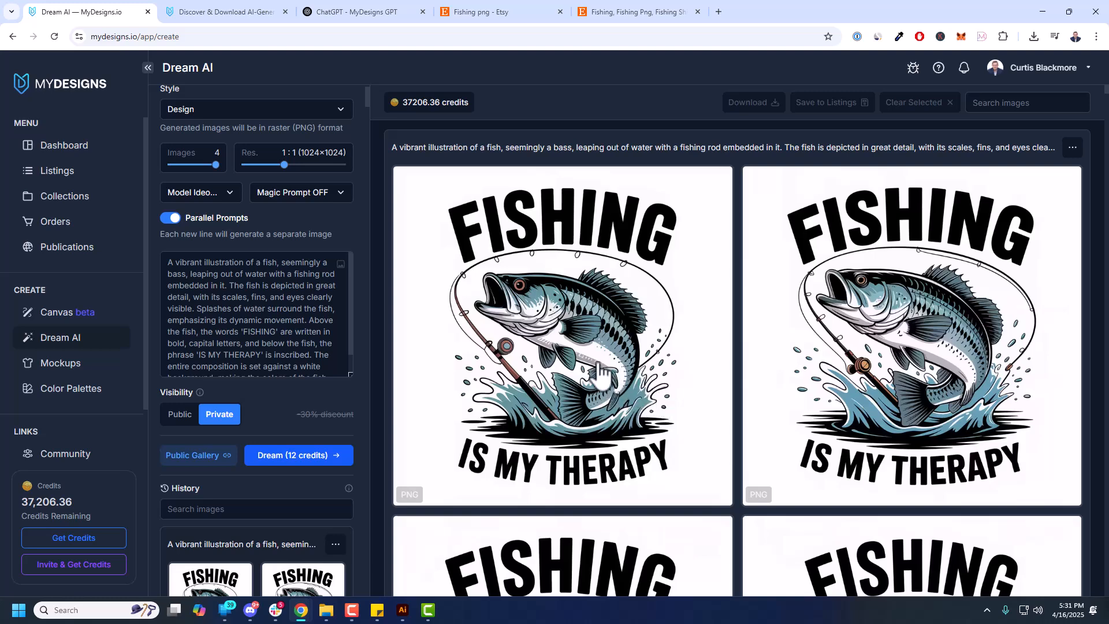
Compare the new bass designs against the original Etsy fishing listing
click(636, 11)
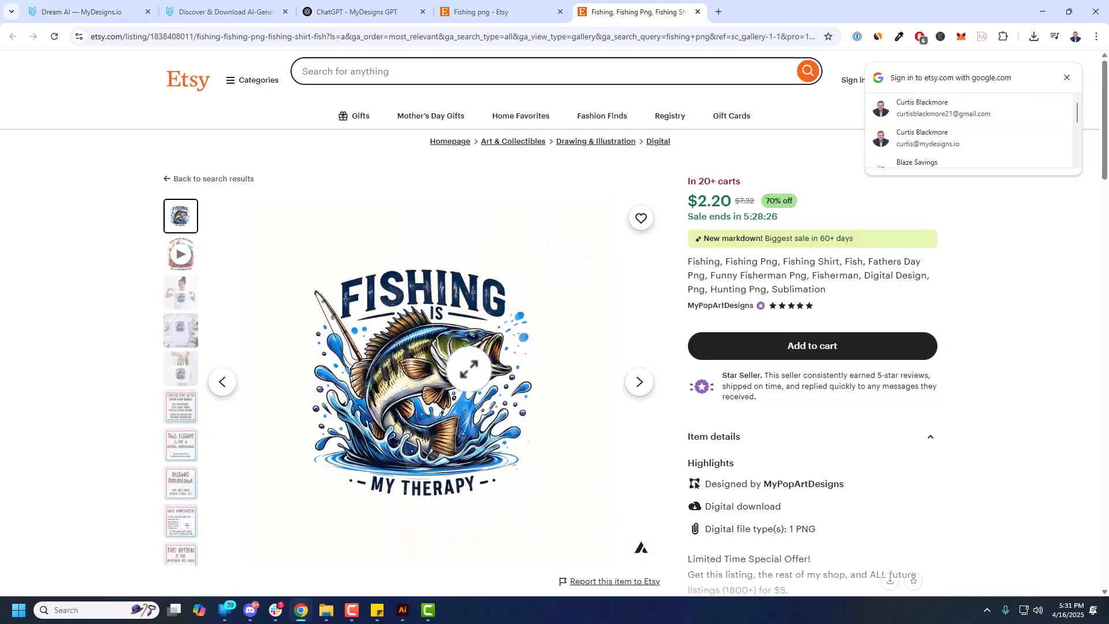
mouse_move(540, 286)
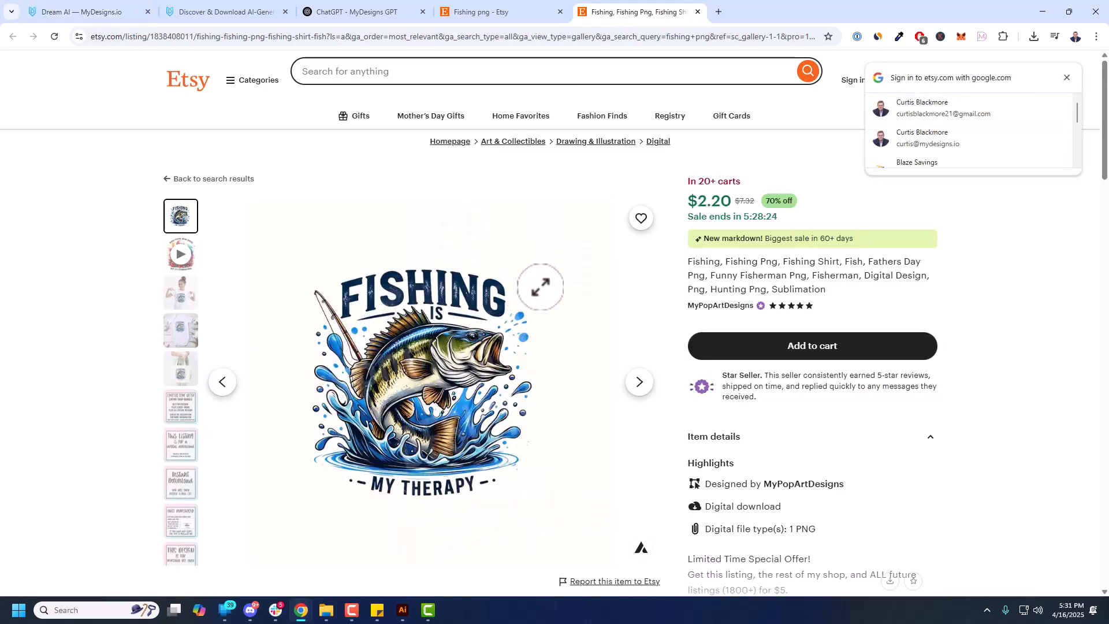
click(84, 11)
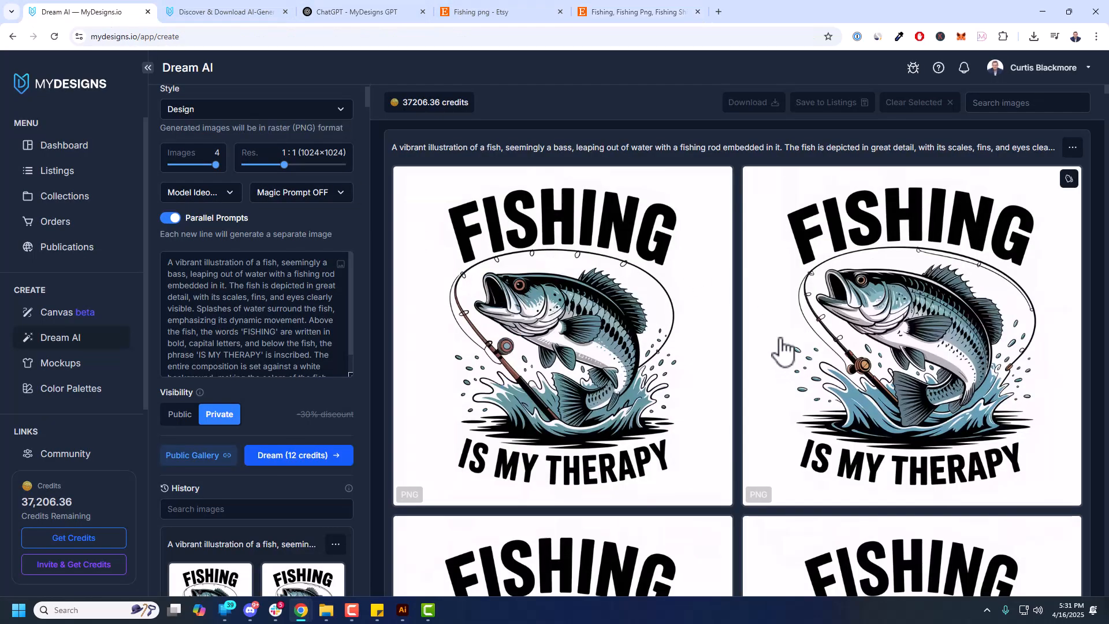
mouse_move(590, 277)
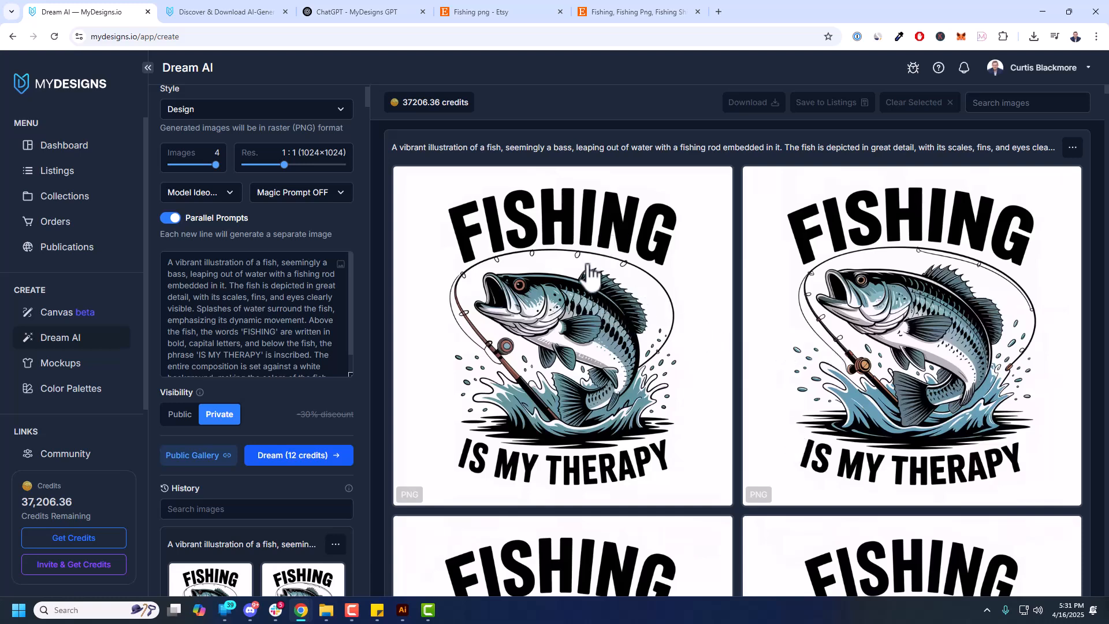
In a new MyDesigns GPT chat, ask 'Scale this prompt to 4 other popular hobbies:' with the fishing prompt
click(360, 12)
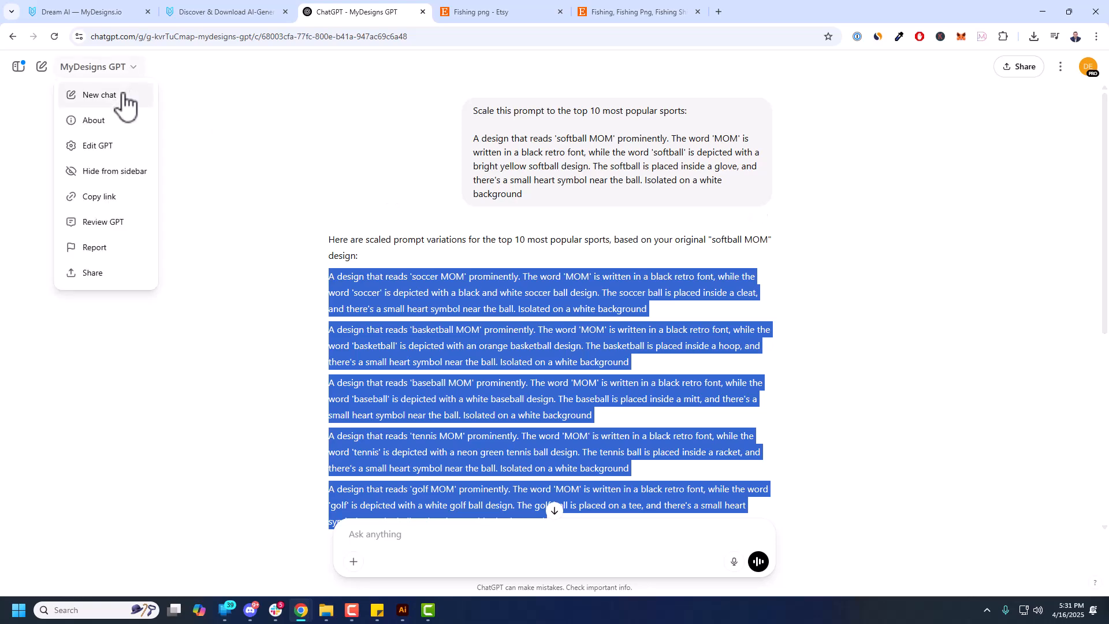
click(99, 94)
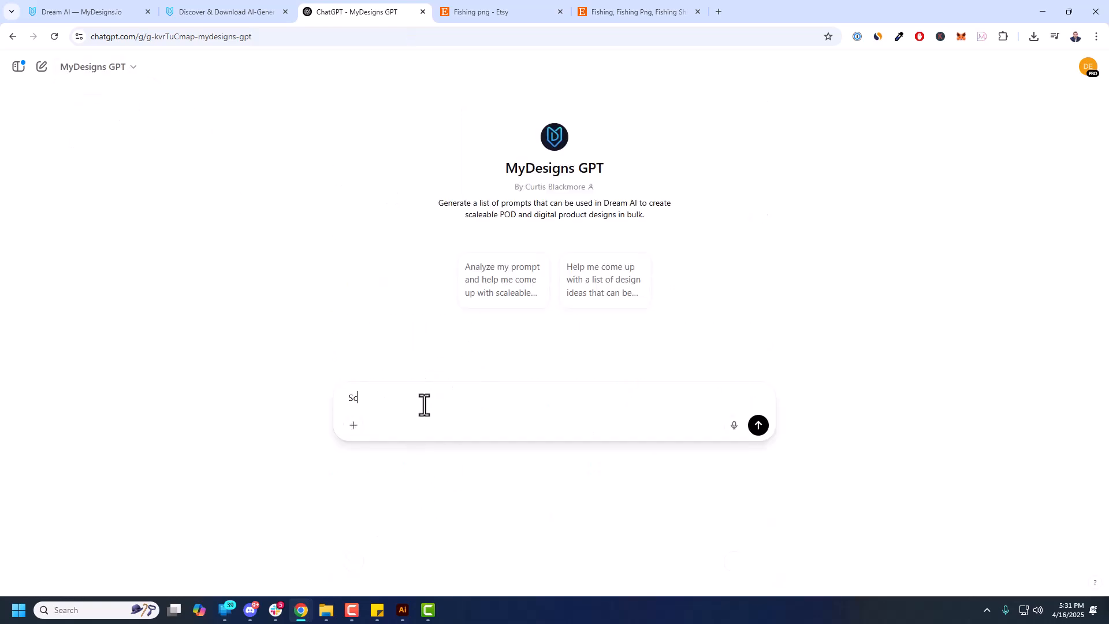
text(cale this prompt to oth)
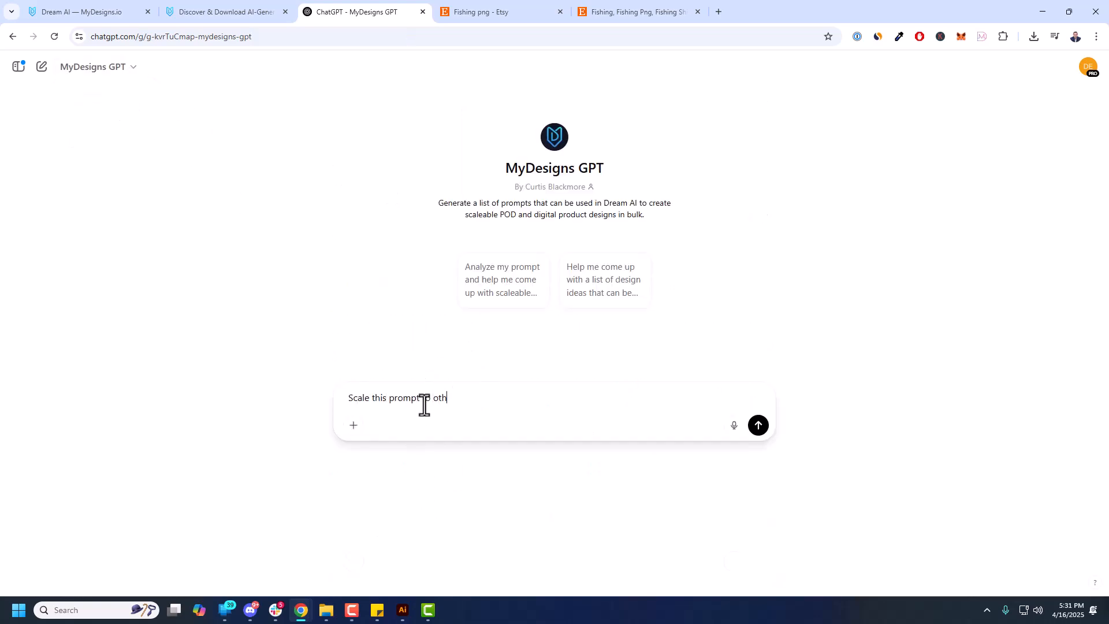
key(Backspace)
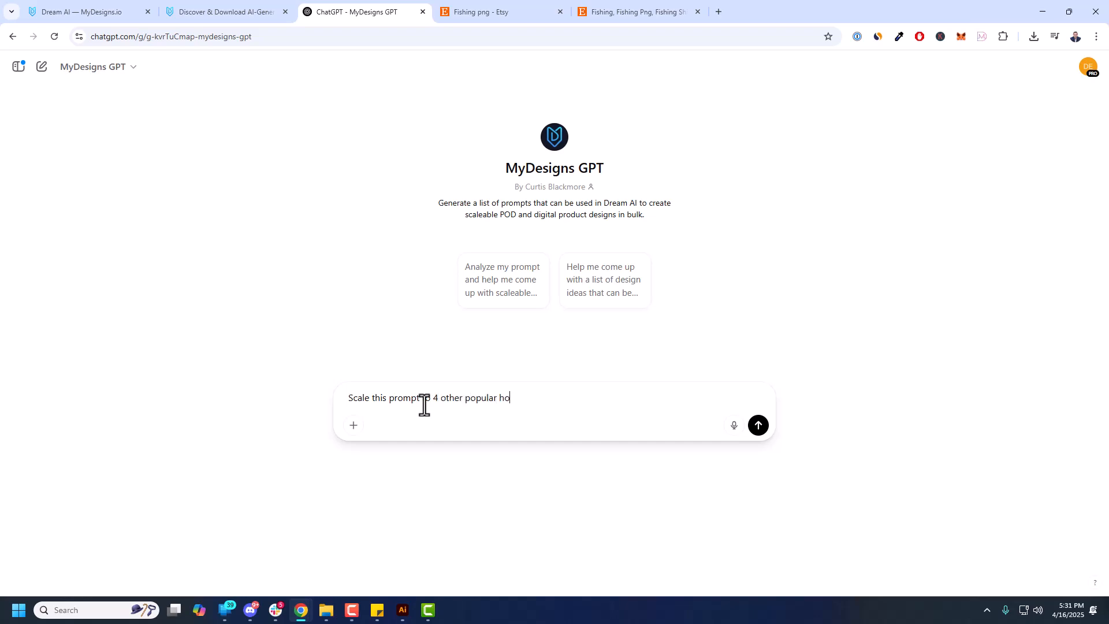
click(758, 425)
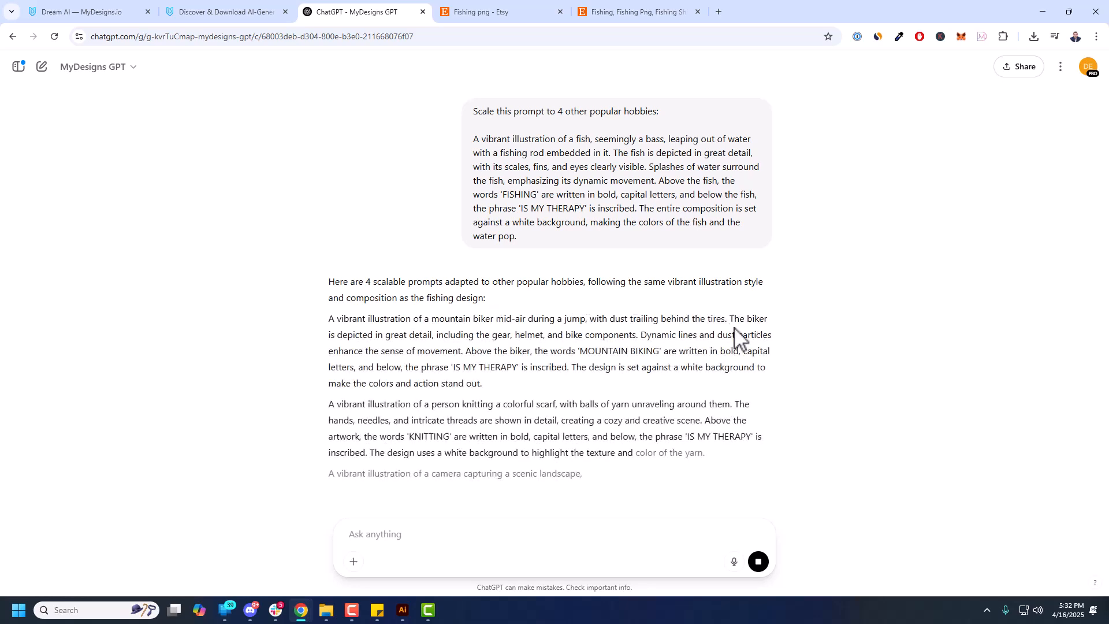
Review the biking, knitting, photography and reading prompts and bring them back to Dream AI
scroll(down, 3)
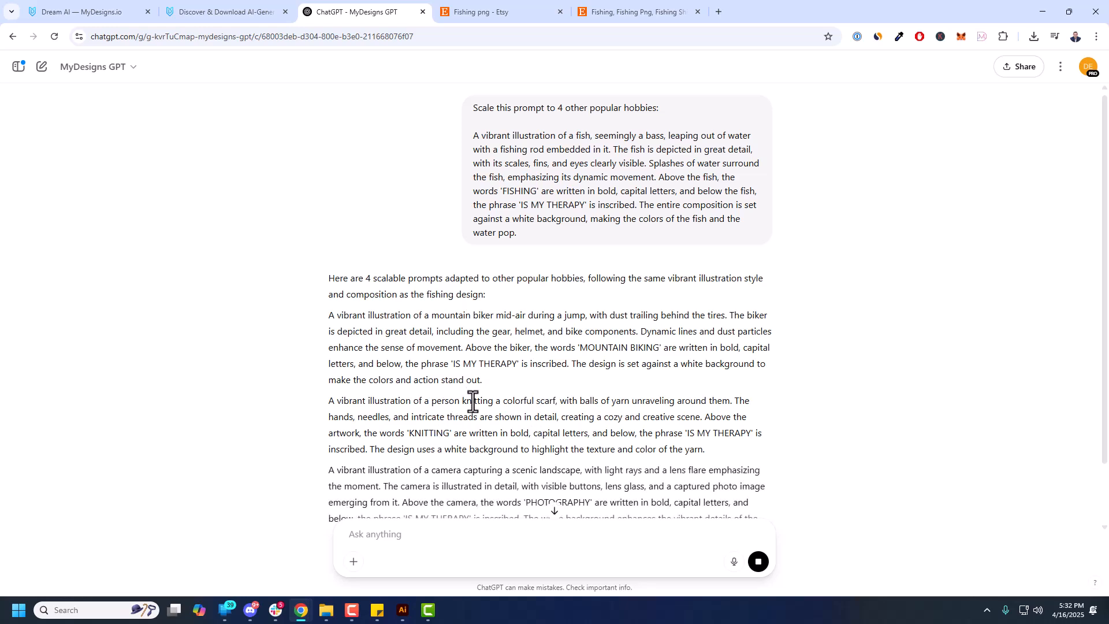
scroll(down, 3)
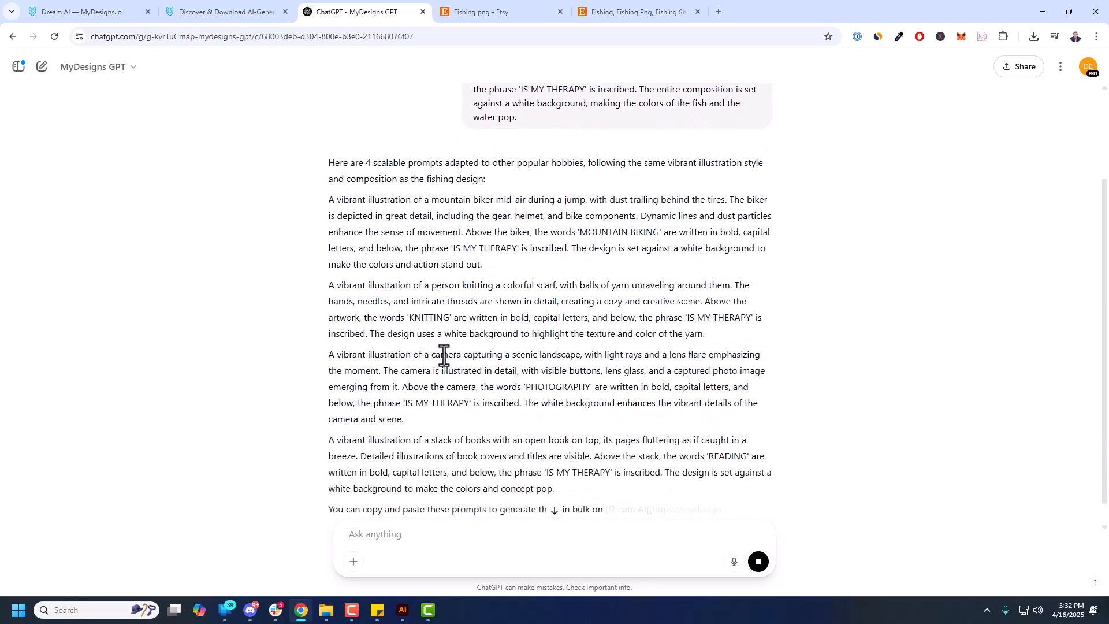
double_click(557, 387)
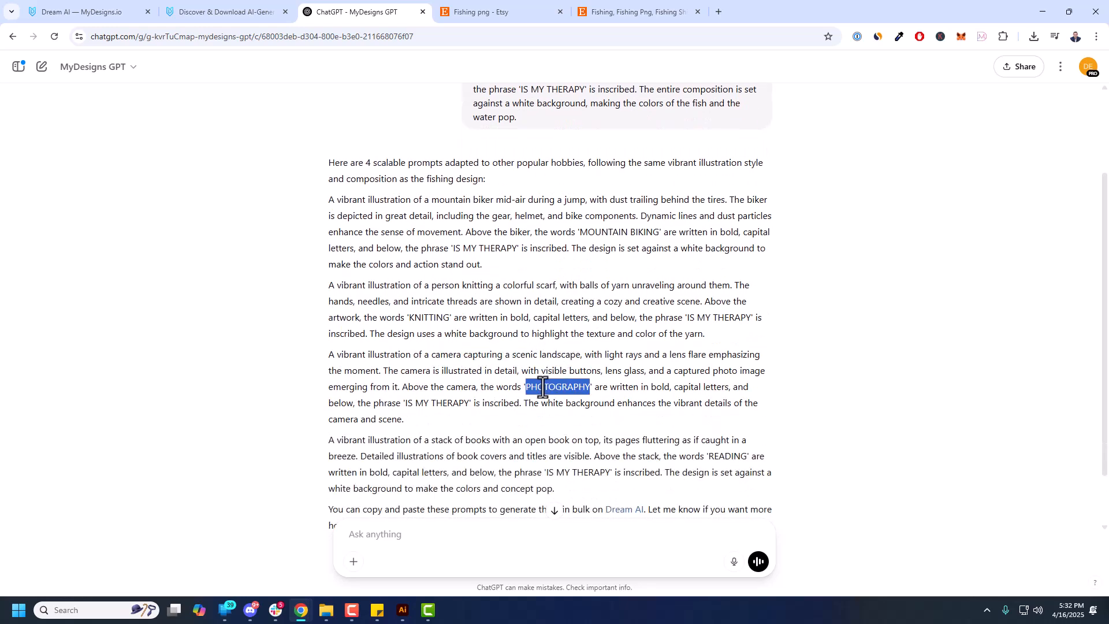
double_click(428, 316)
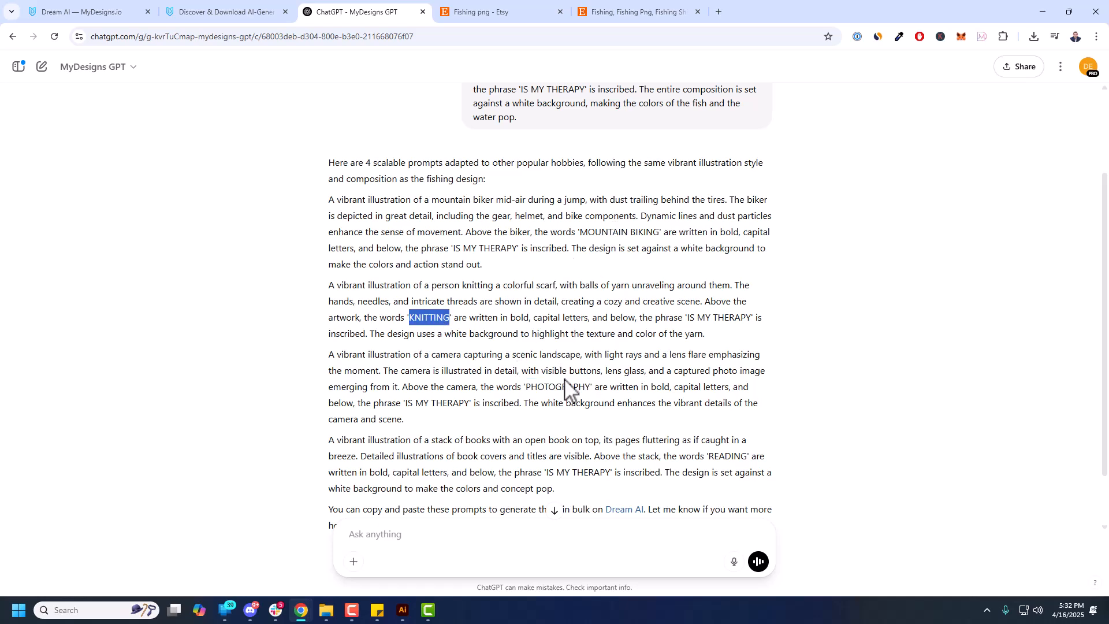
scroll(down, 3)
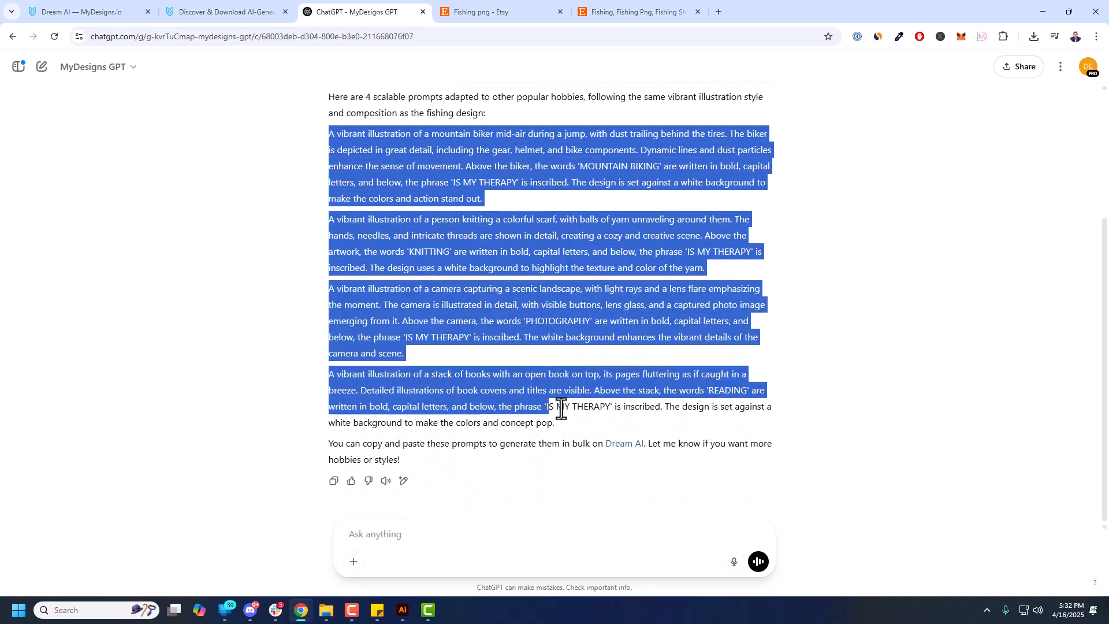
click(81, 12)
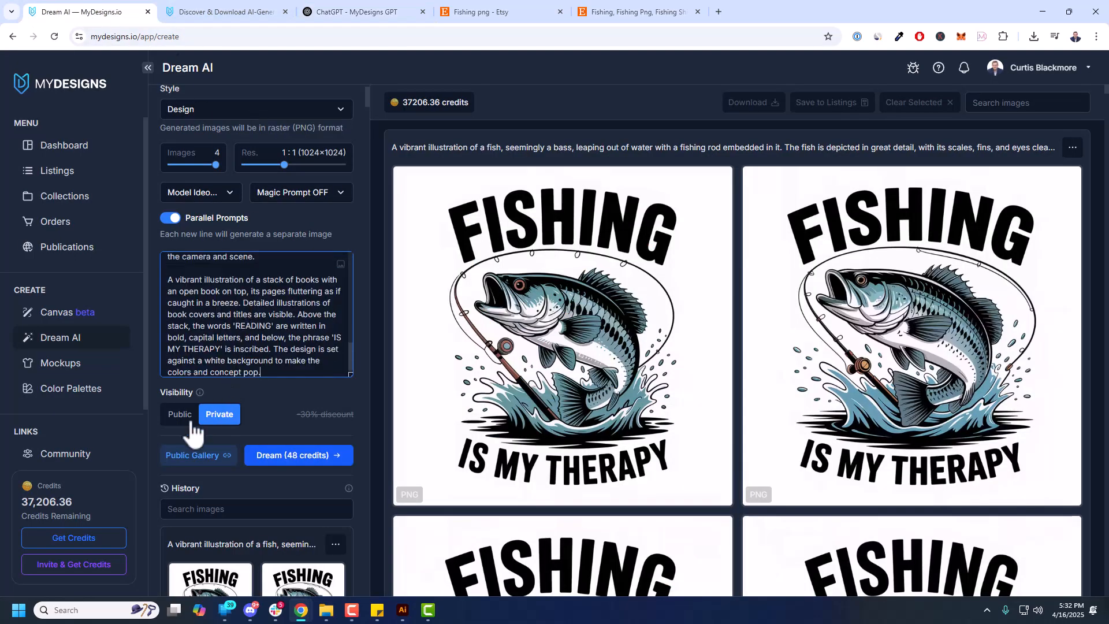
Set Visibility to public and Dream the four hobby 'IS MY THERAPY' prompts
click(180, 413)
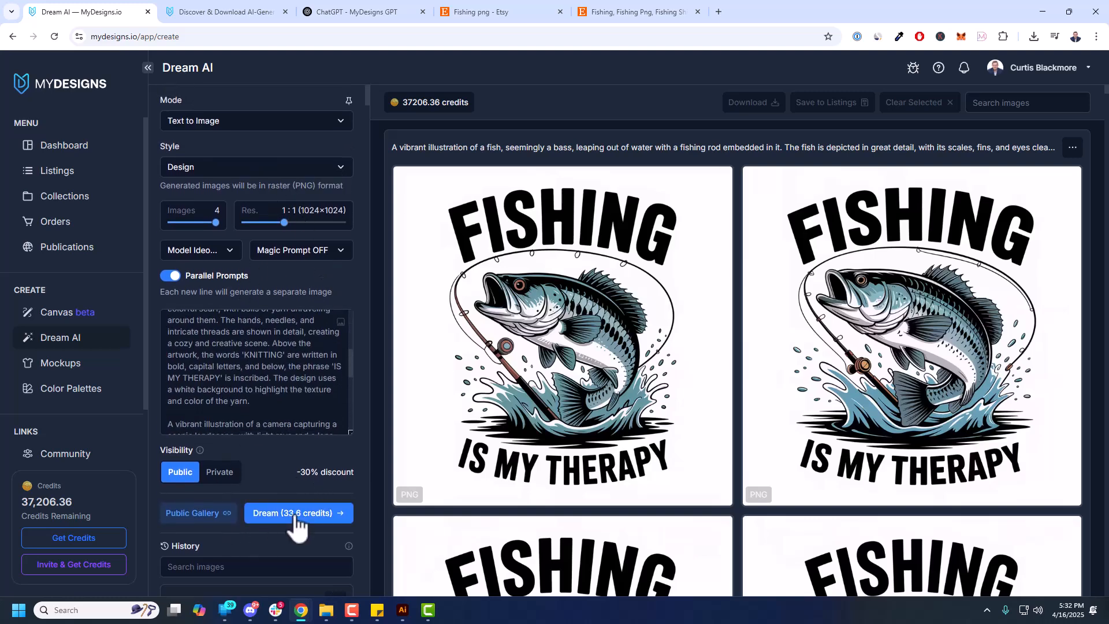
click(297, 513)
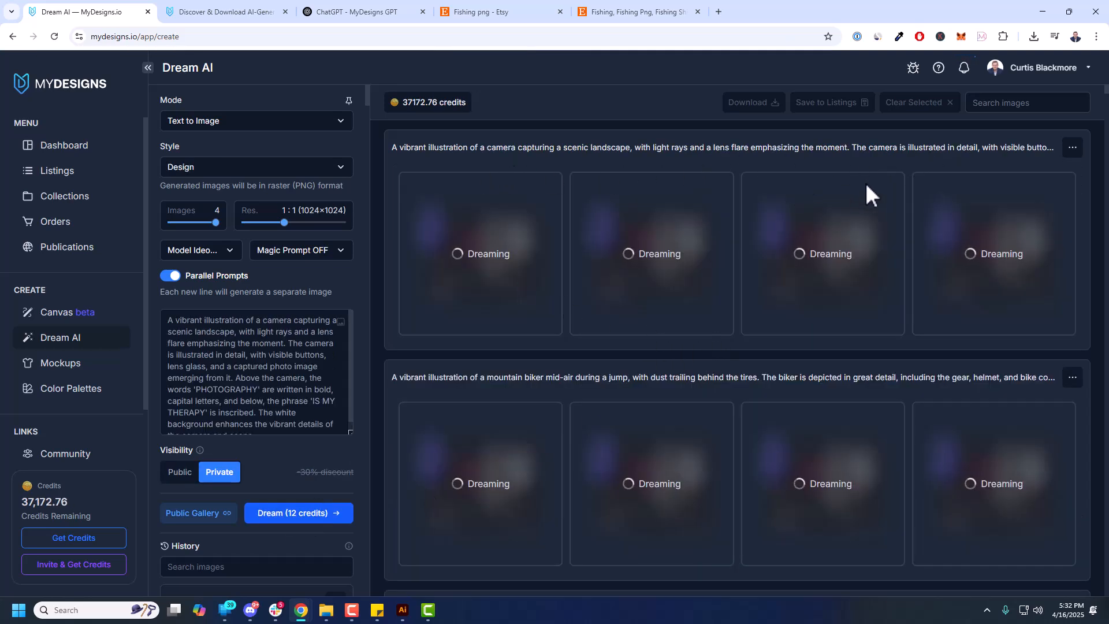
scroll(down, 3)
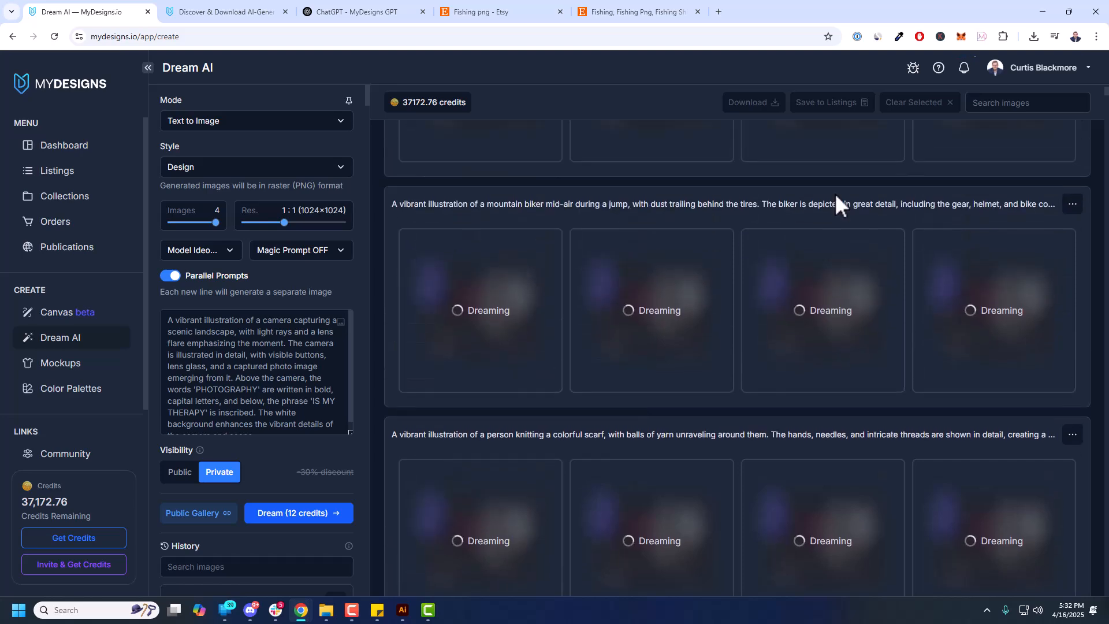
scroll(down, 3)
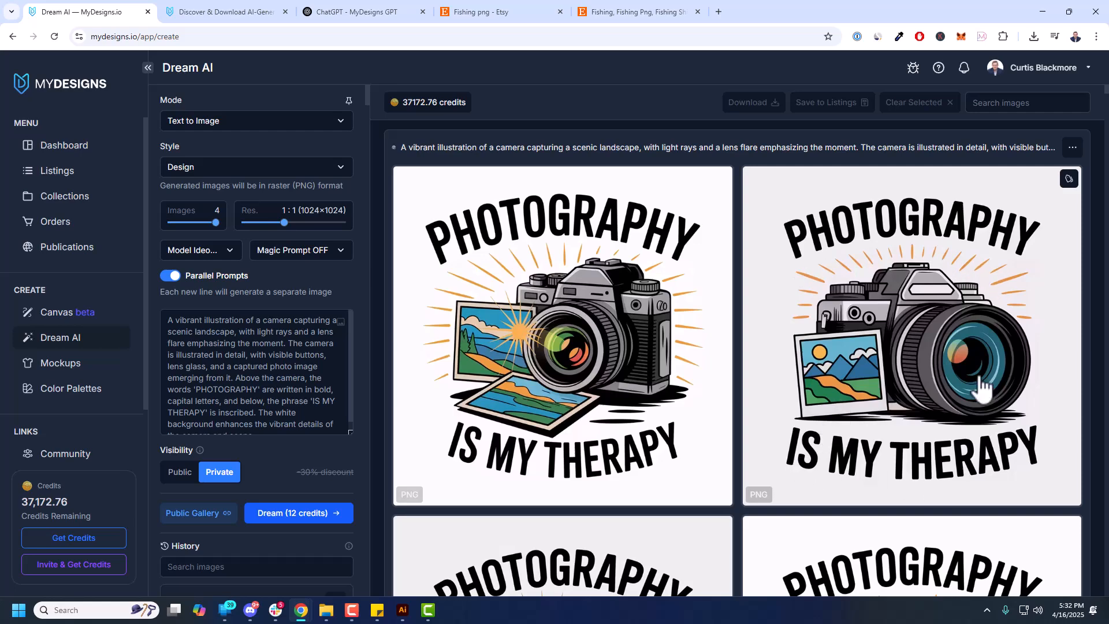
mouse_move(916, 364)
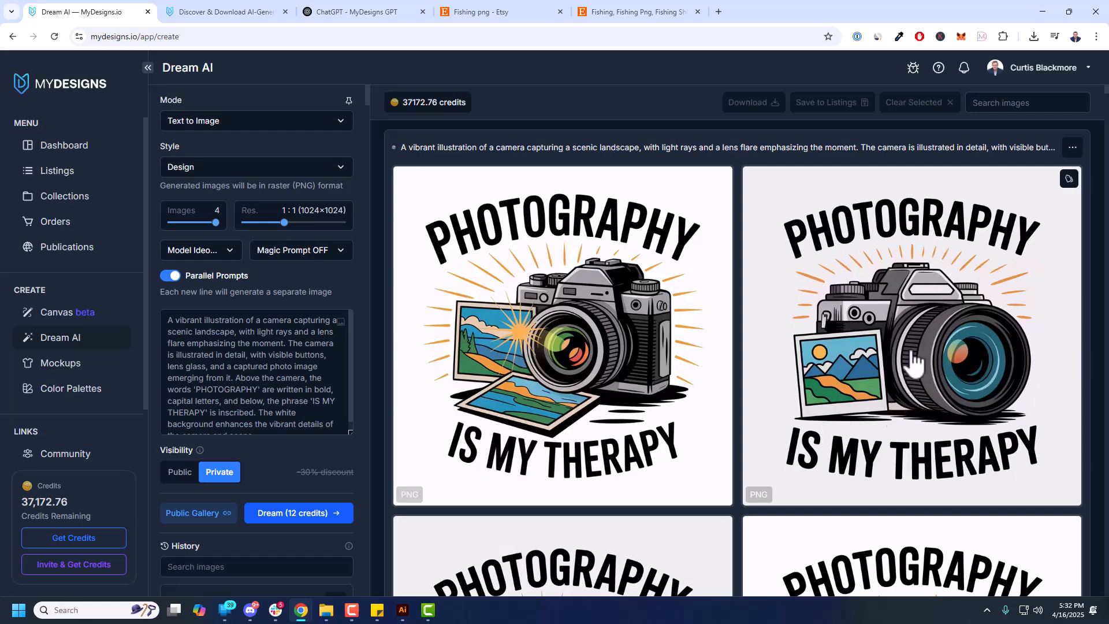
scroll(down, 3)
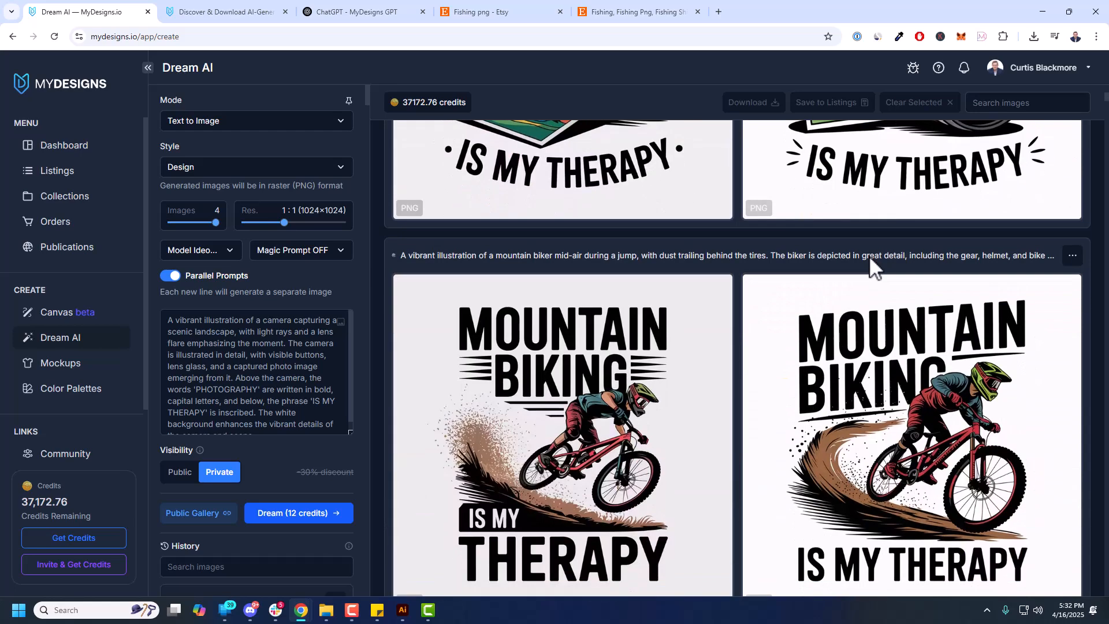
scroll(down, 3)
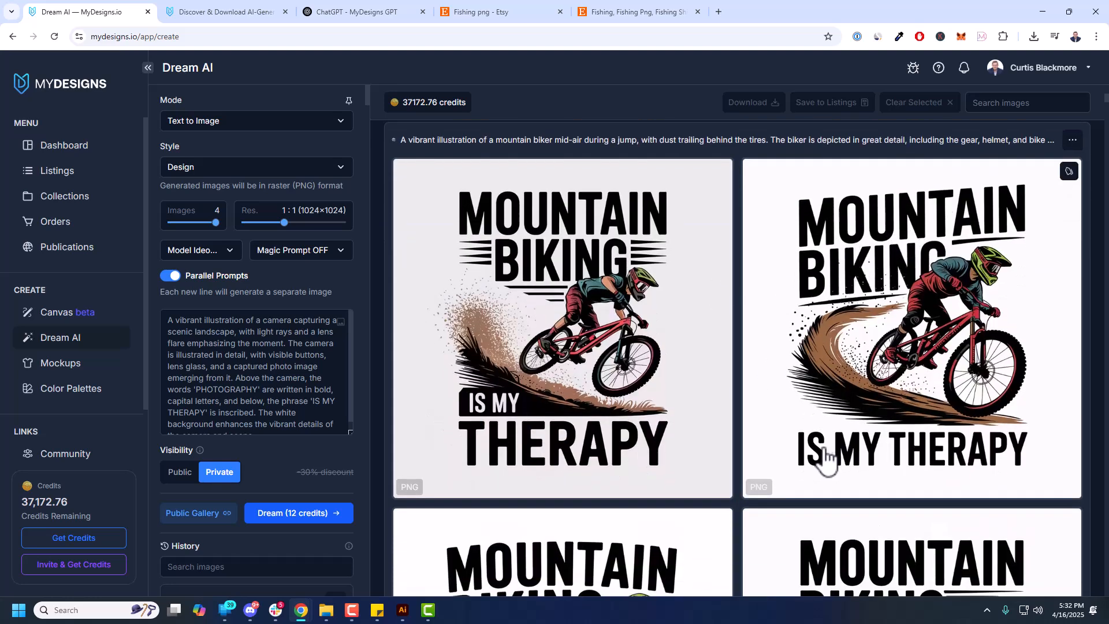
scroll(down, 3)
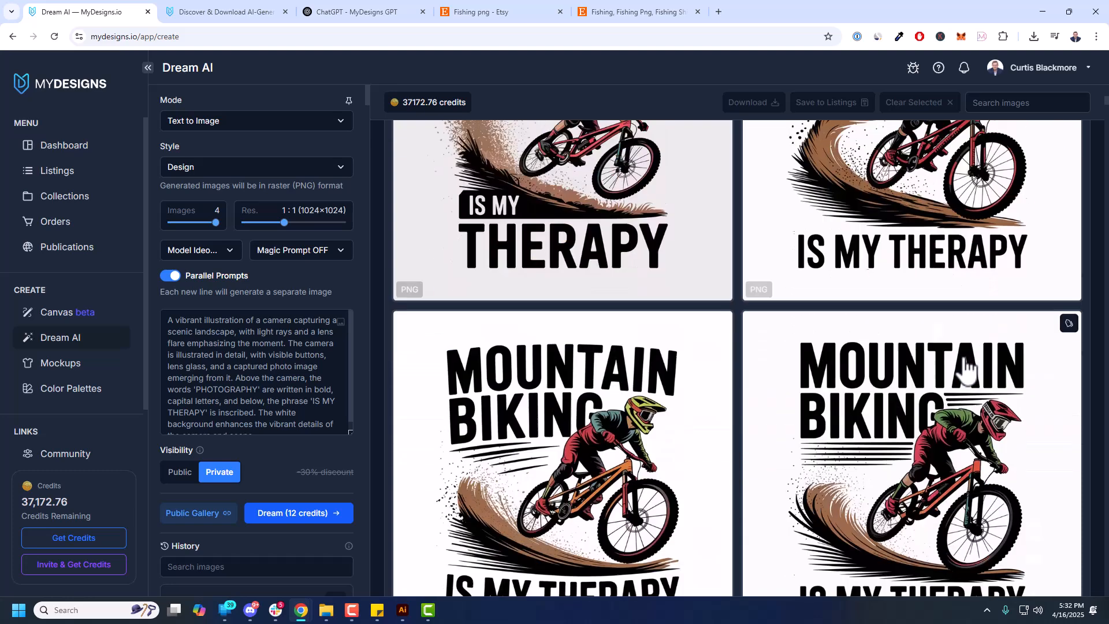
scroll(down, 3)
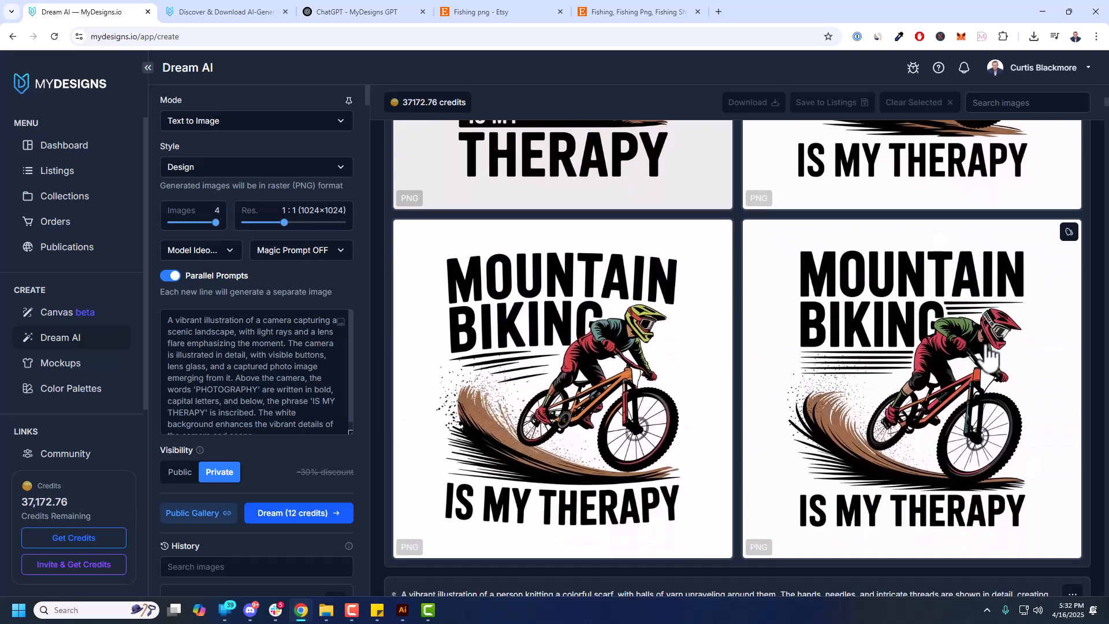
scroll(down, 3)
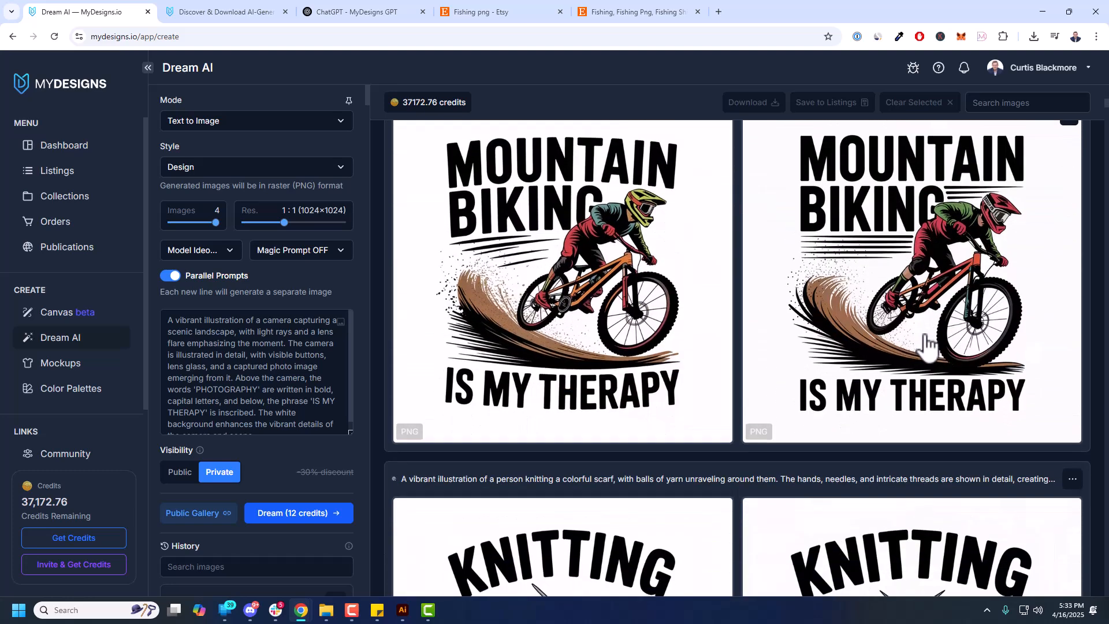
scroll(down, 3)
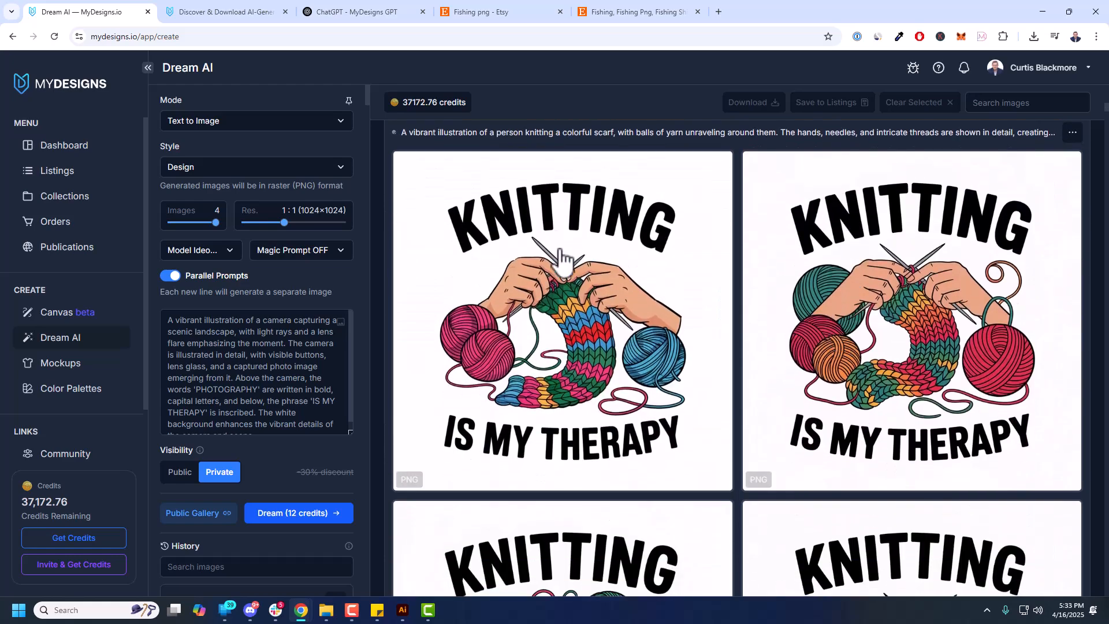
scroll(down, 3)
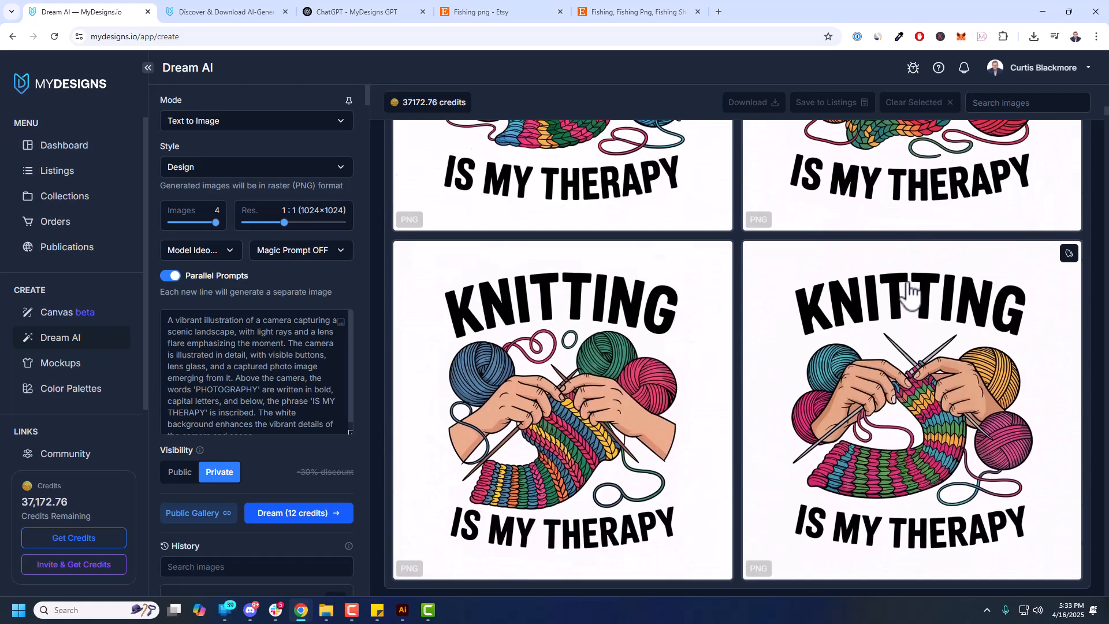
scroll(down, 3)
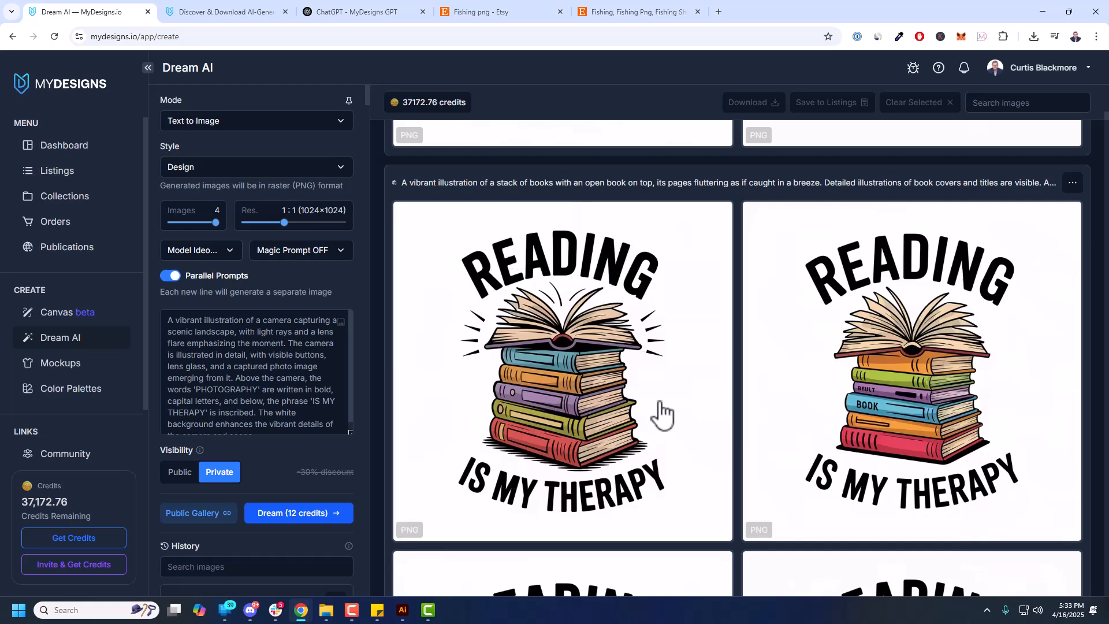
scroll(down, 3)
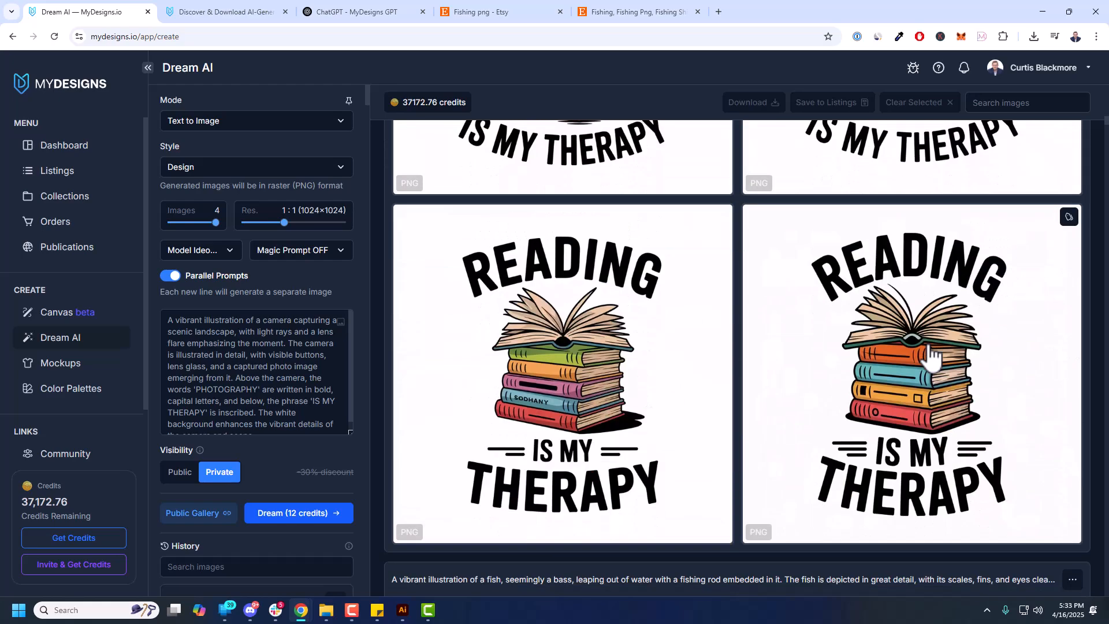
scroll(down, 3)
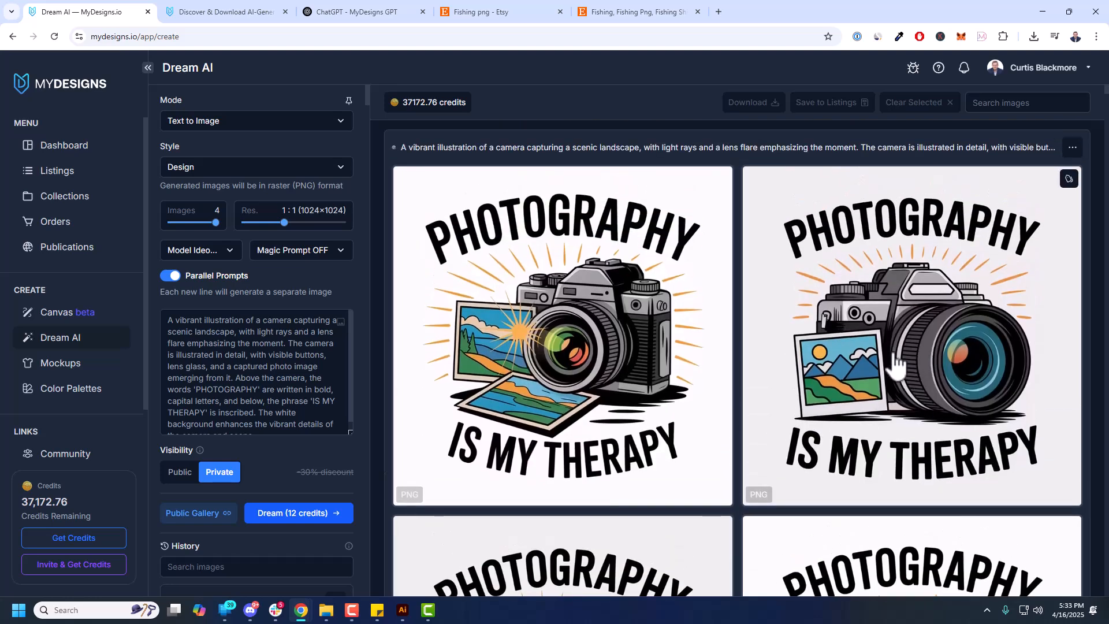
mouse_move(782, 350)
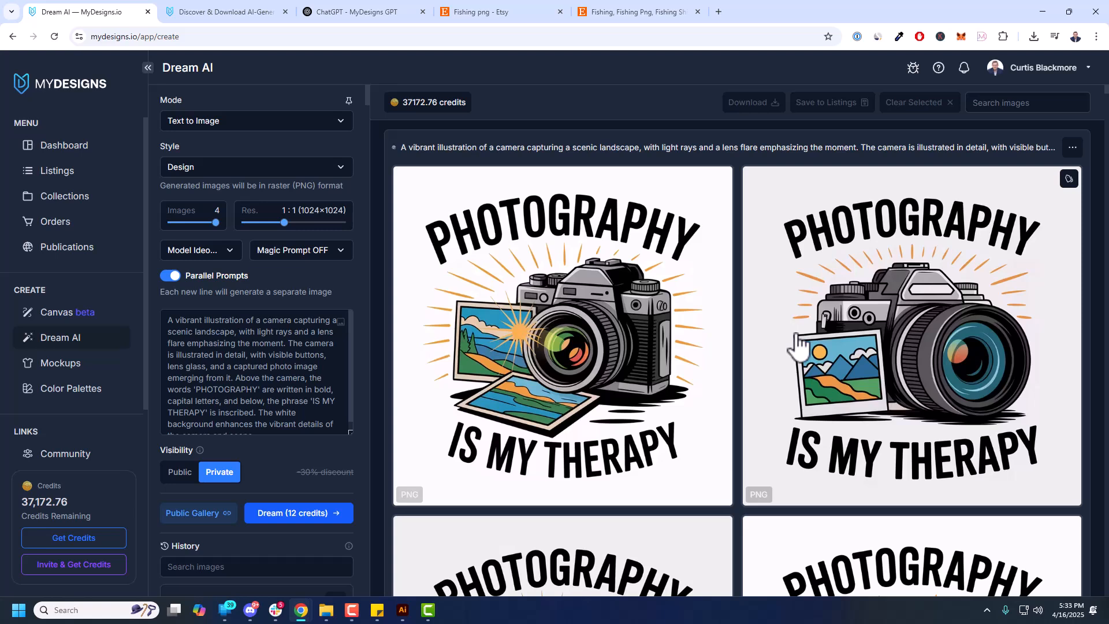
mouse_move(761, 353)
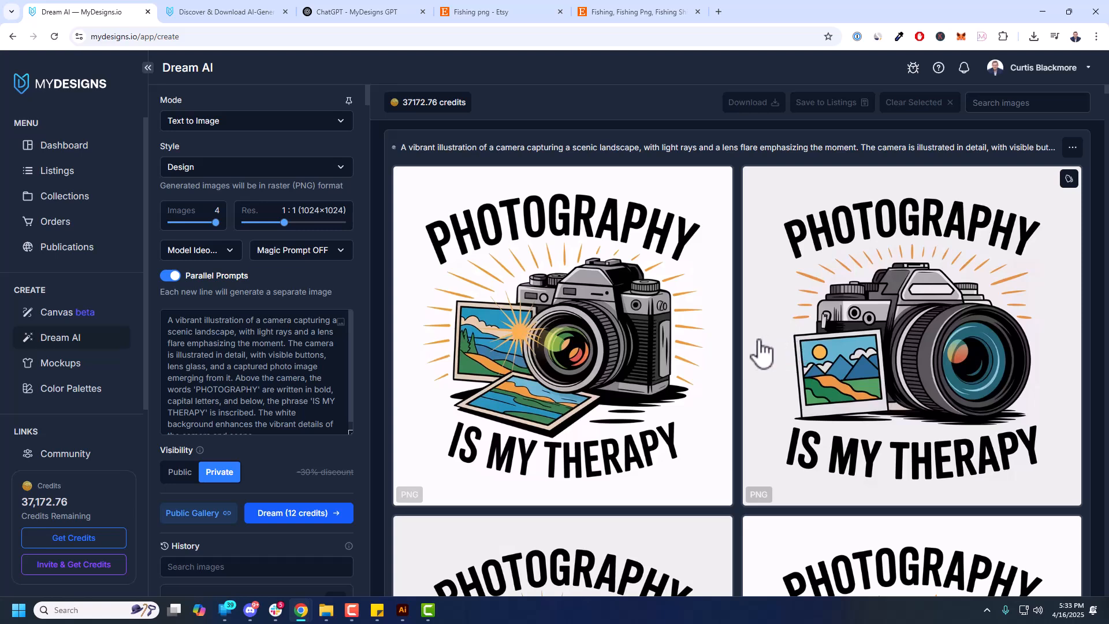
click(563, 337)
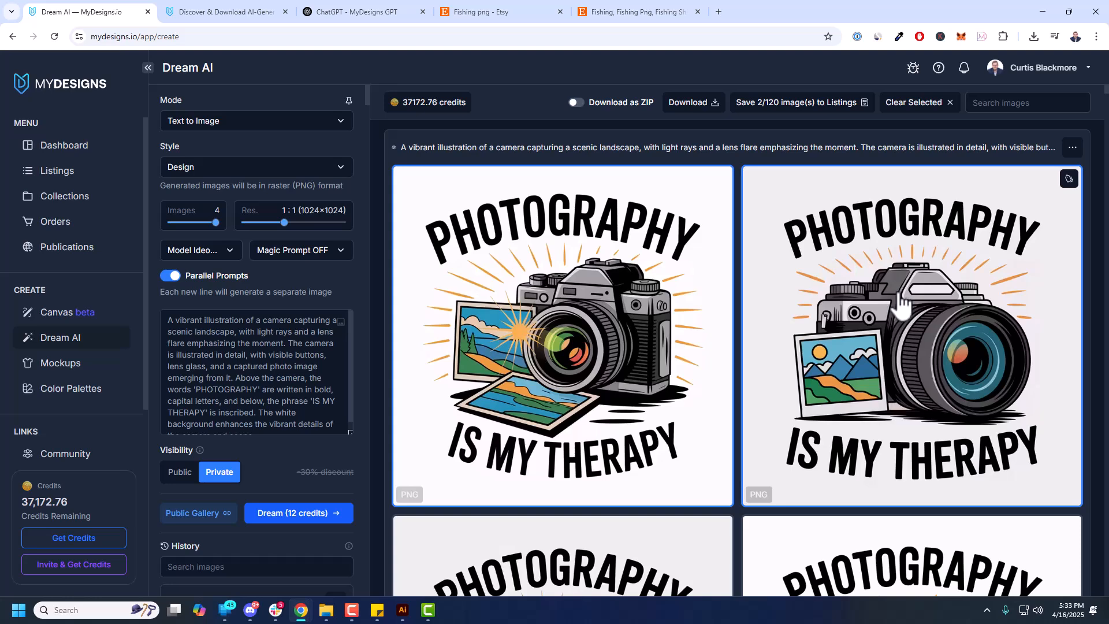
mouse_move(900, 307)
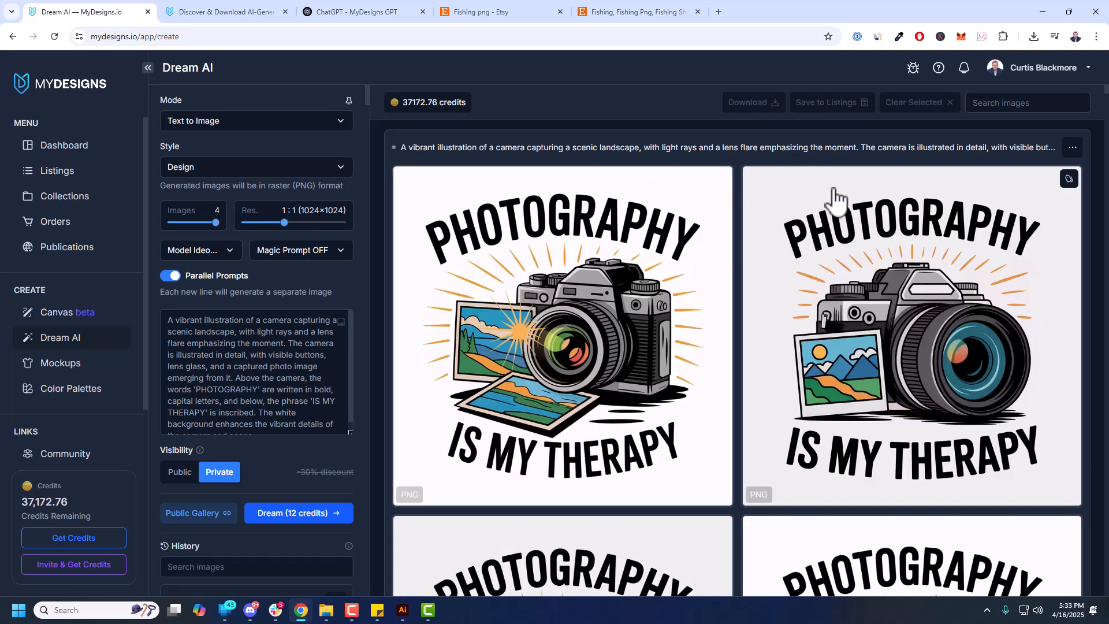
mouse_move(1055, 316)
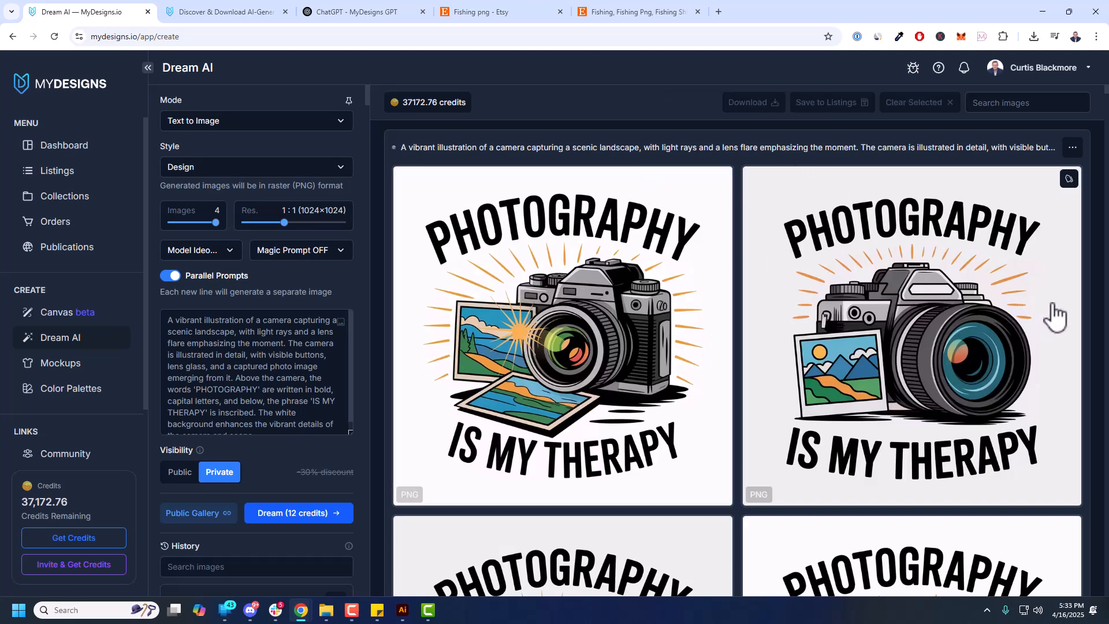